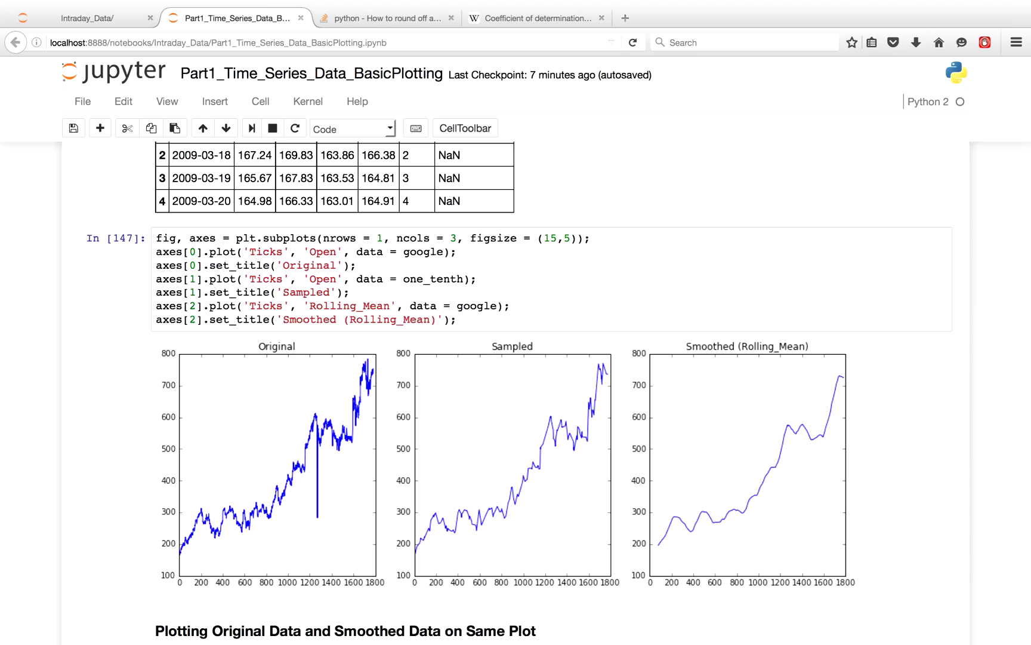
mouse_move(230, 415)
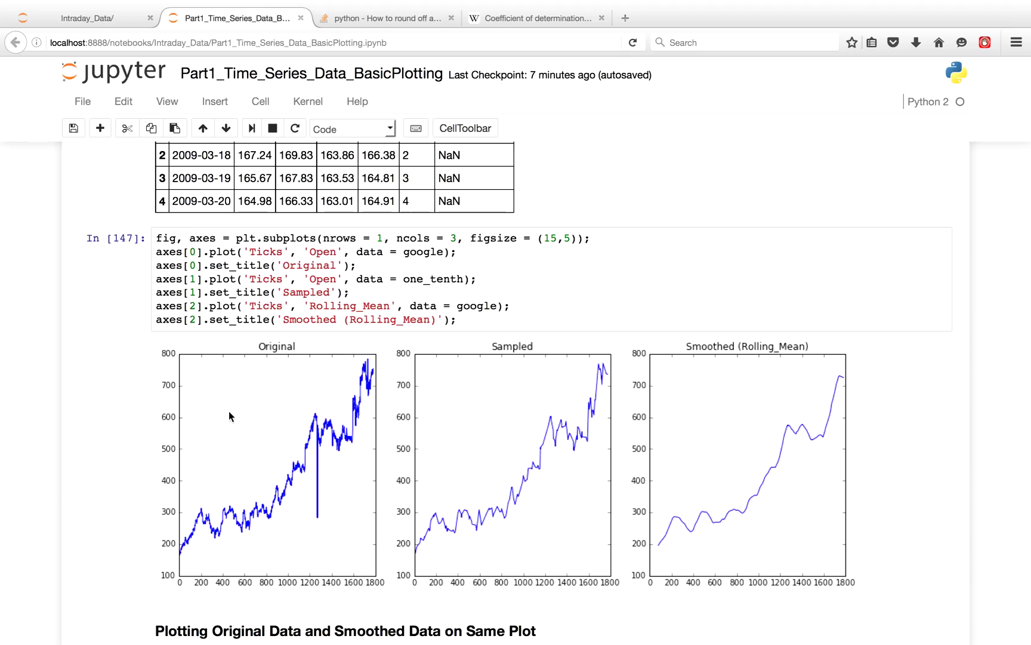
mouse_move(515, 450)
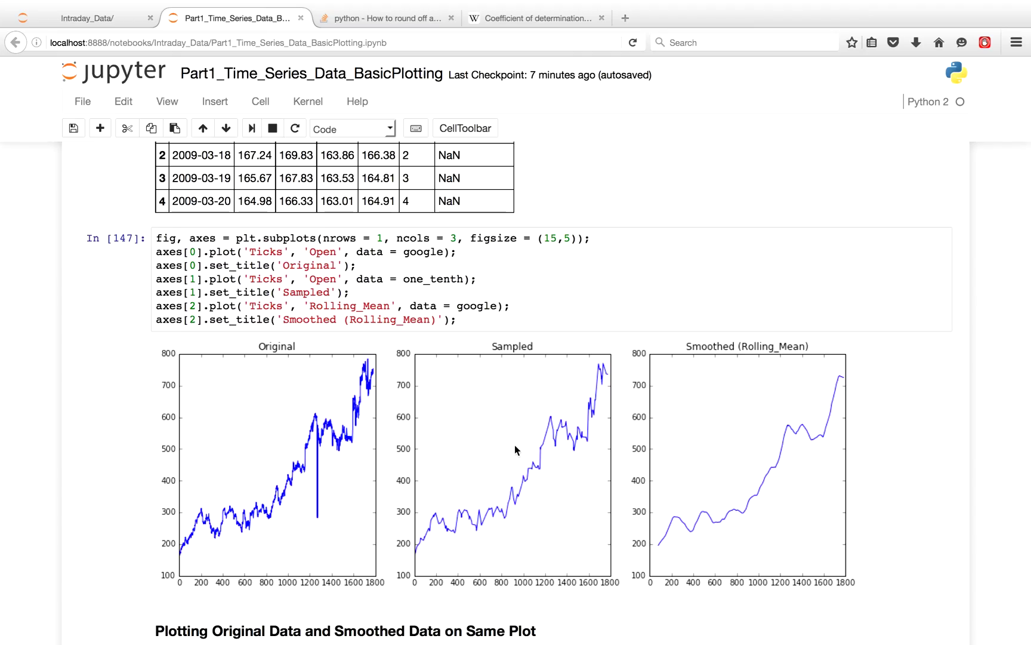
mouse_move(522, 452)
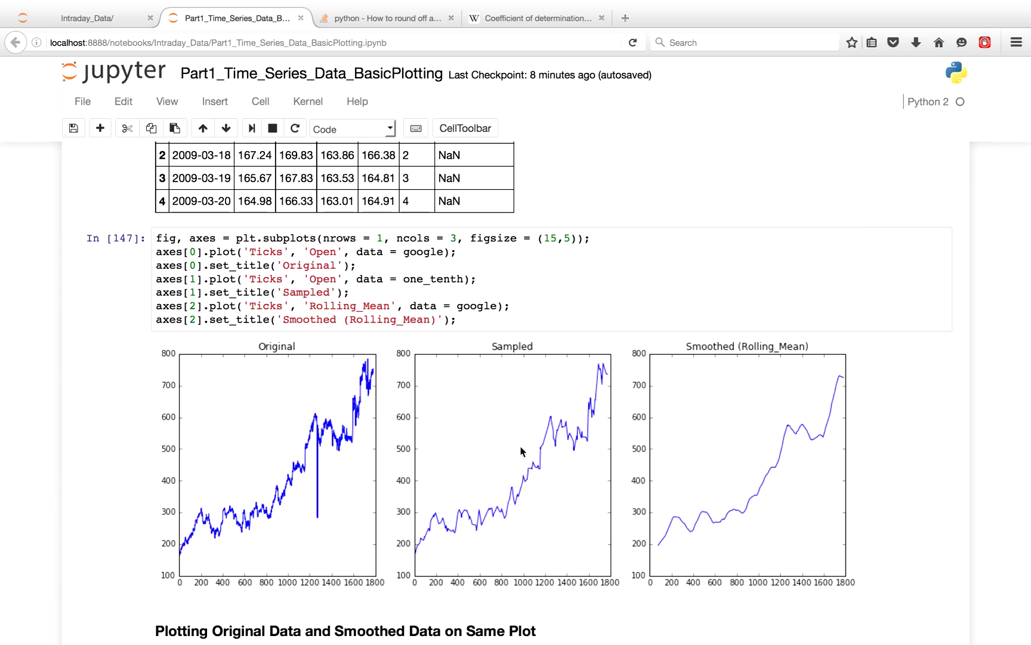
mouse_move(763, 518)
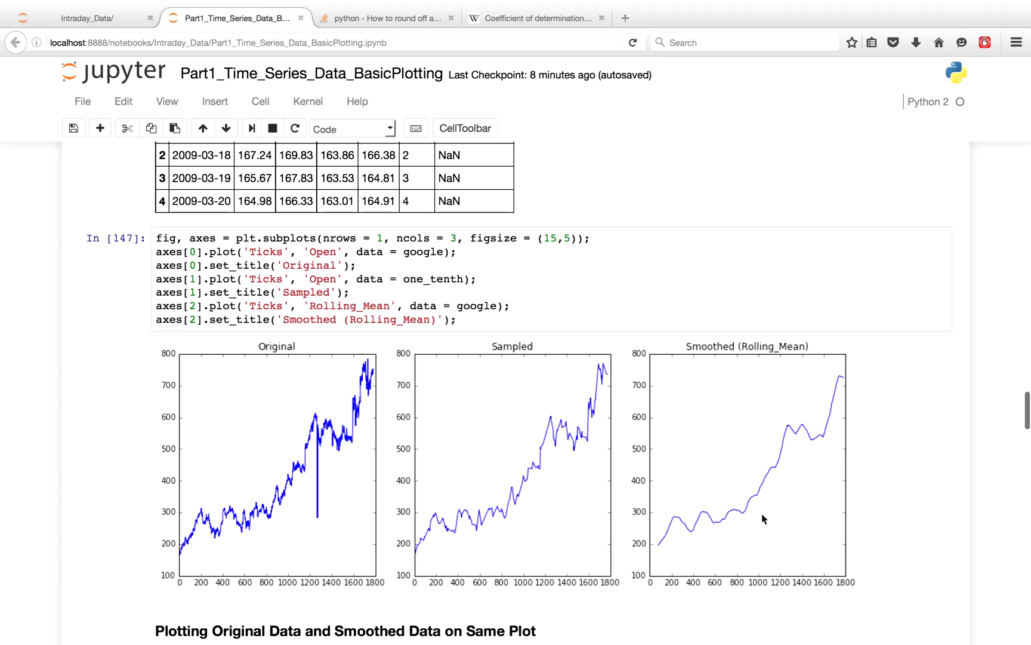
- Scroll past the regression plot and R-squared output back up toward the Part 1 heading
scroll(down, 3)
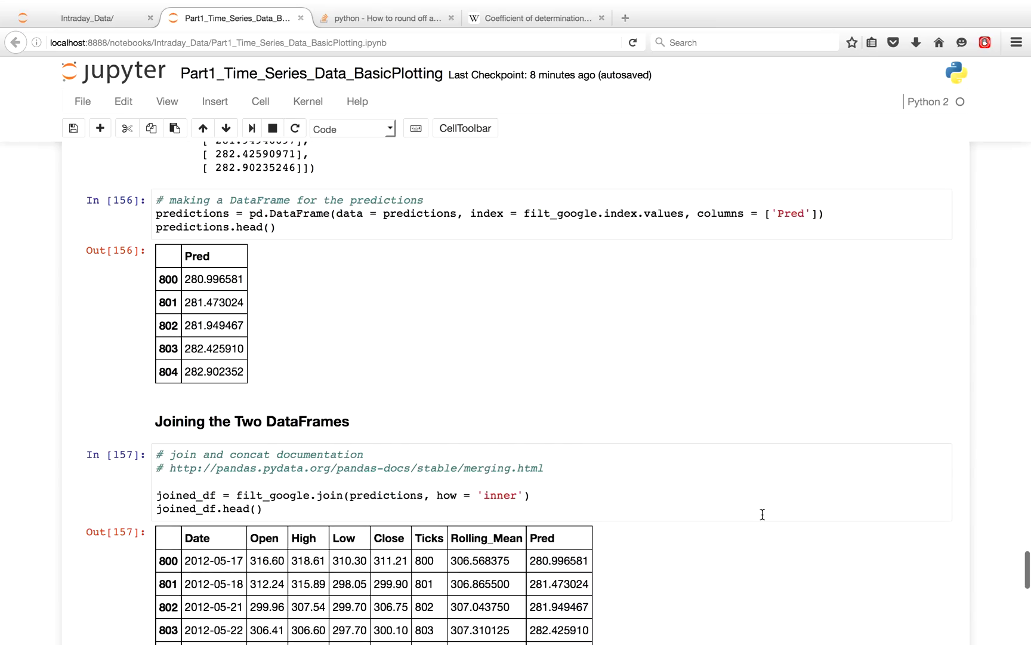
scroll(down, 3)
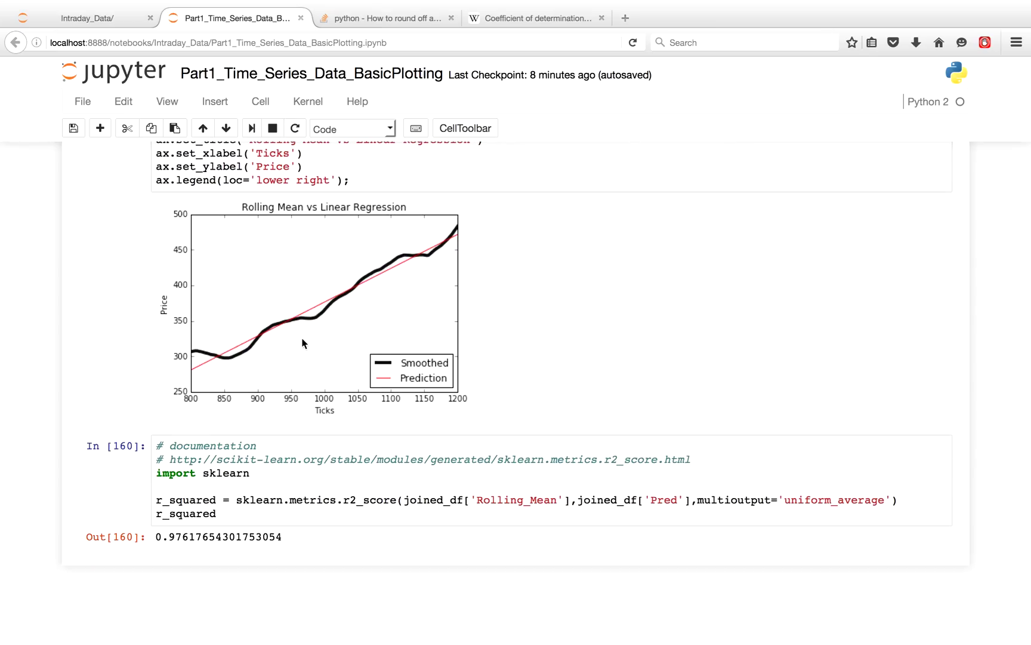
mouse_move(260, 536)
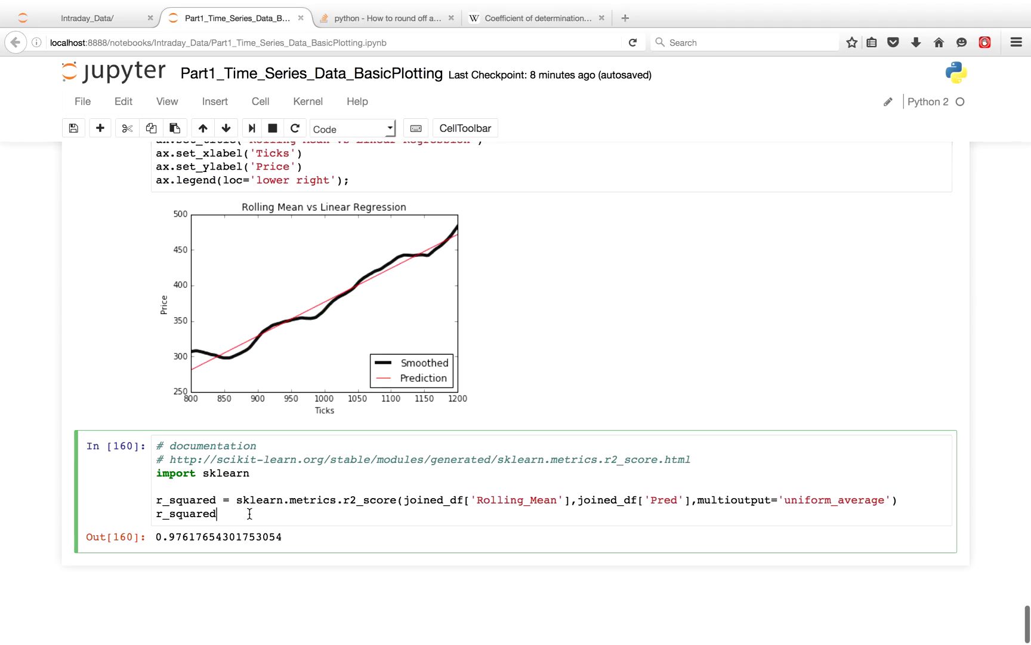
scroll(up, 3)
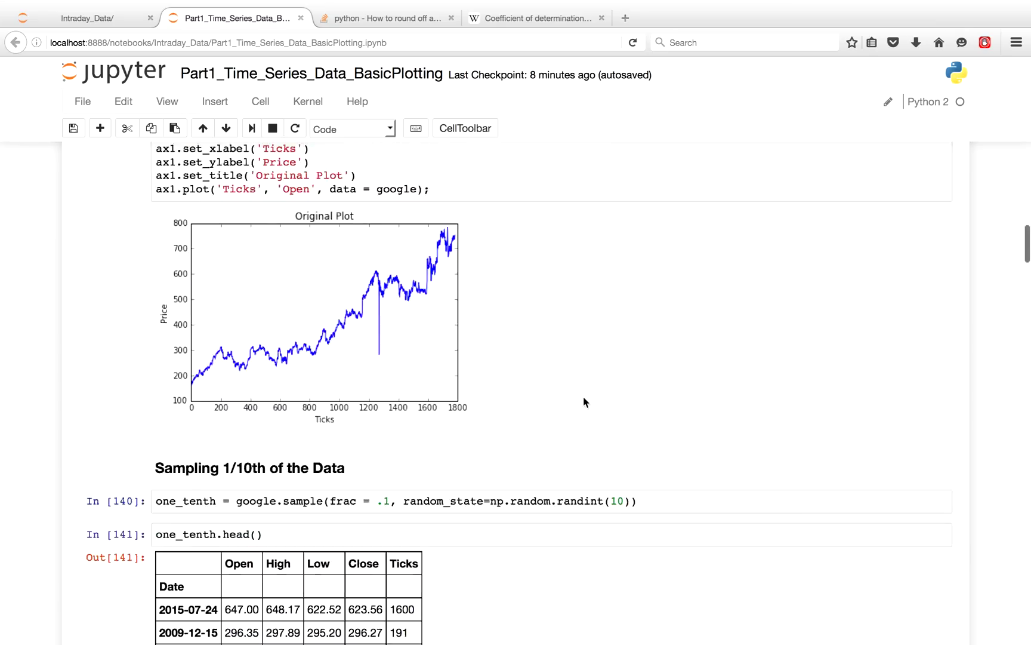
scroll(up, 3)
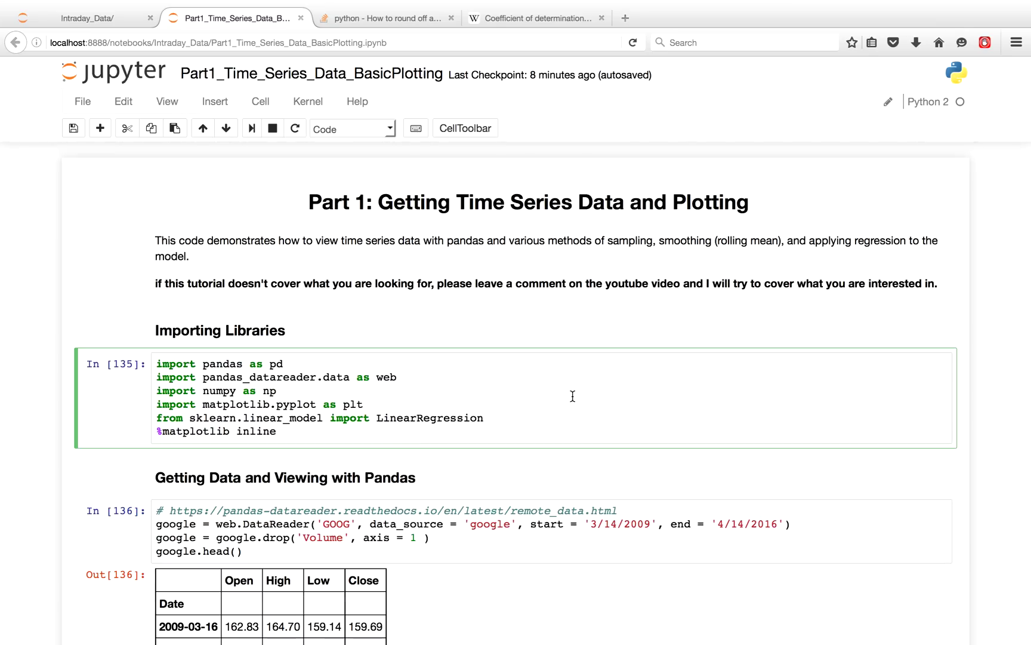
- Scroll to the opening cells and place the cursor in the Google DataReader cell to edit it
scroll(down, 3)
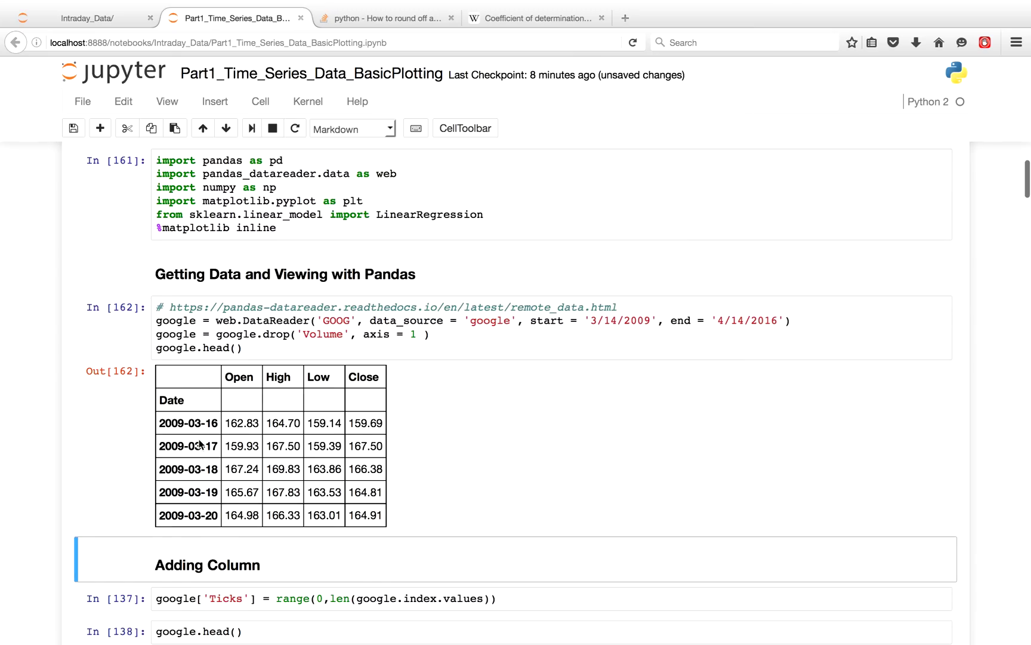
mouse_move(244, 421)
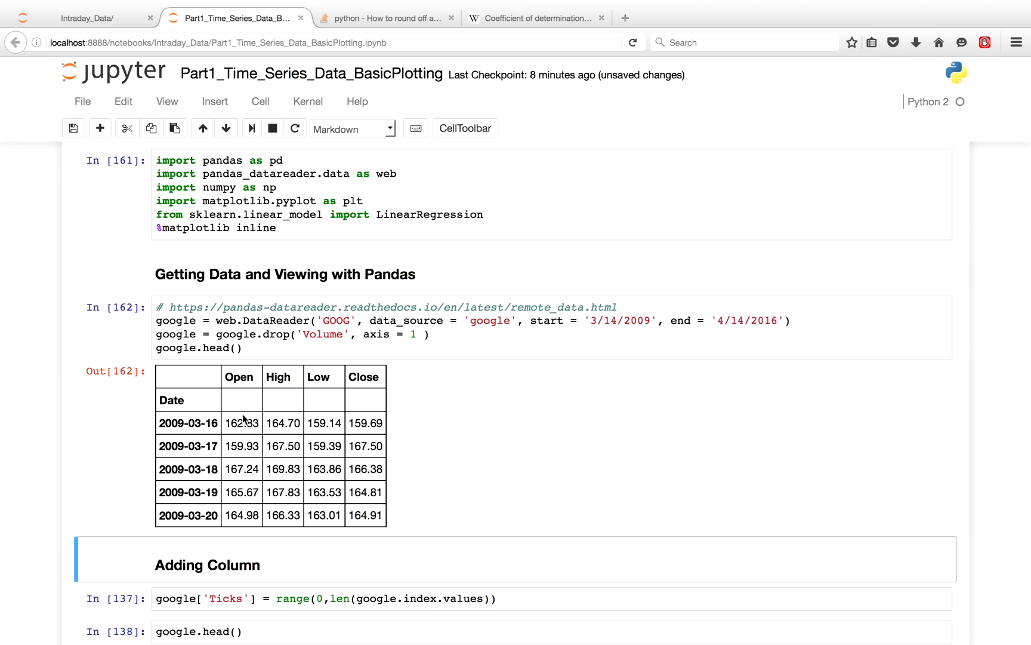
mouse_move(200, 430)
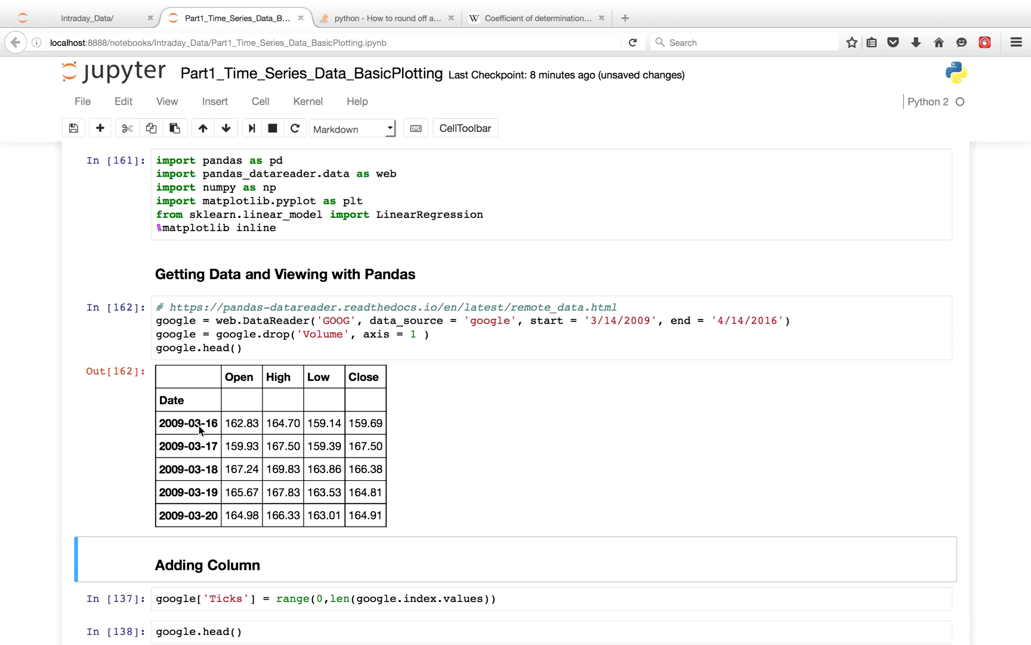
mouse_move(163, 530)
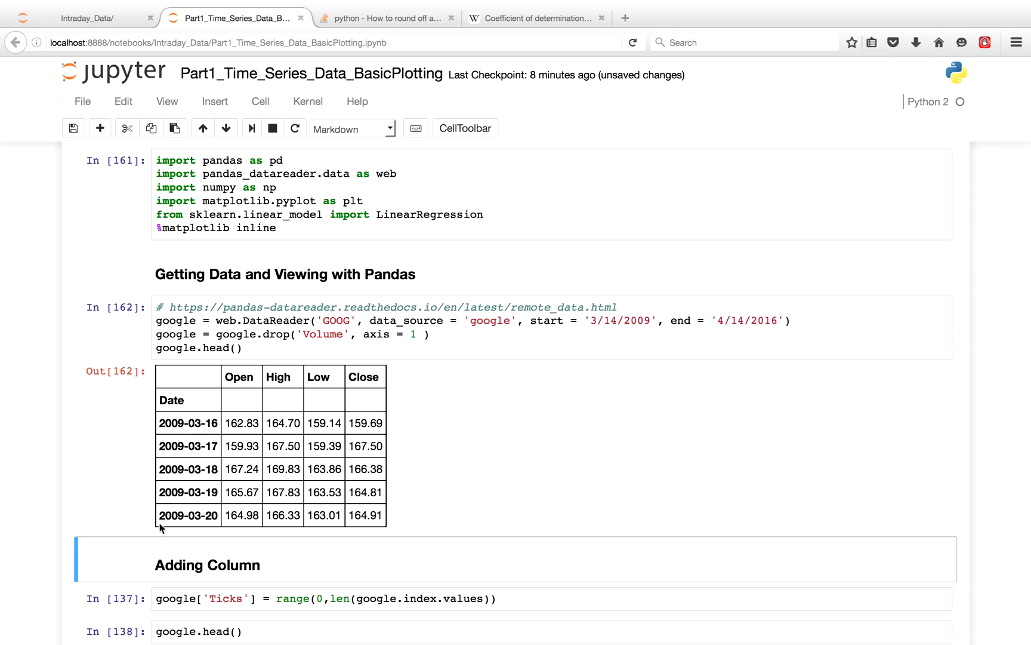
mouse_move(227, 345)
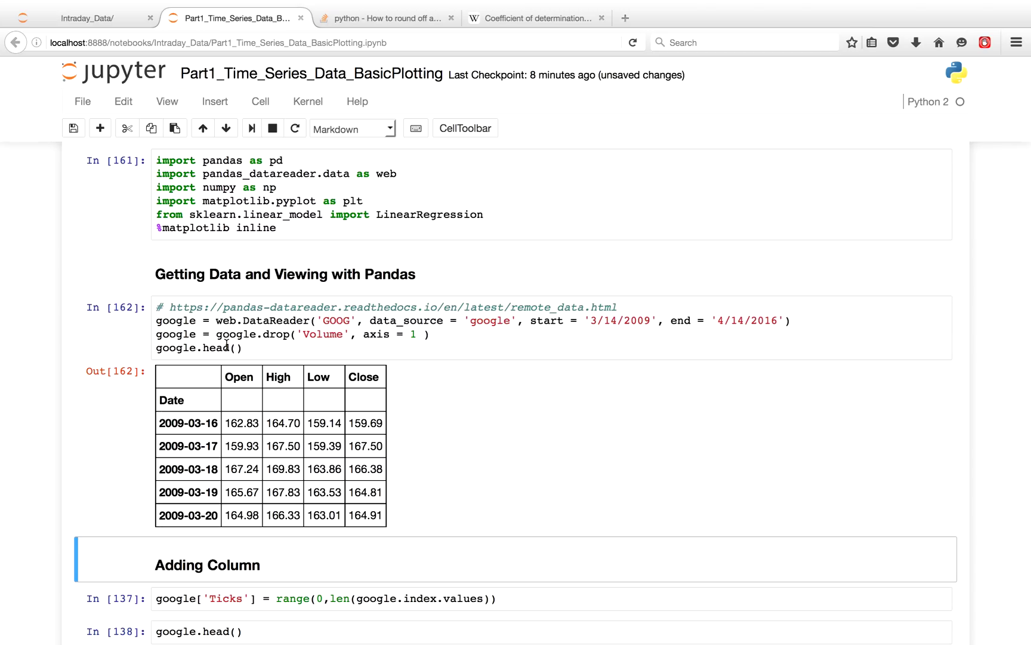
mouse_move(227, 382)
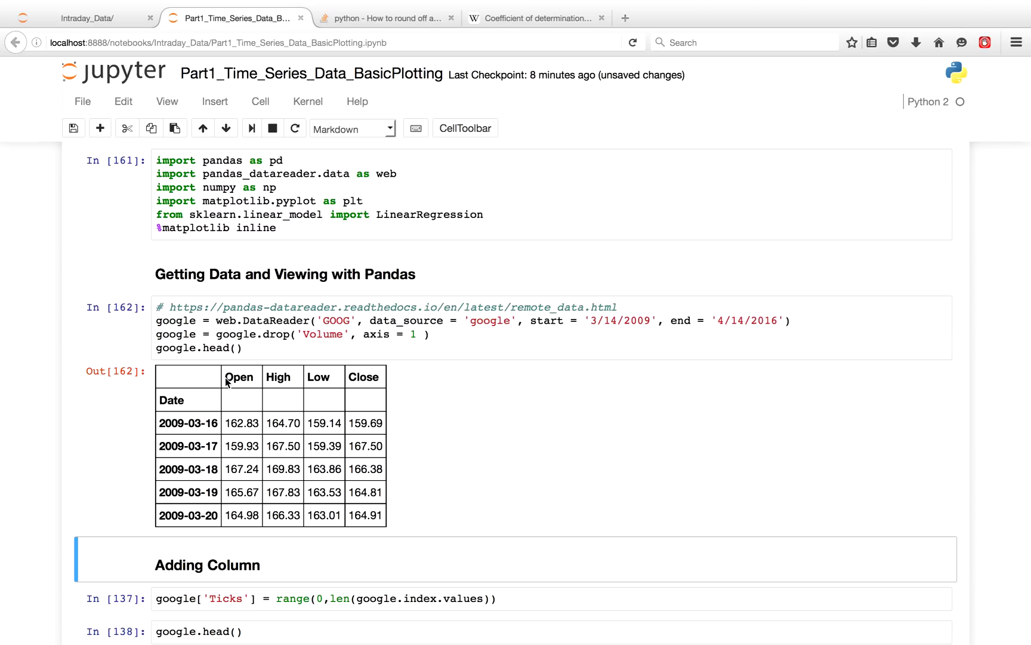
mouse_move(227, 436)
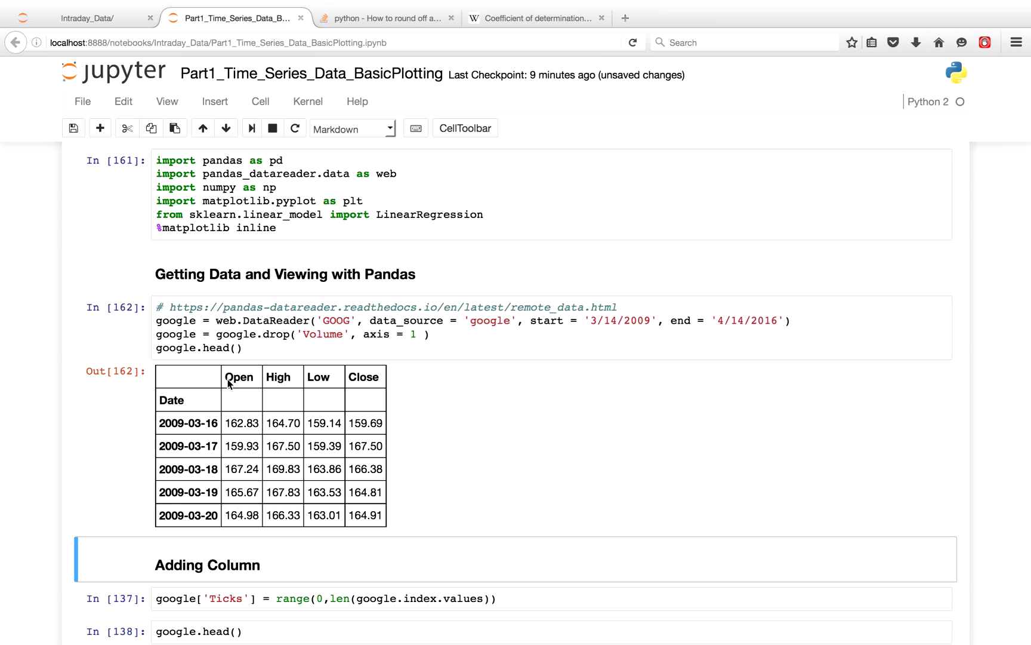
mouse_move(238, 420)
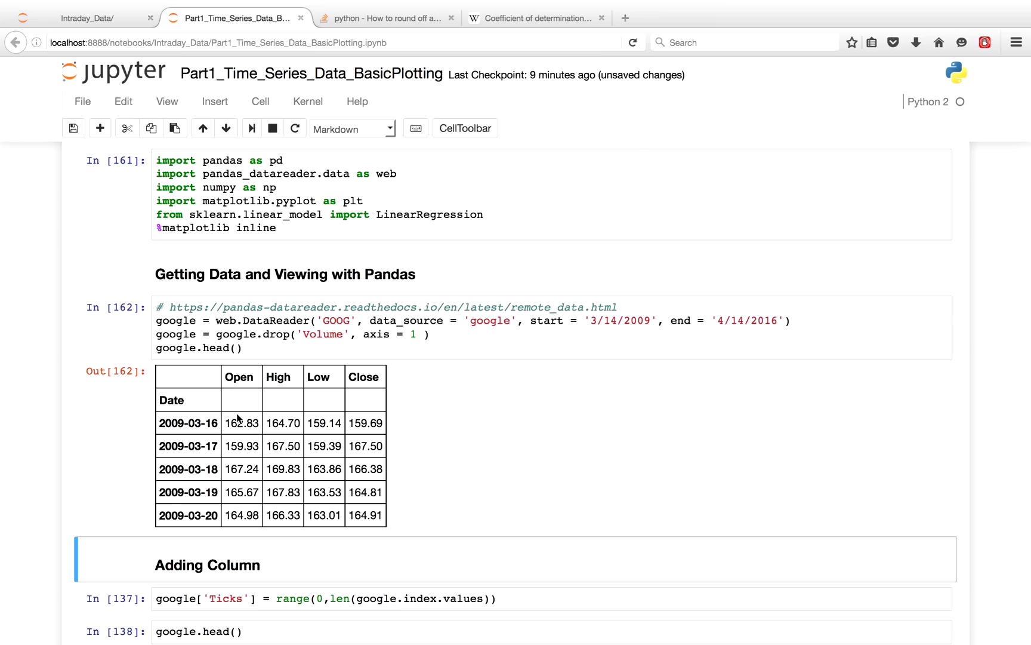
mouse_move(235, 382)
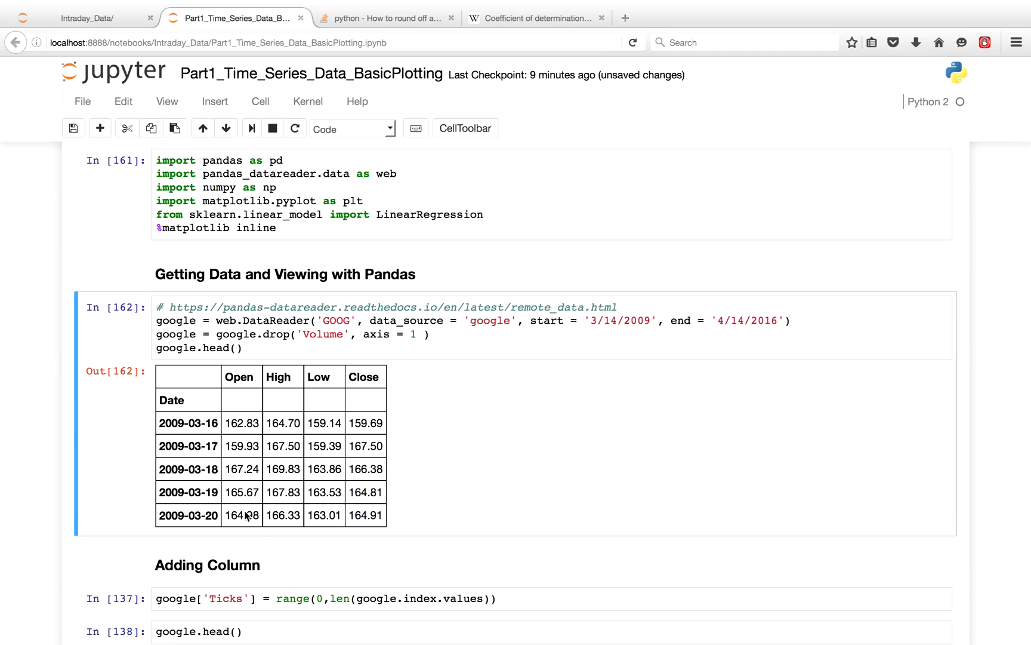
click(285, 347)
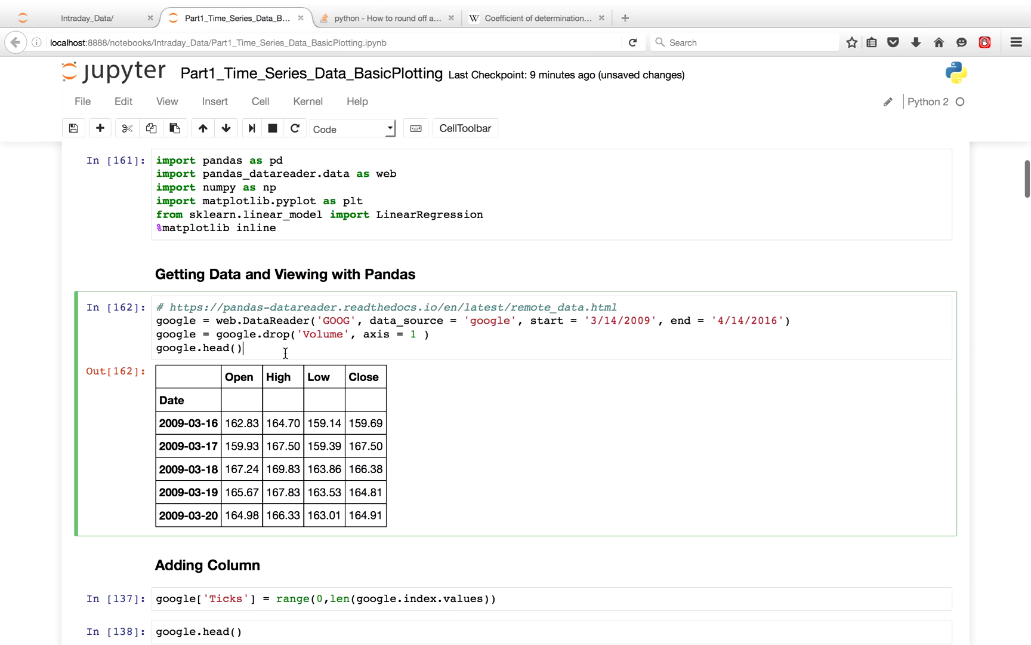
scroll(down, 3)
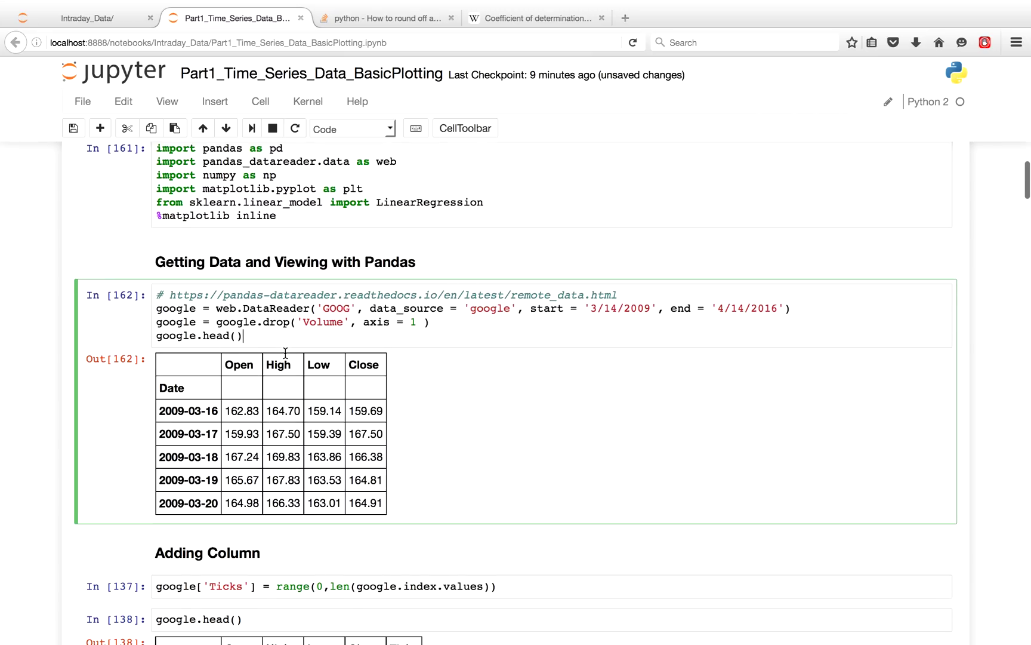
scroll(down, 3)
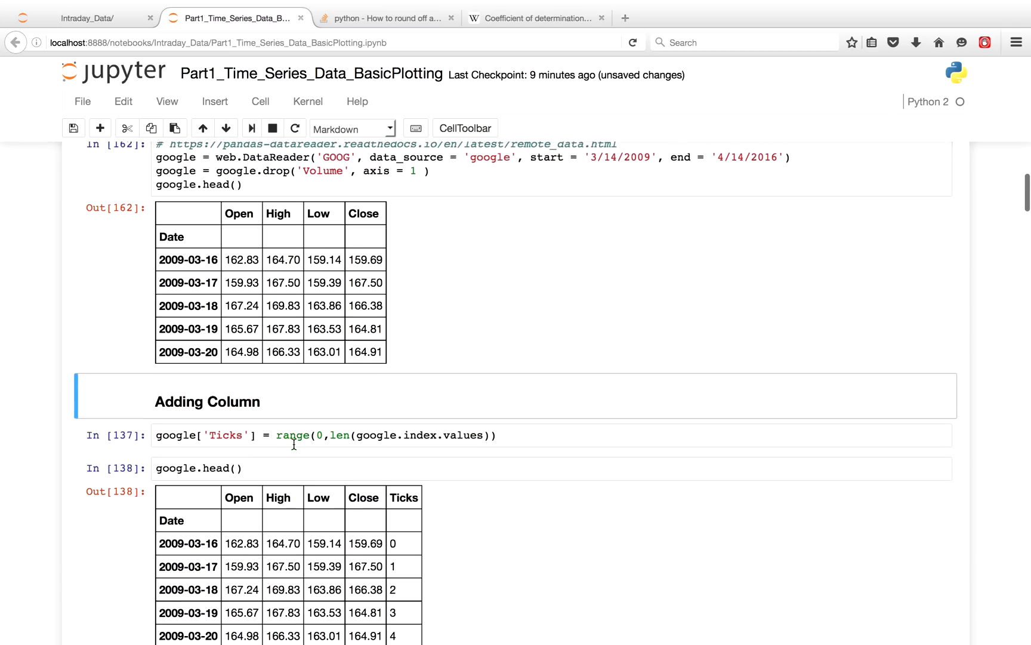
click(298, 433)
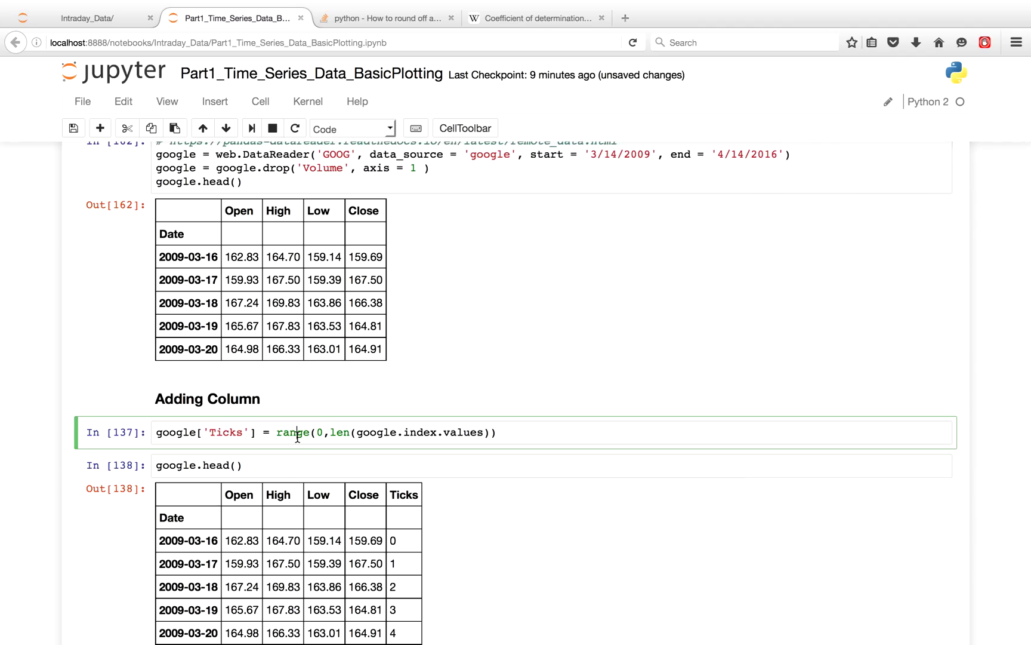
mouse_move(162, 546)
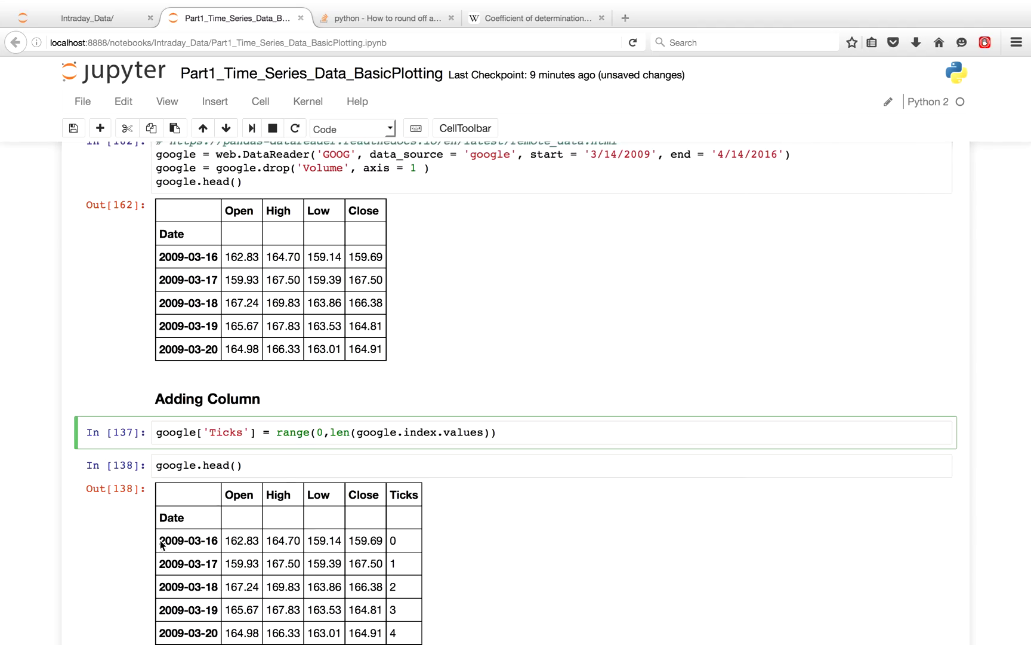
scroll(down, 3)
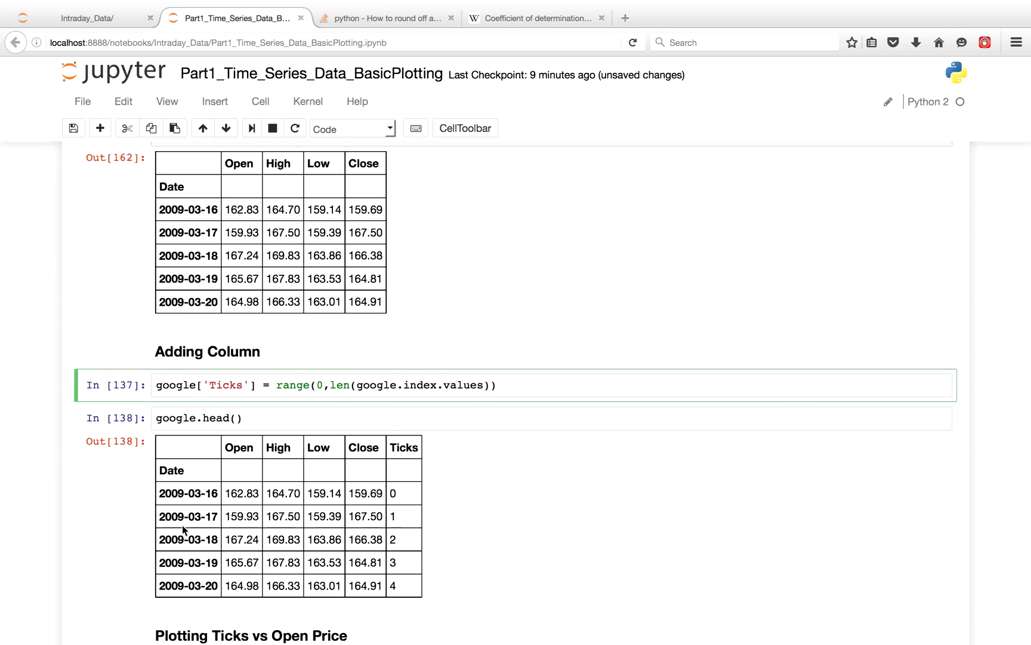
- Scroll through the date and sampled plots to land on the 'Plotting Ticks vs Open Price' cell and its chart
scroll(down, 3)
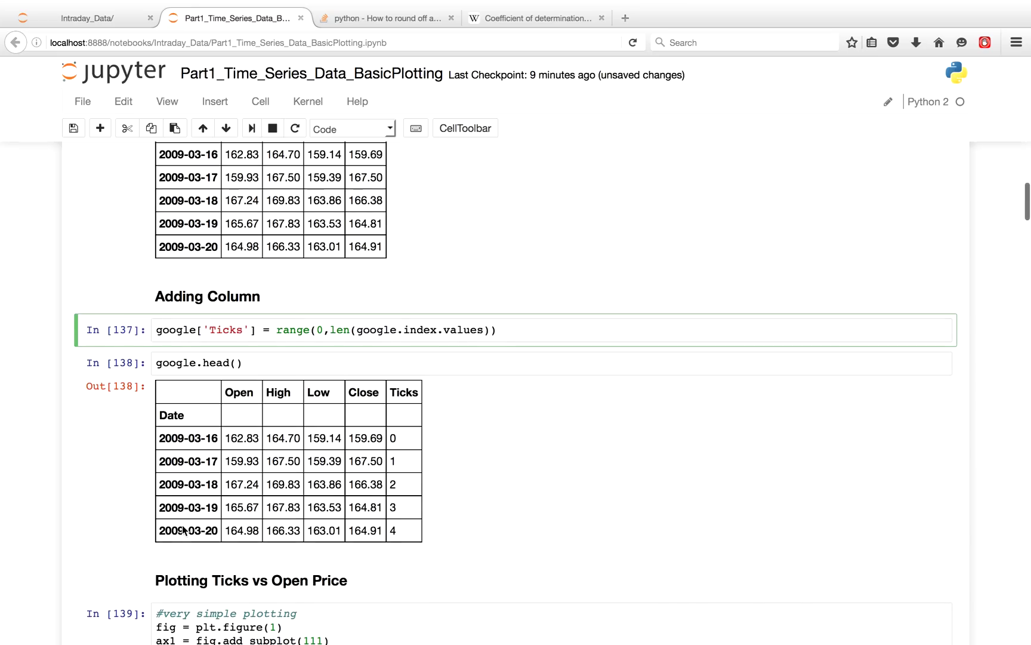
scroll(down, 3)
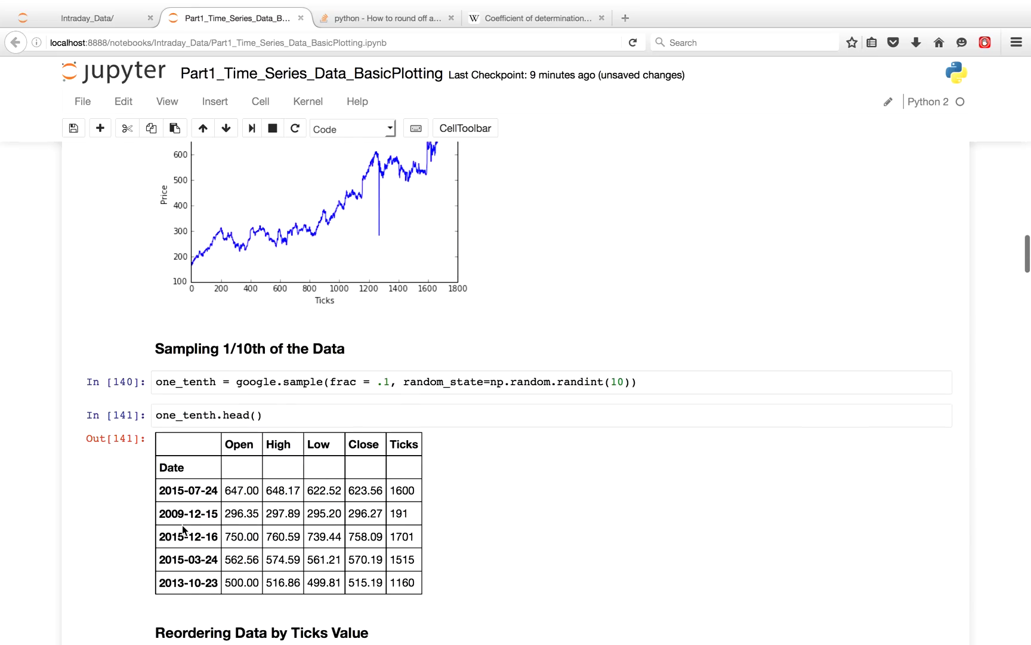
scroll(down, 3)
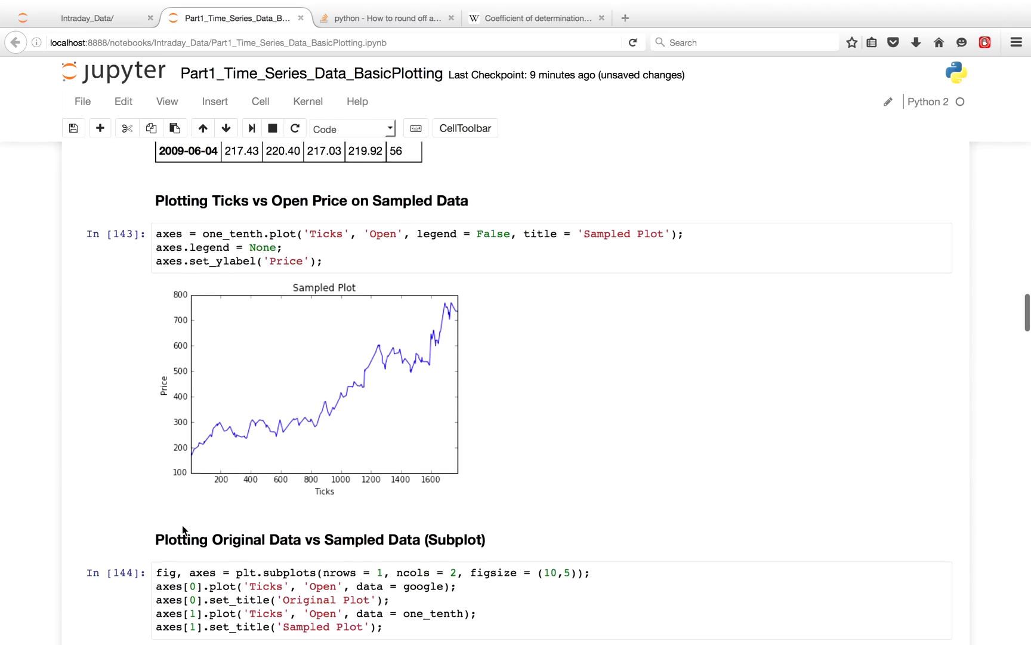
scroll(down, 3)
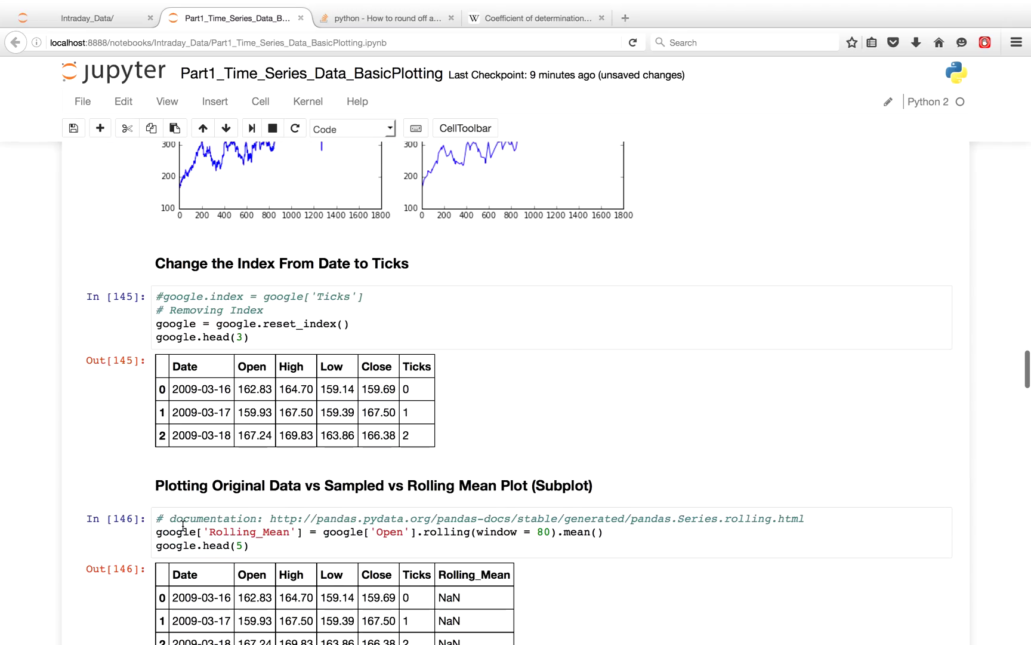
scroll(up, 3)
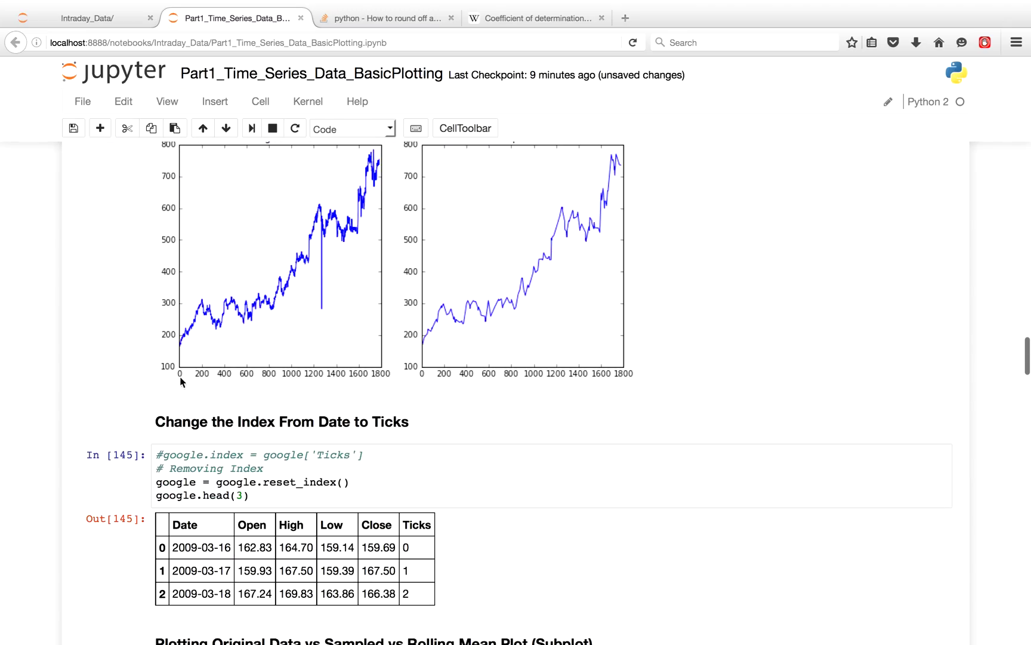
mouse_move(360, 380)
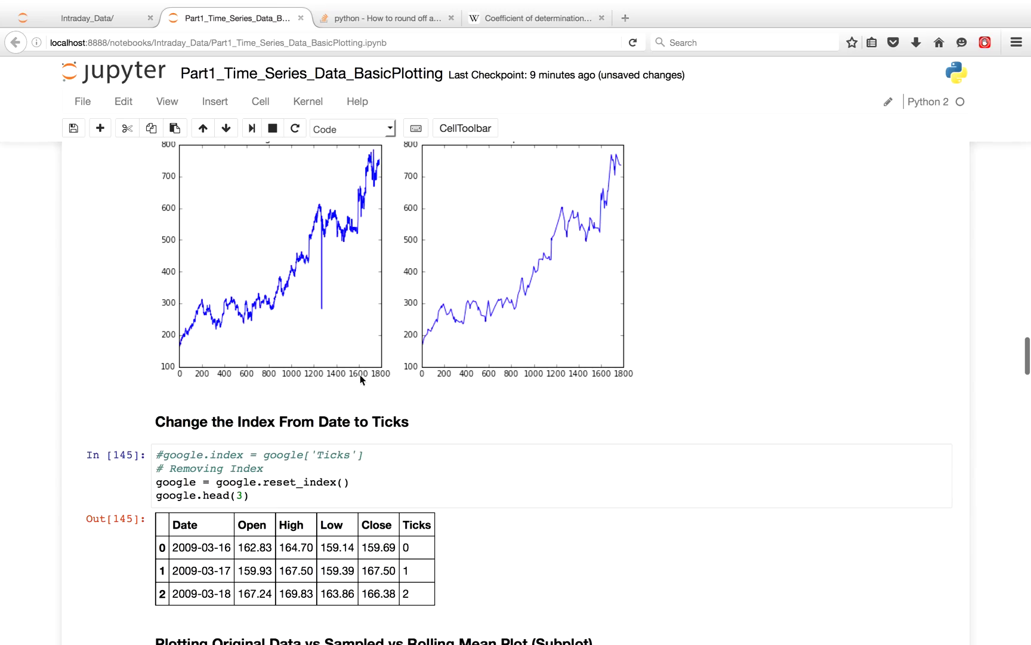
scroll(down, 3)
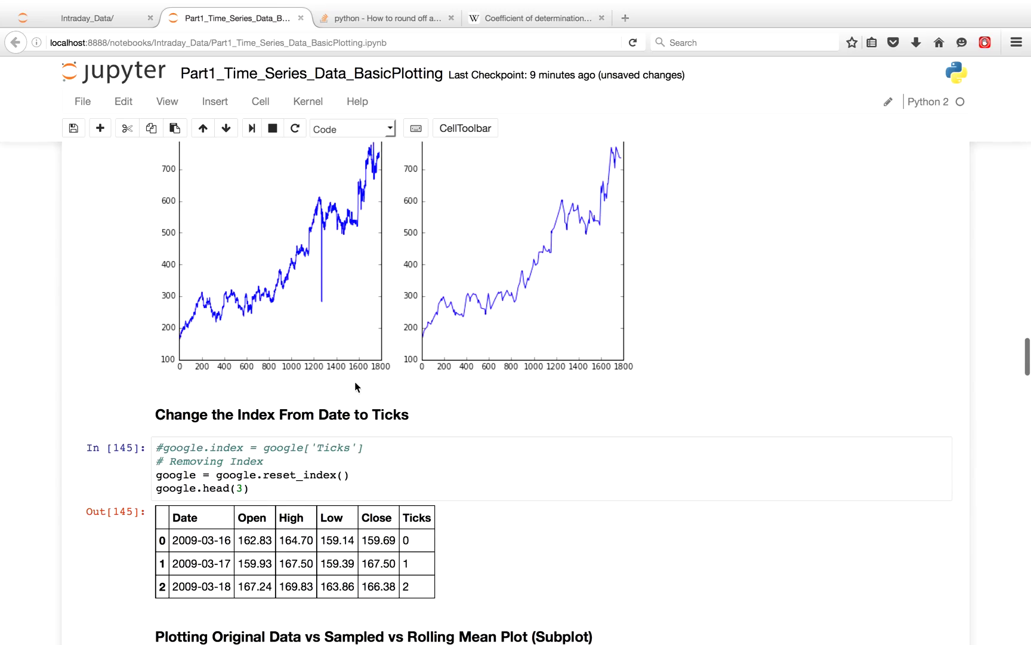
scroll(down, 3)
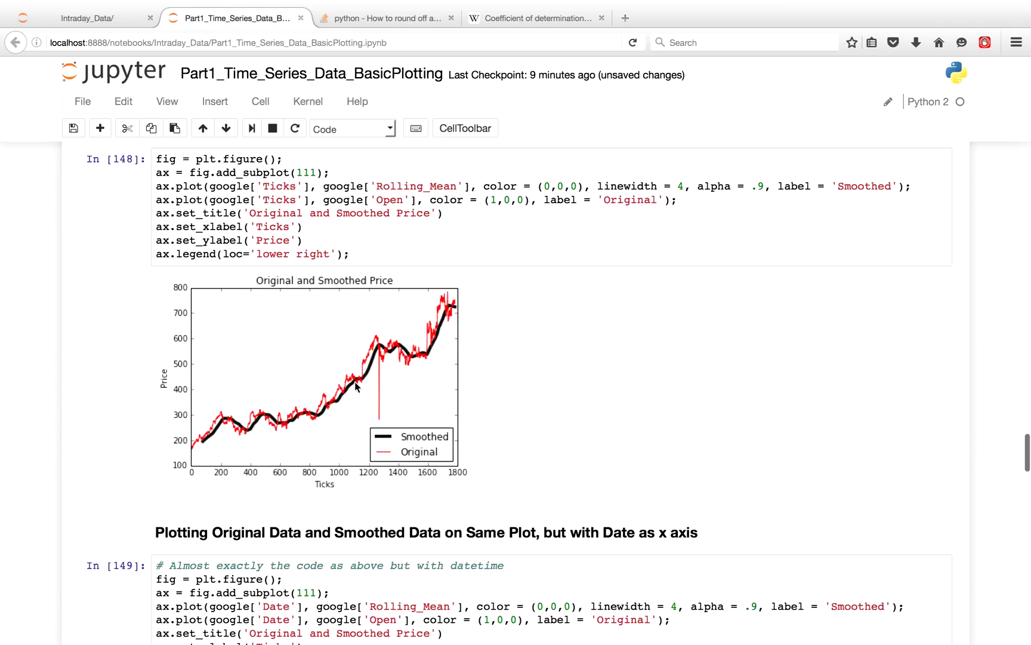
scroll(down, 3)
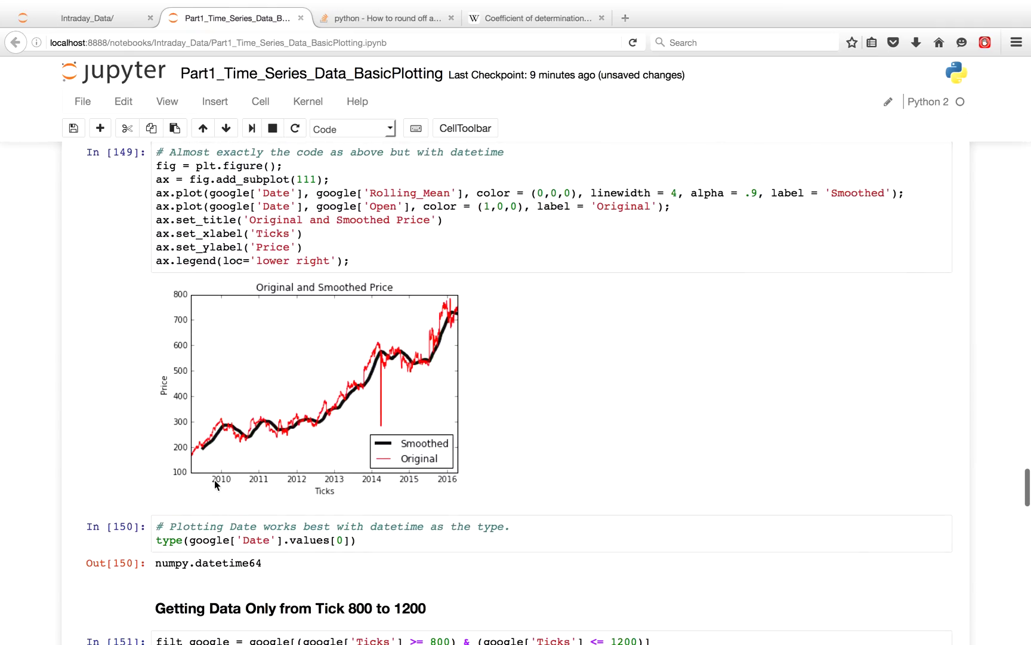
mouse_move(464, 481)
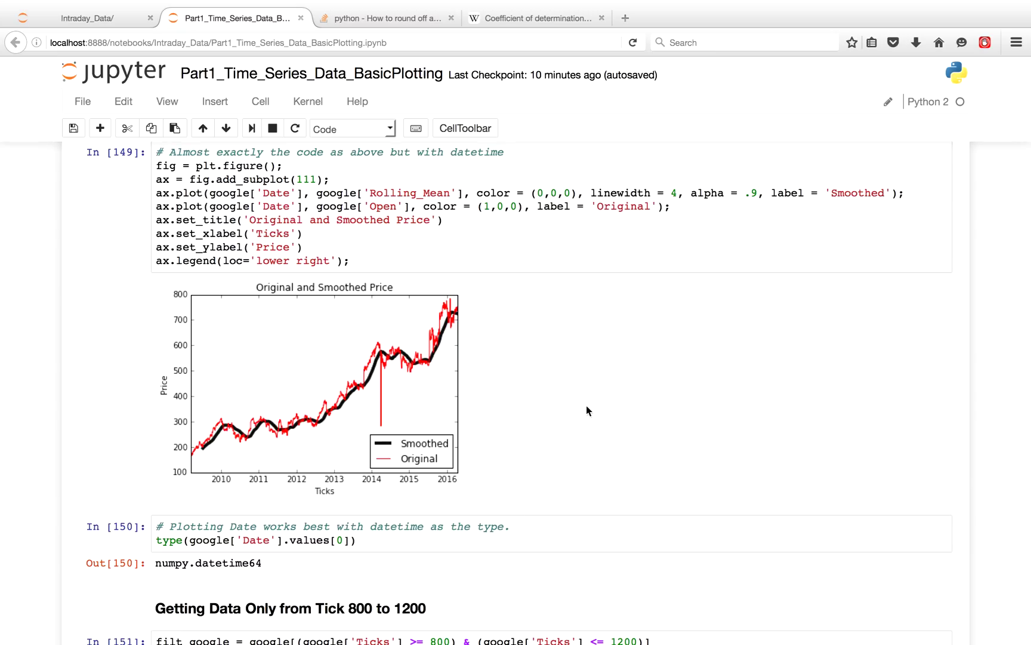
scroll(up, 3)
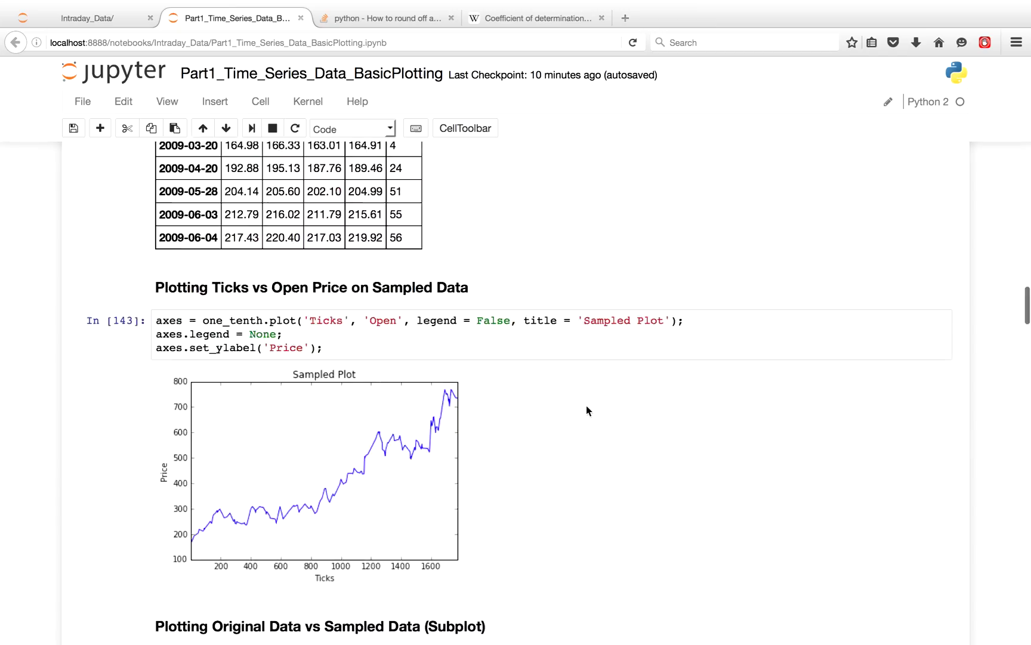
scroll(up, 3)
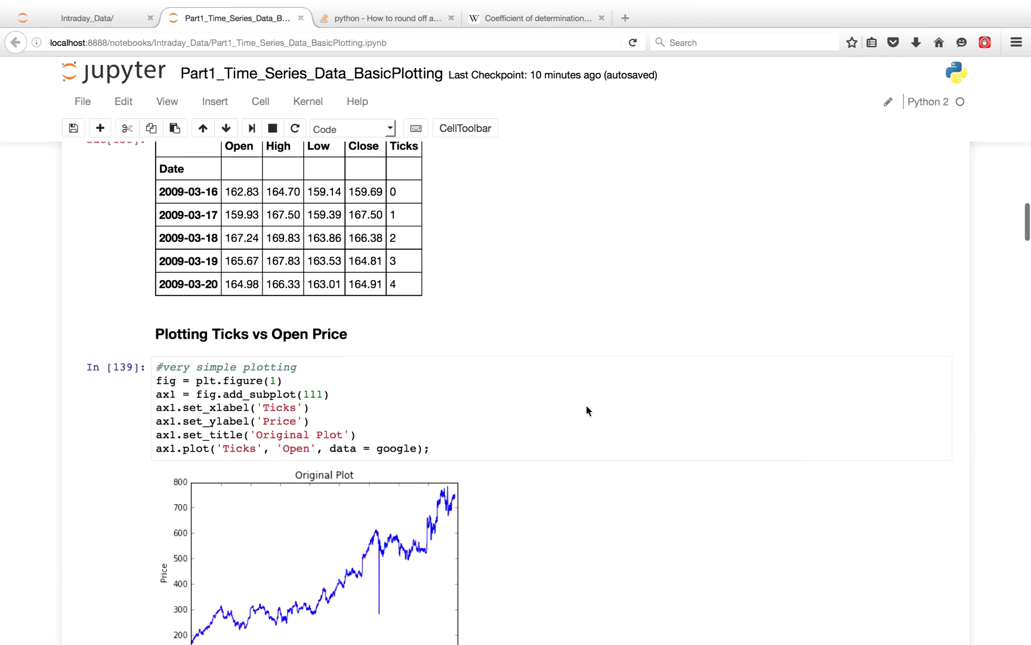
scroll(up, 3)
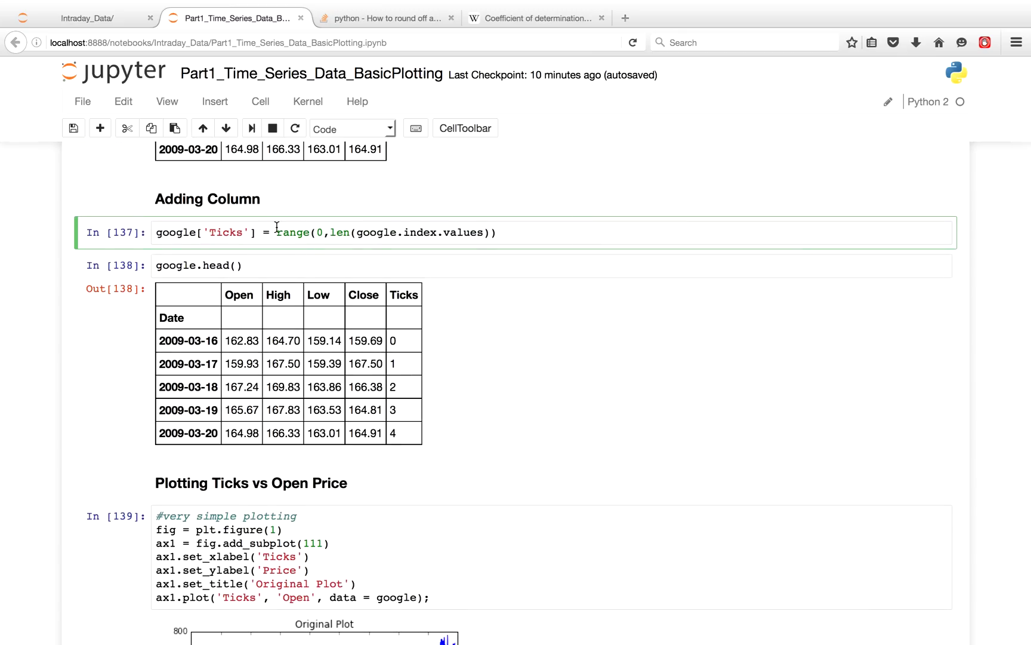
scroll(up, 3)
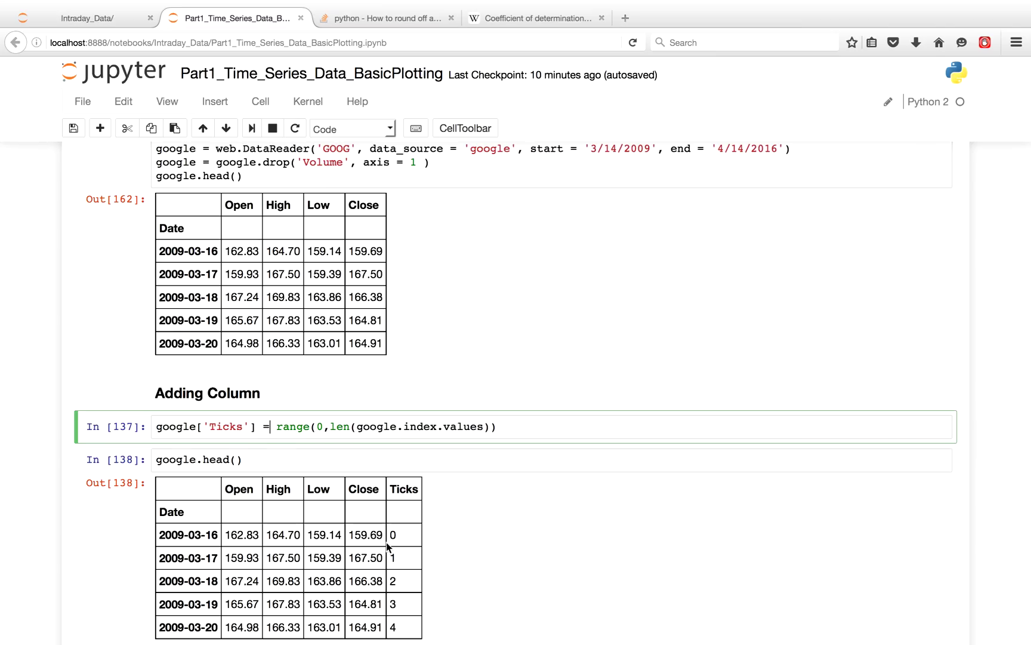
mouse_move(415, 544)
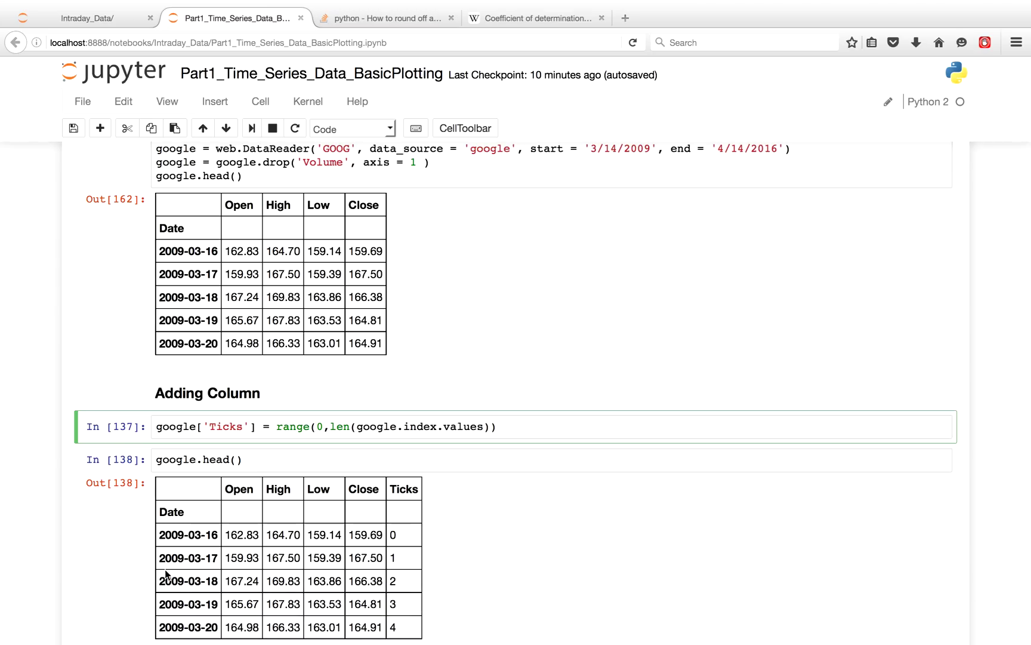
mouse_move(162, 517)
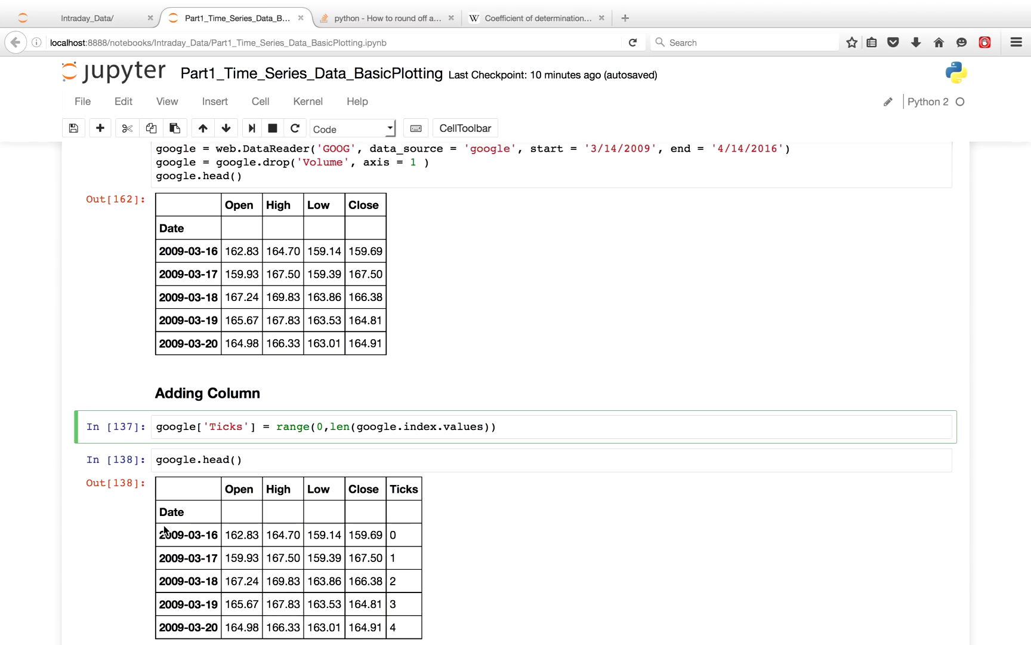
mouse_move(176, 612)
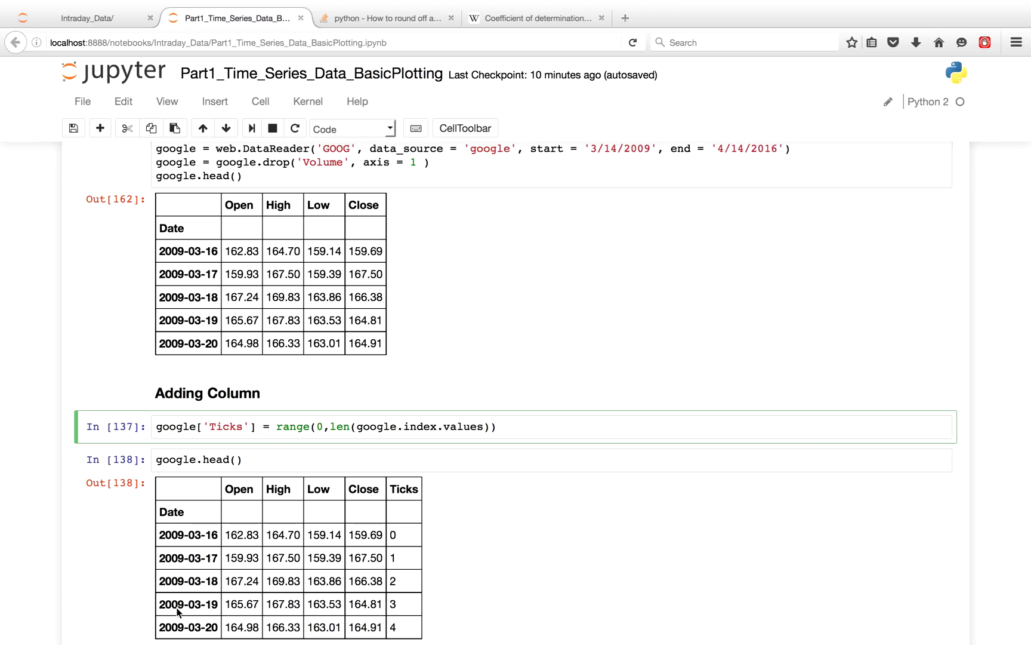
click(269, 426)
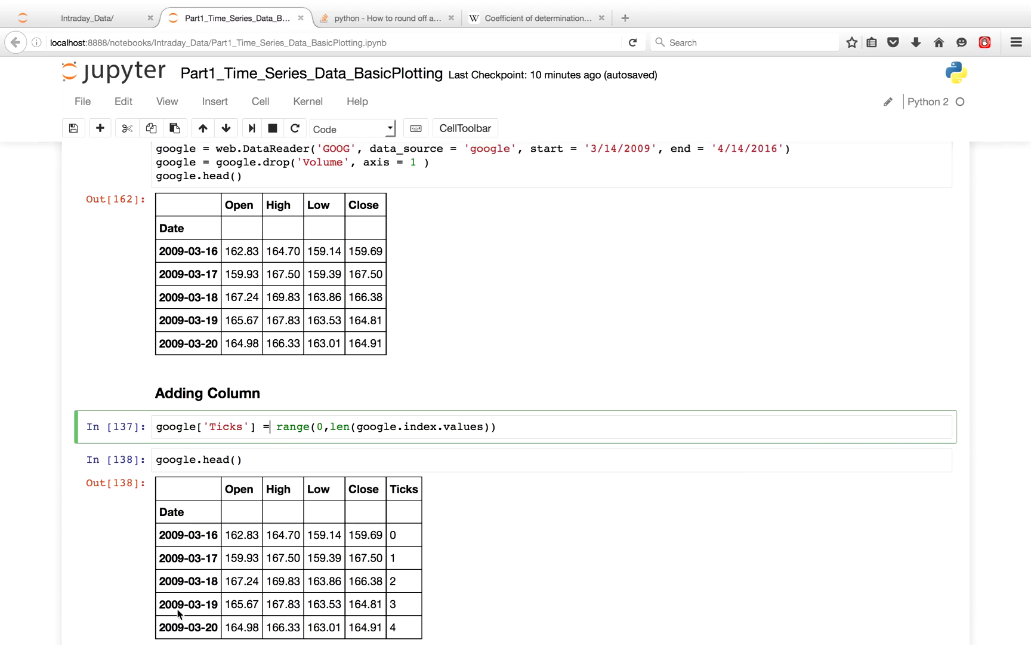
mouse_move(182, 609)
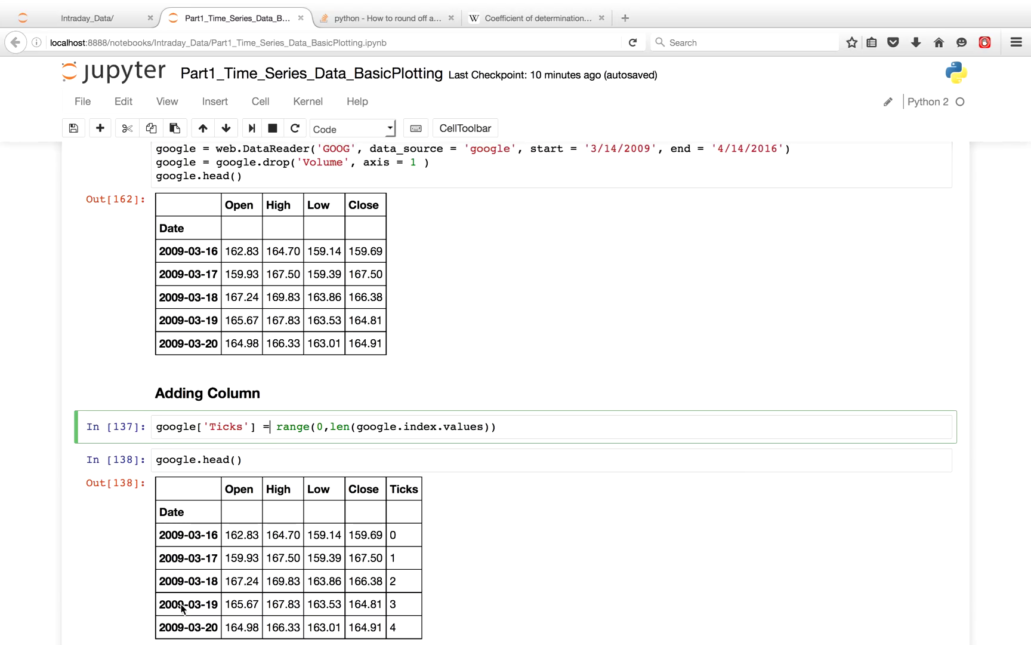
mouse_move(256, 503)
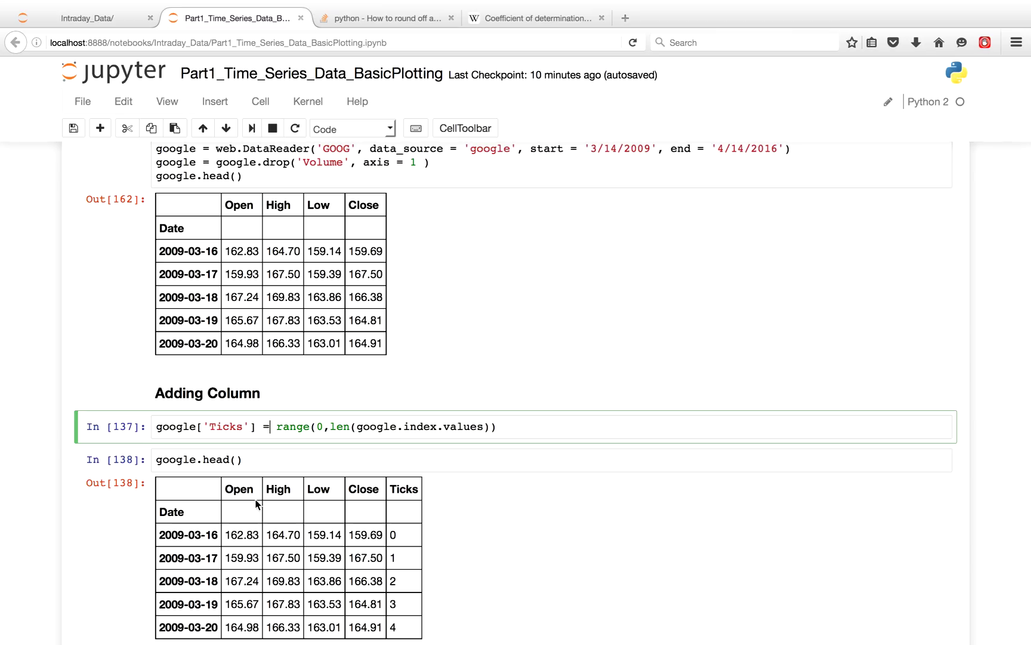
mouse_move(228, 531)
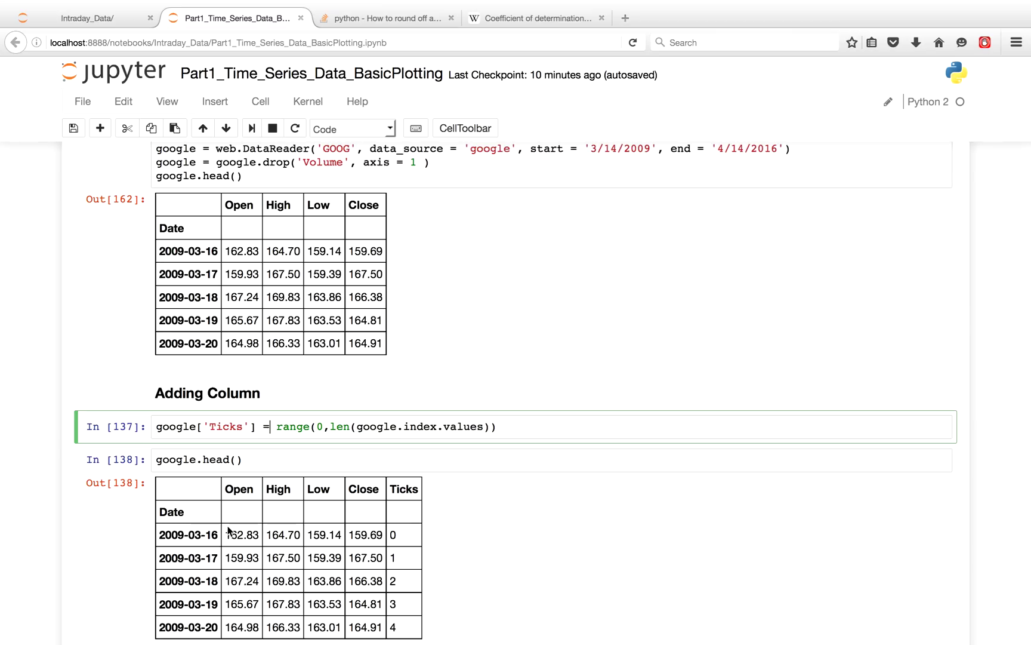
scroll(down, 3)
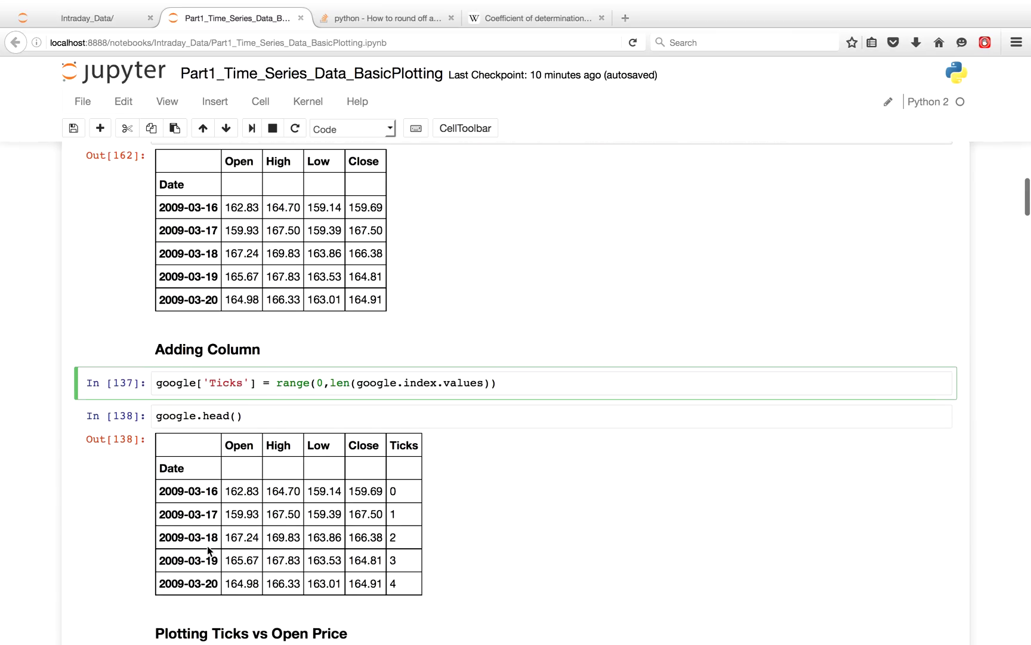
scroll(down, 3)
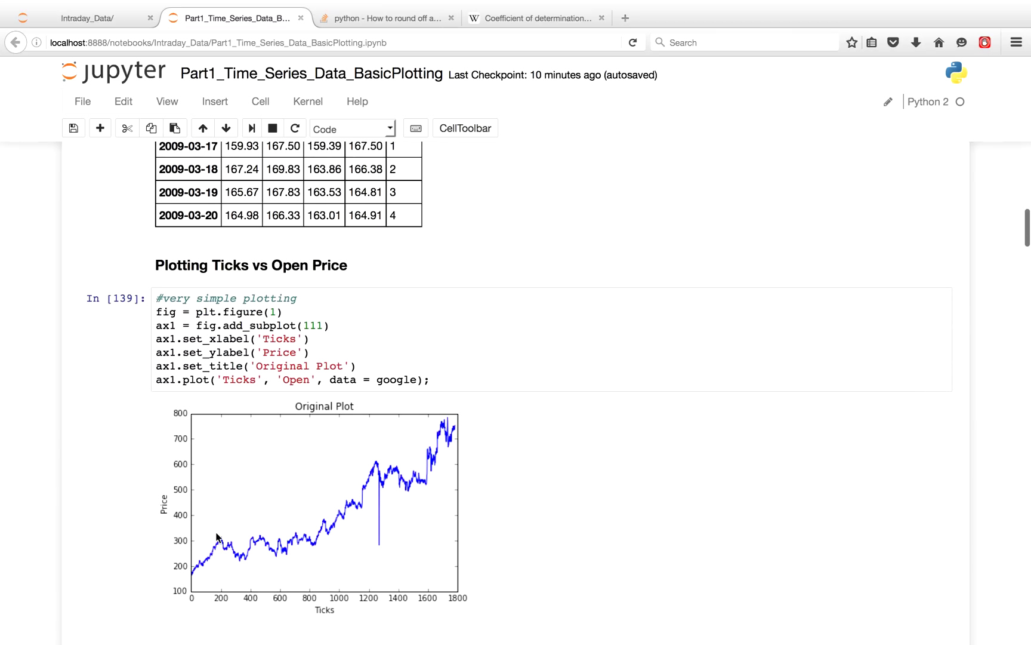
click(313, 338)
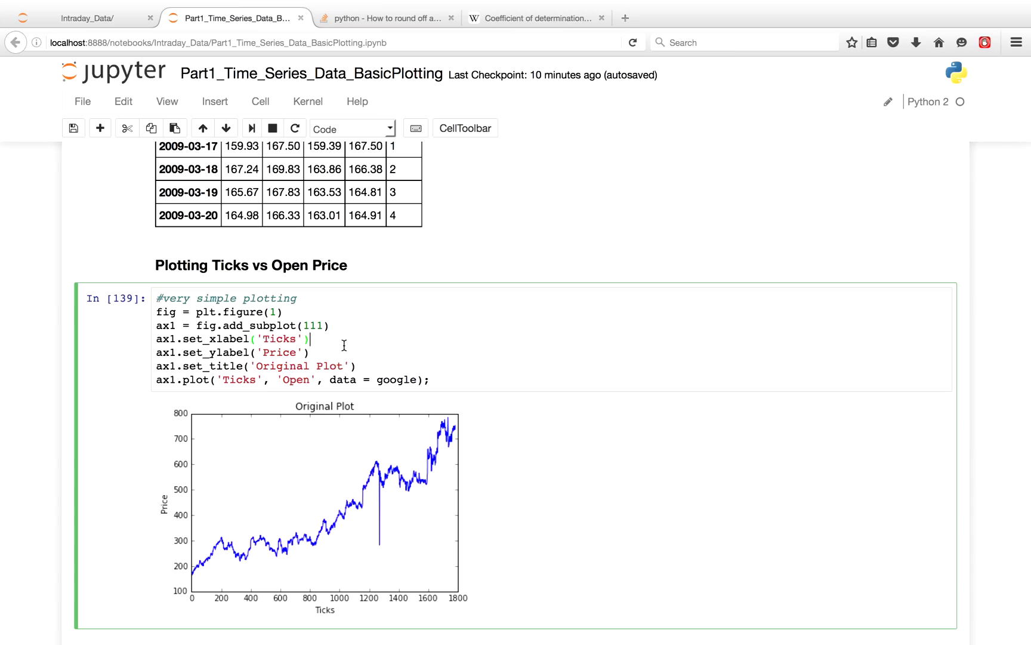
mouse_move(255, 567)
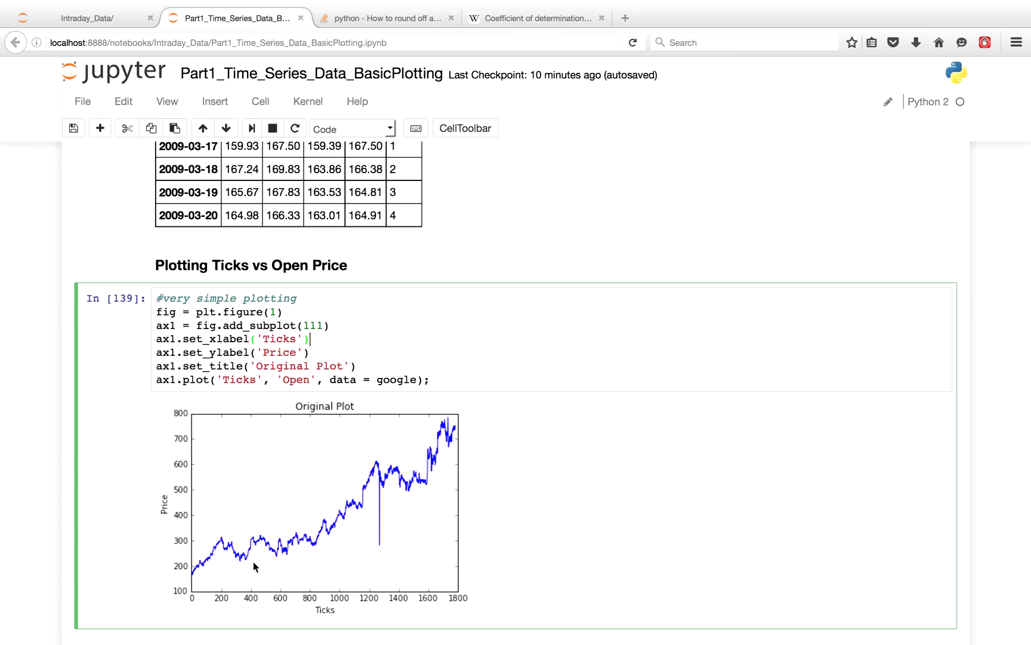
mouse_move(221, 575)
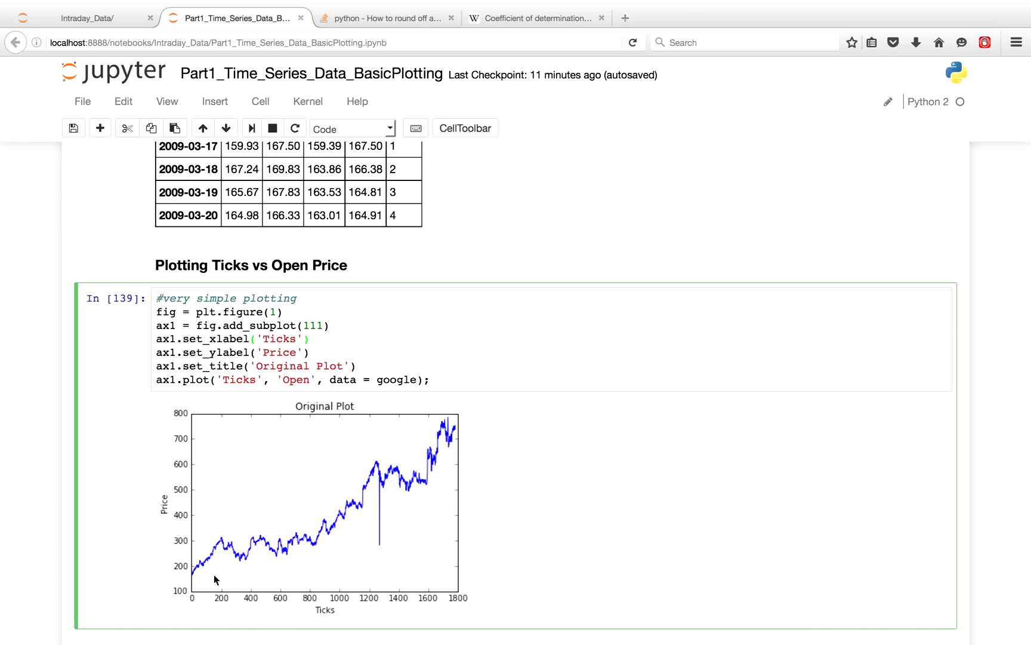
mouse_move(204, 587)
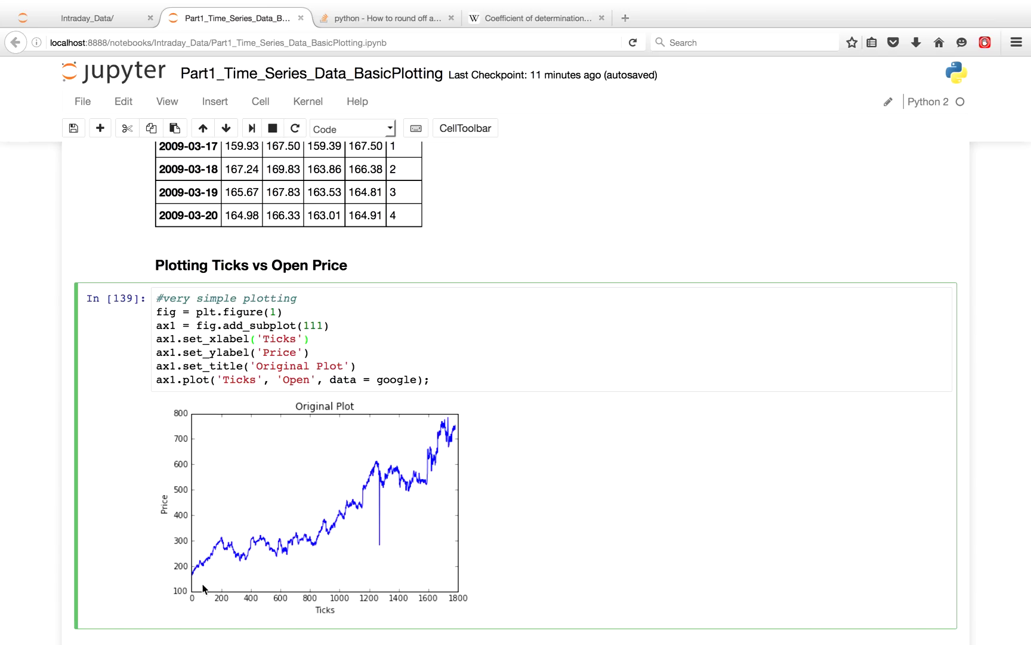
mouse_move(199, 584)
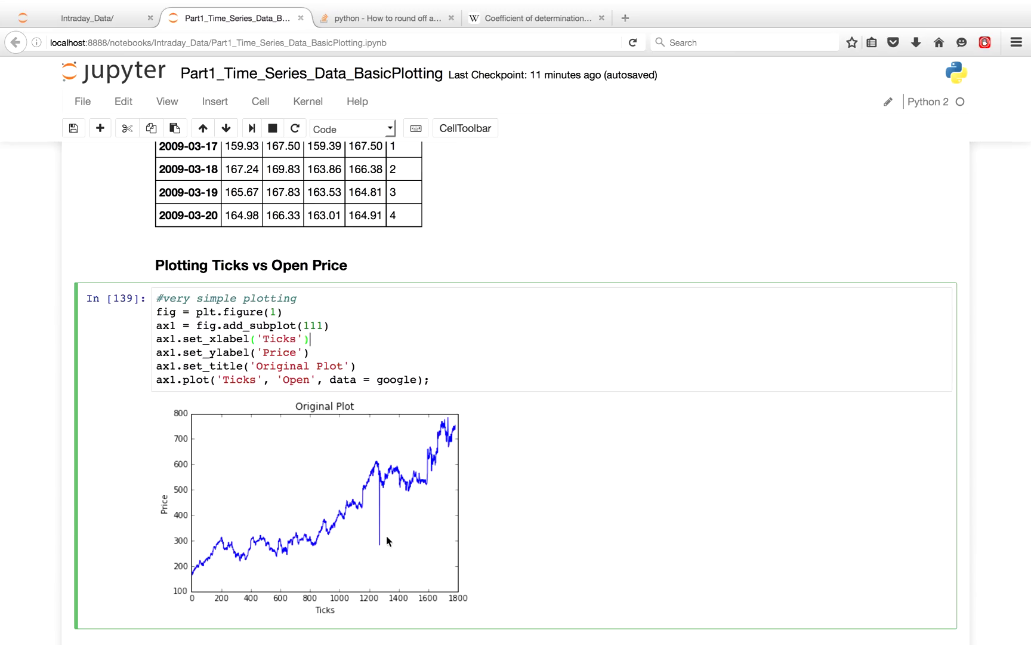
mouse_move(377, 530)
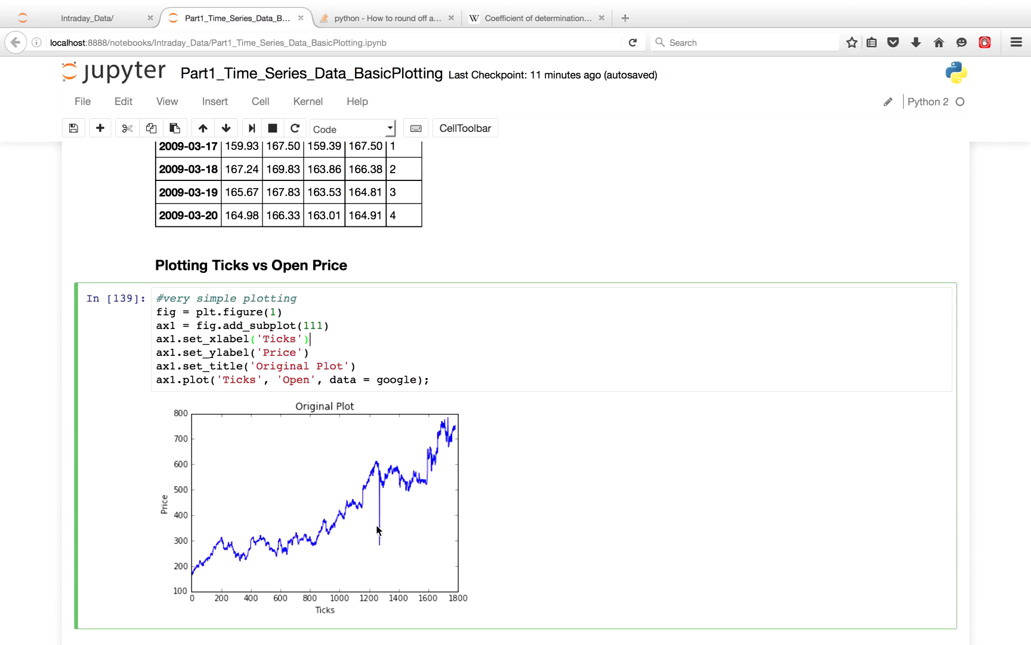
mouse_move(382, 540)
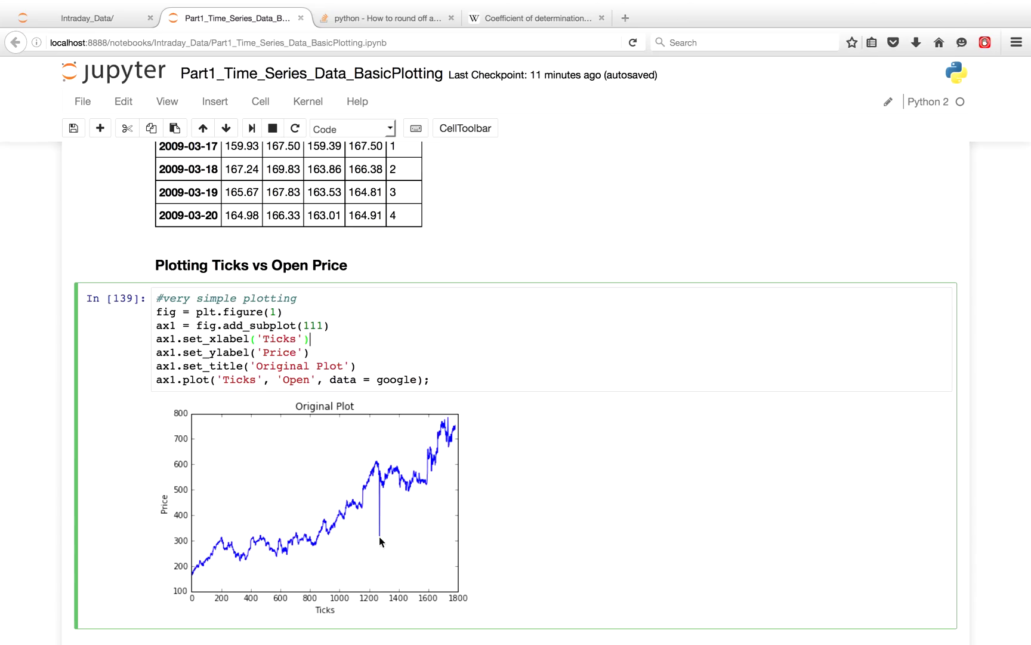
mouse_move(288, 539)
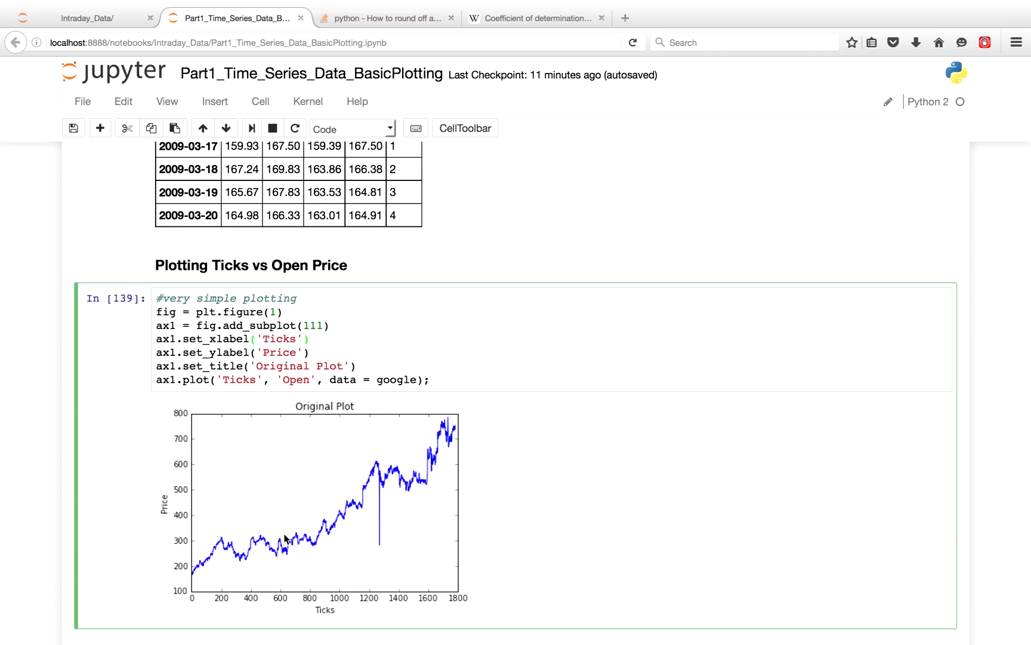
scroll(down, 3)
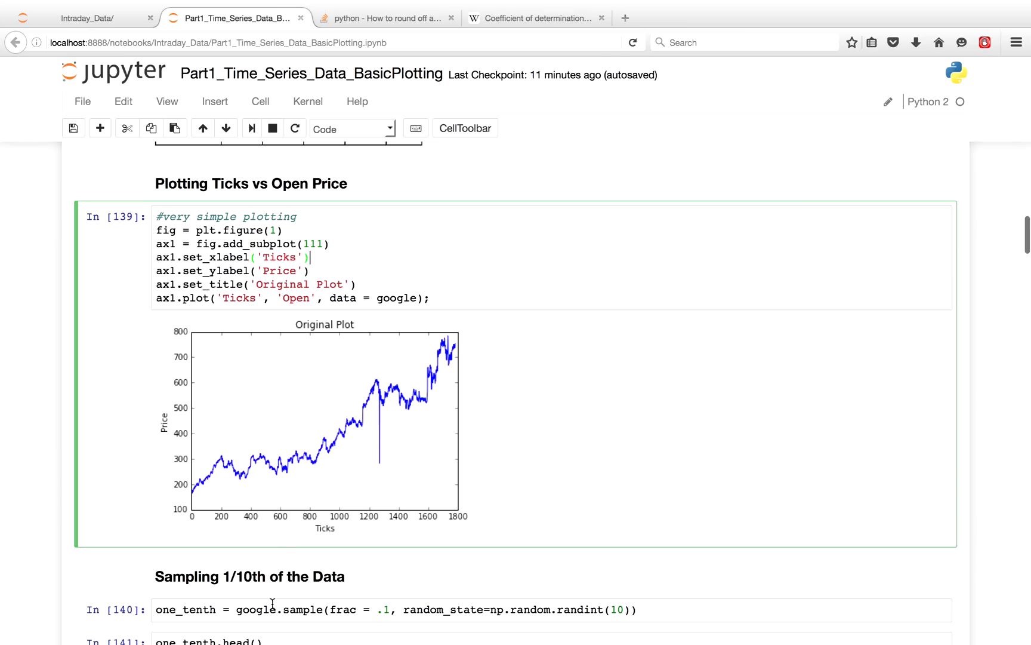
scroll(down, 3)
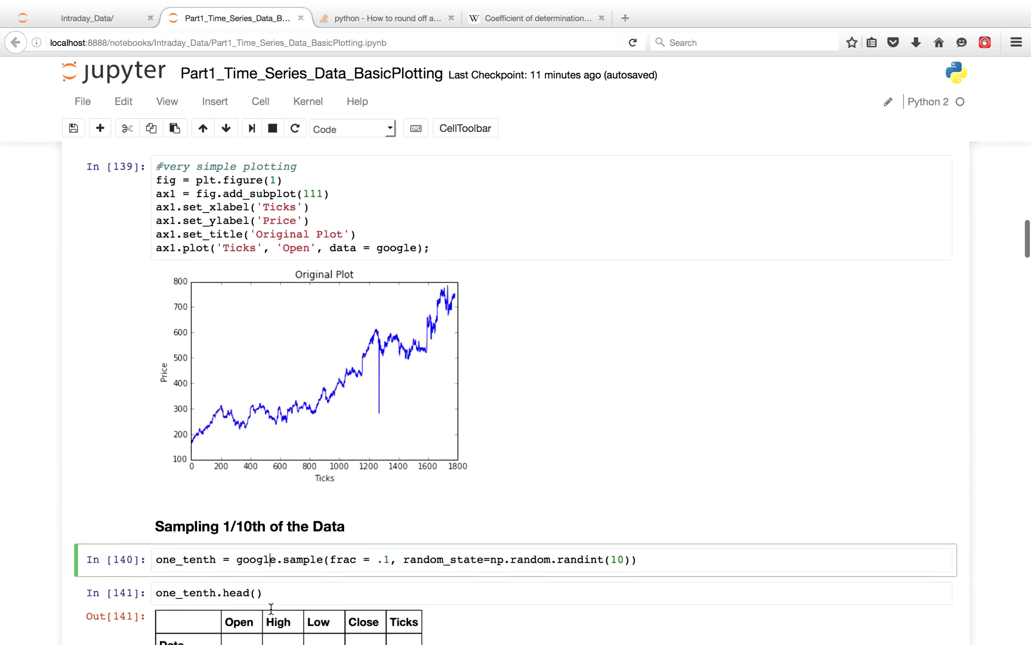
scroll(down, 3)
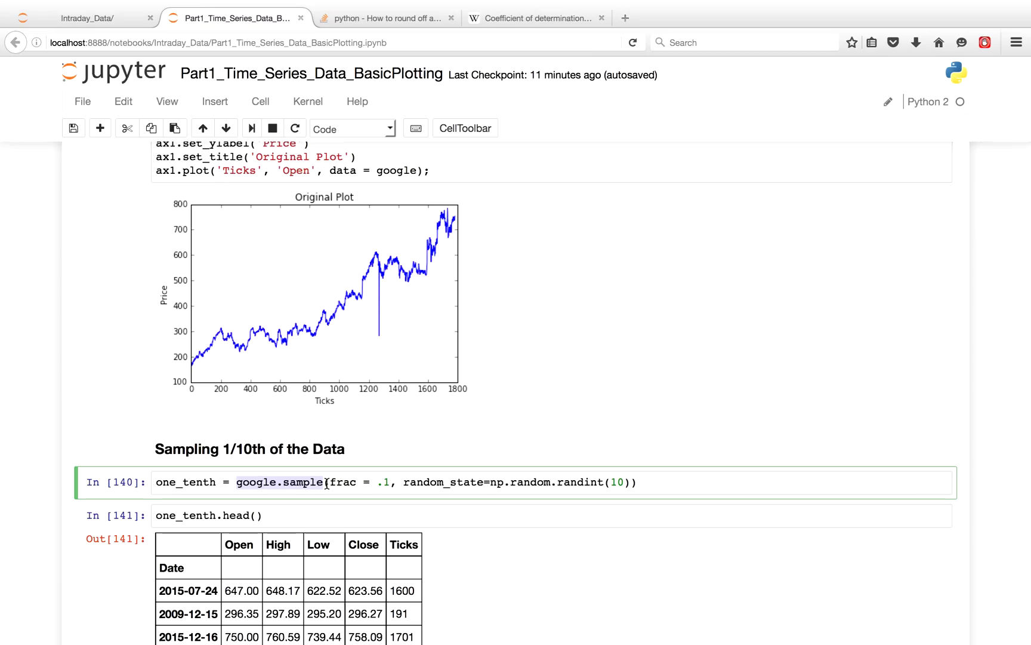
mouse_move(242, 505)
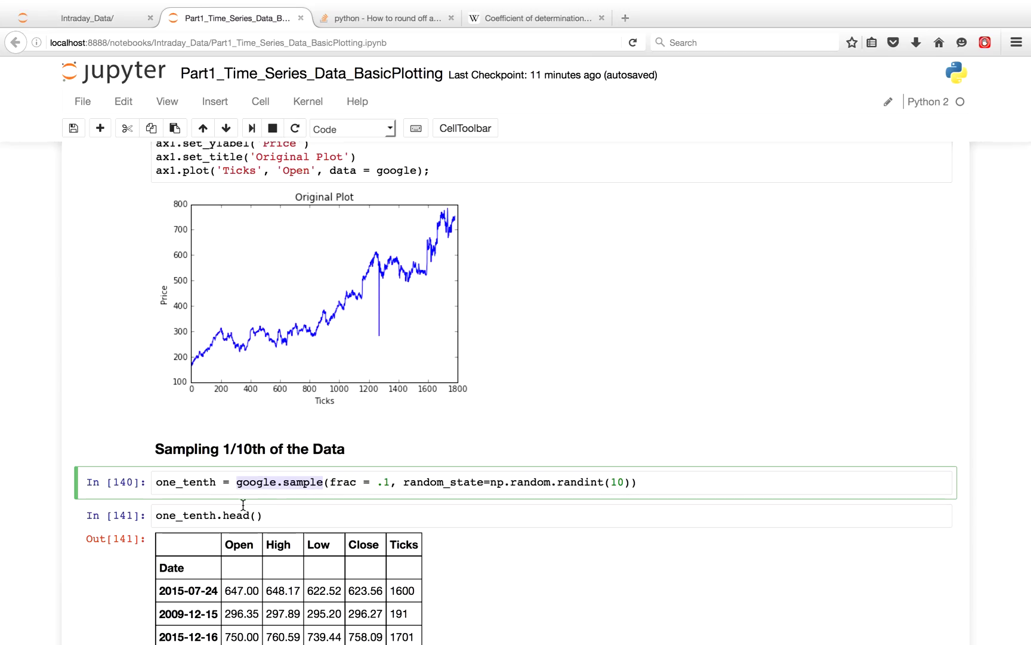
scroll(down, 3)
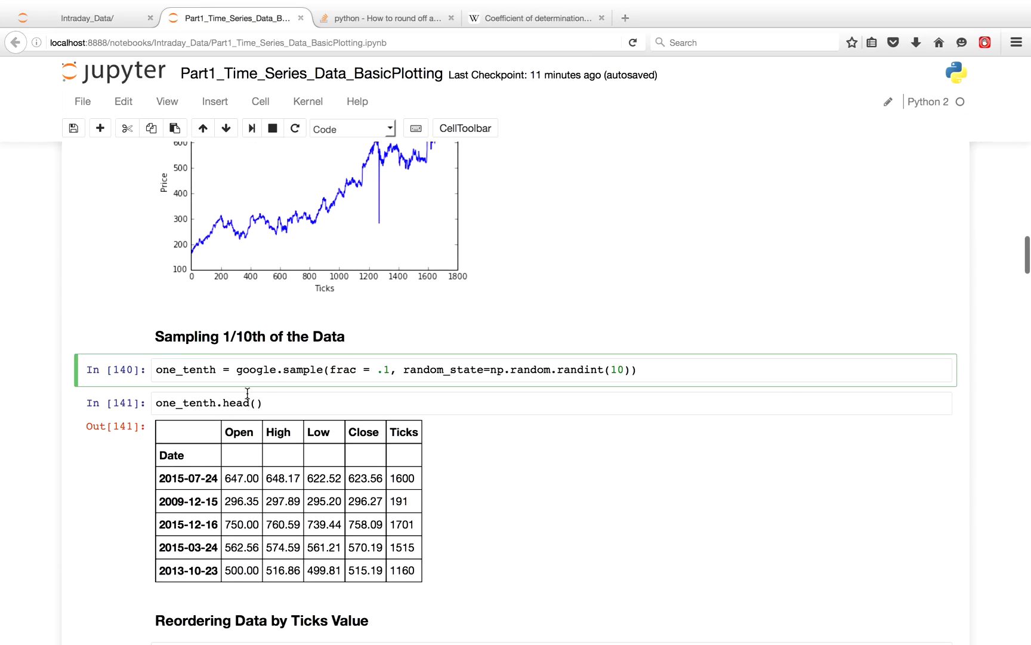
click(257, 404)
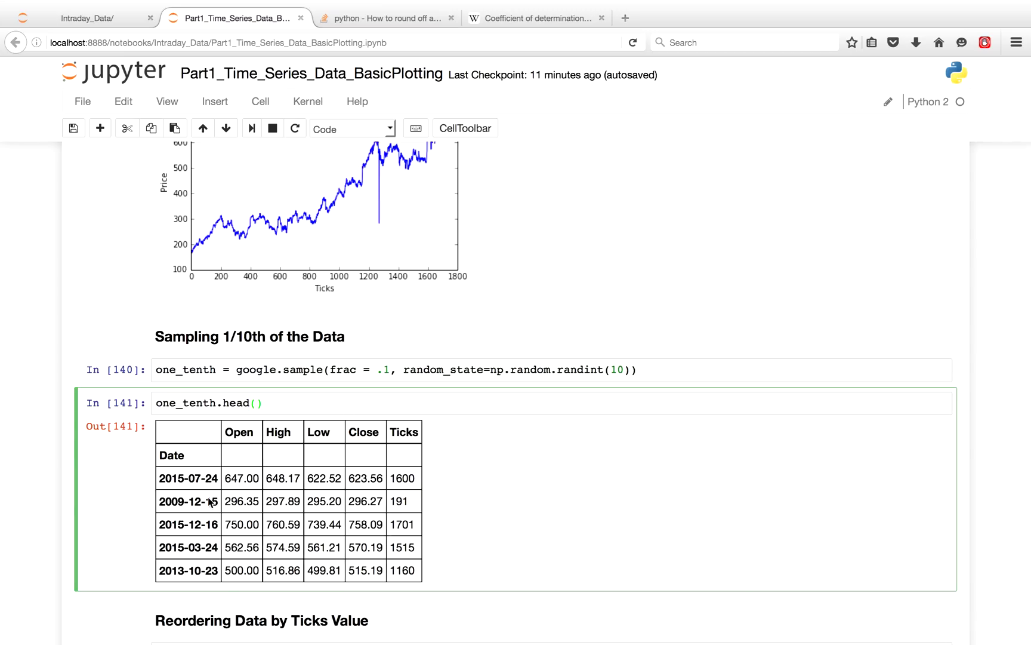
mouse_move(192, 487)
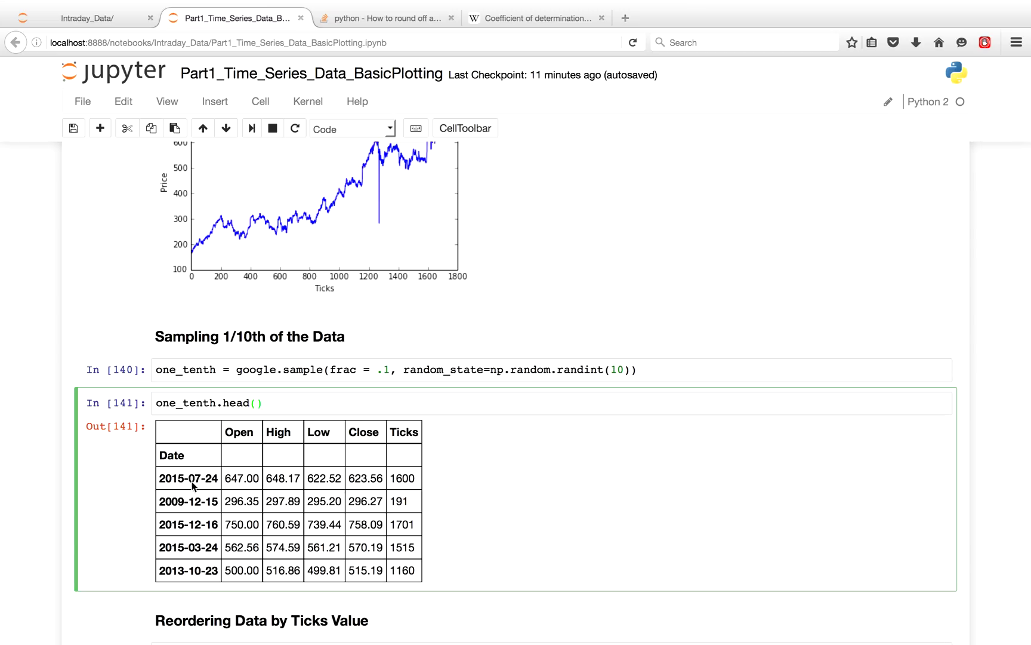
mouse_move(192, 491)
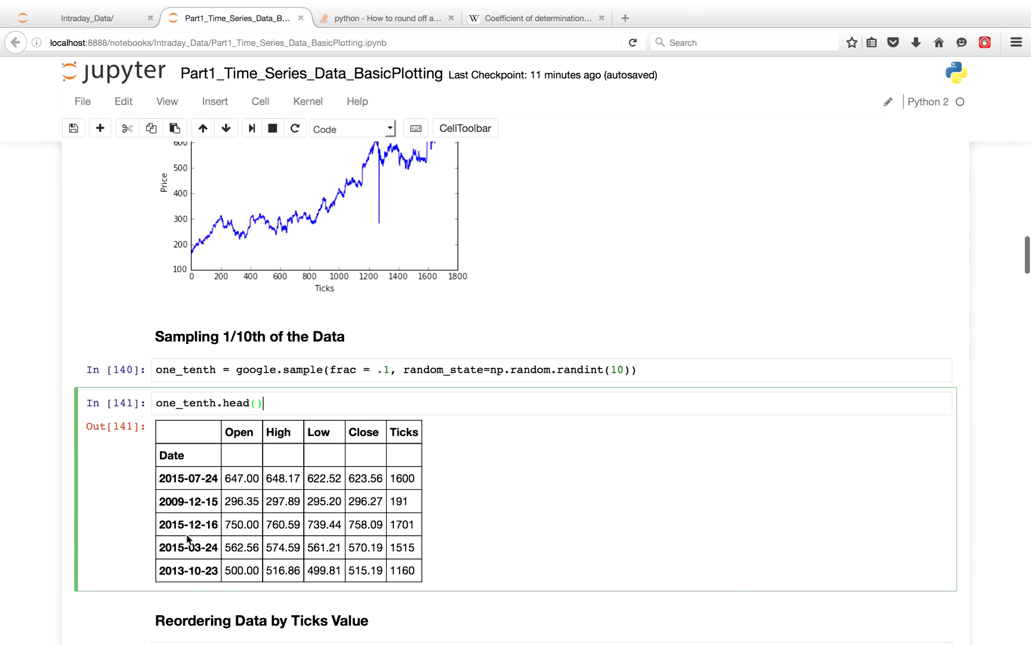
scroll(down, 3)
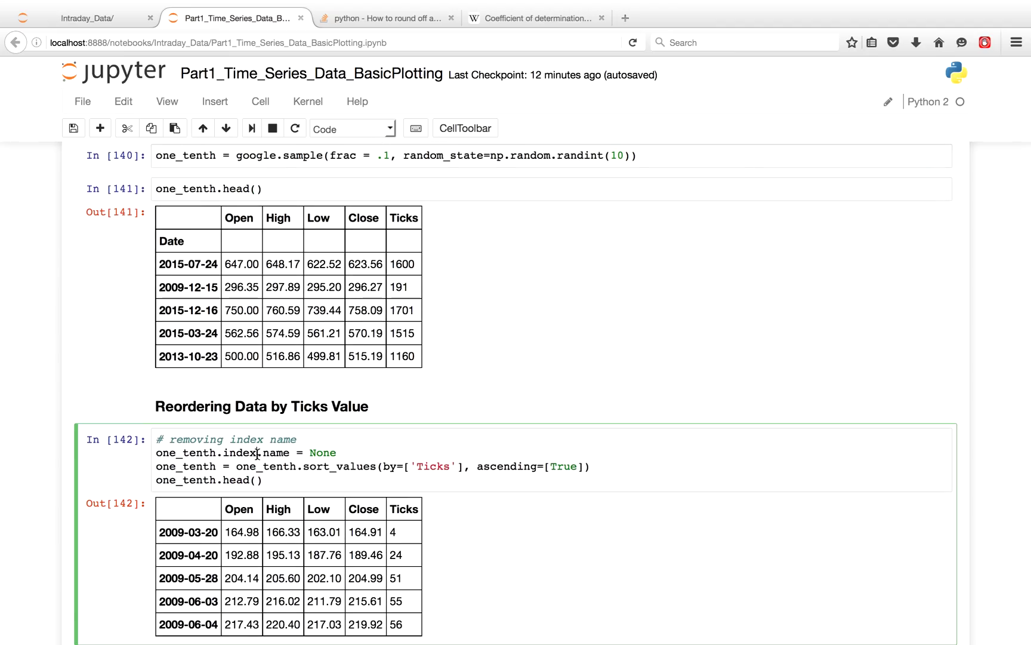
scroll(down, 3)
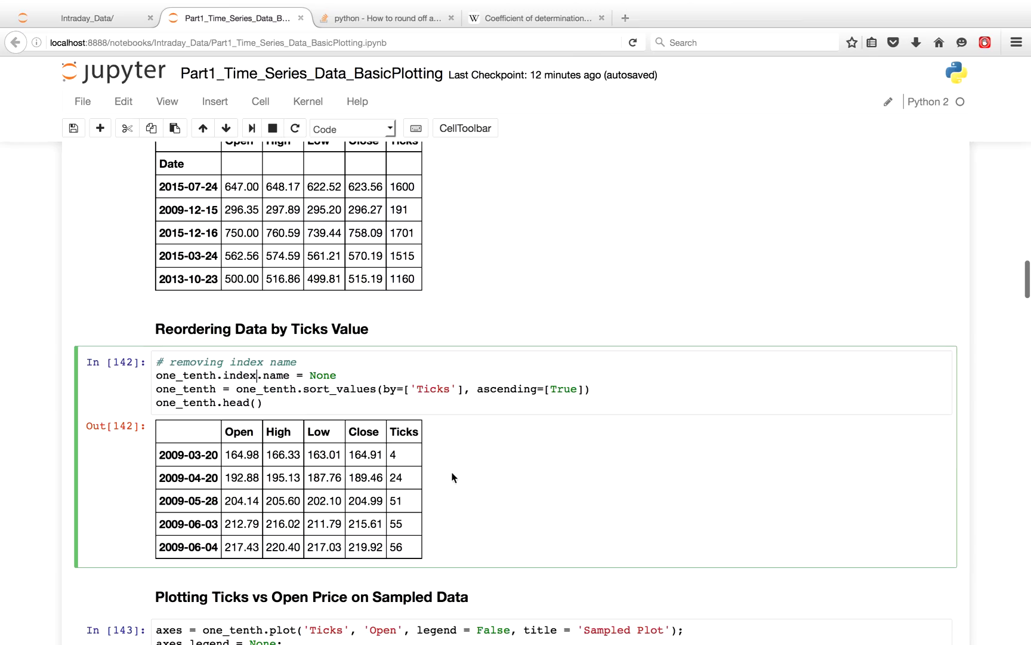
mouse_move(415, 455)
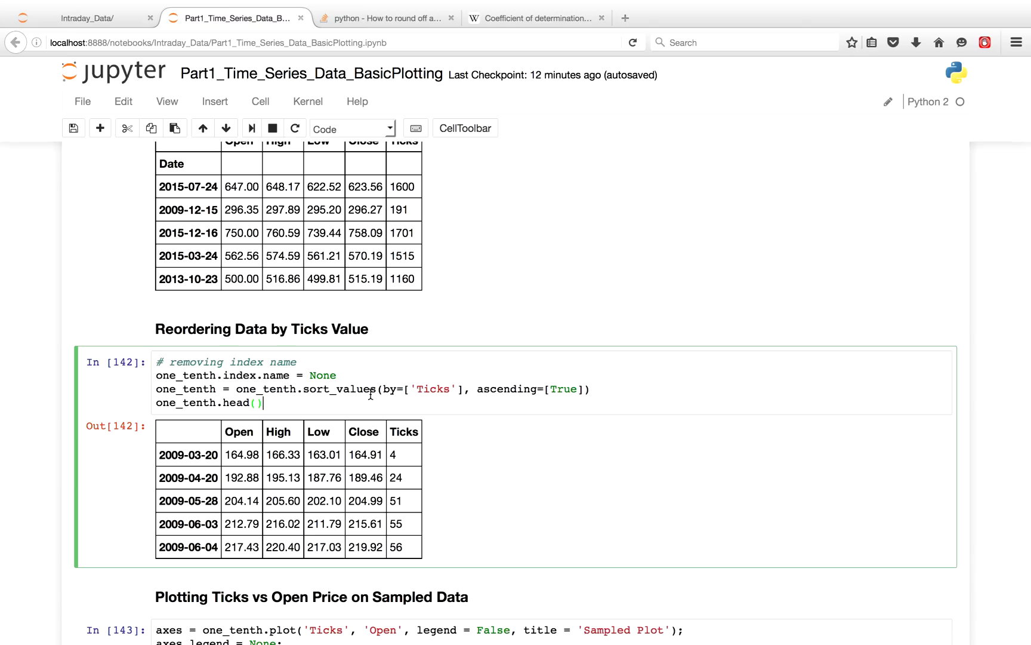
mouse_move(405, 562)
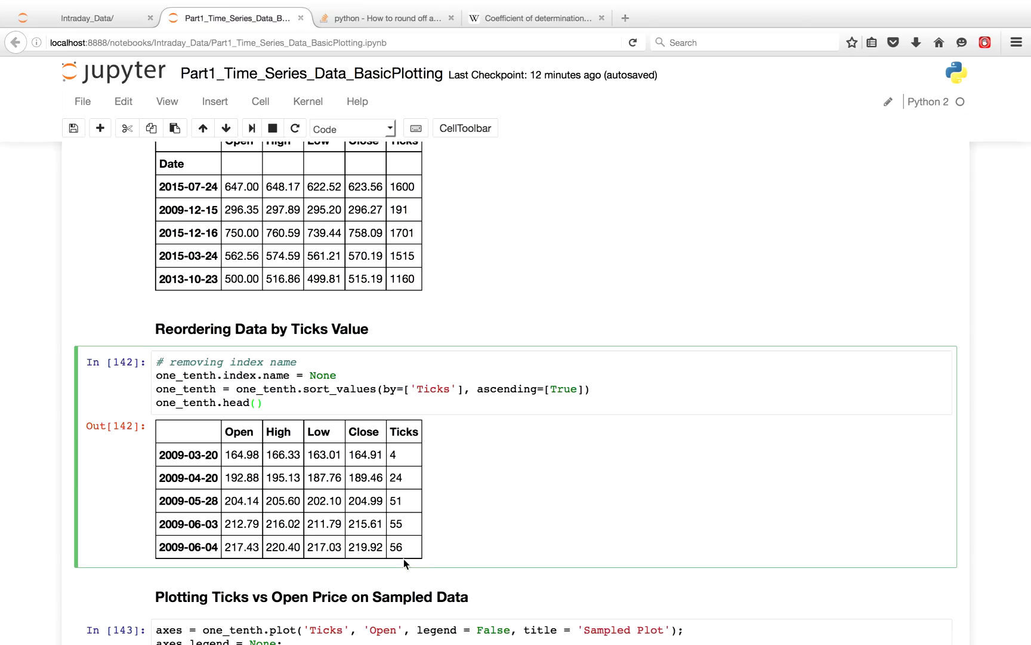
mouse_move(455, 218)
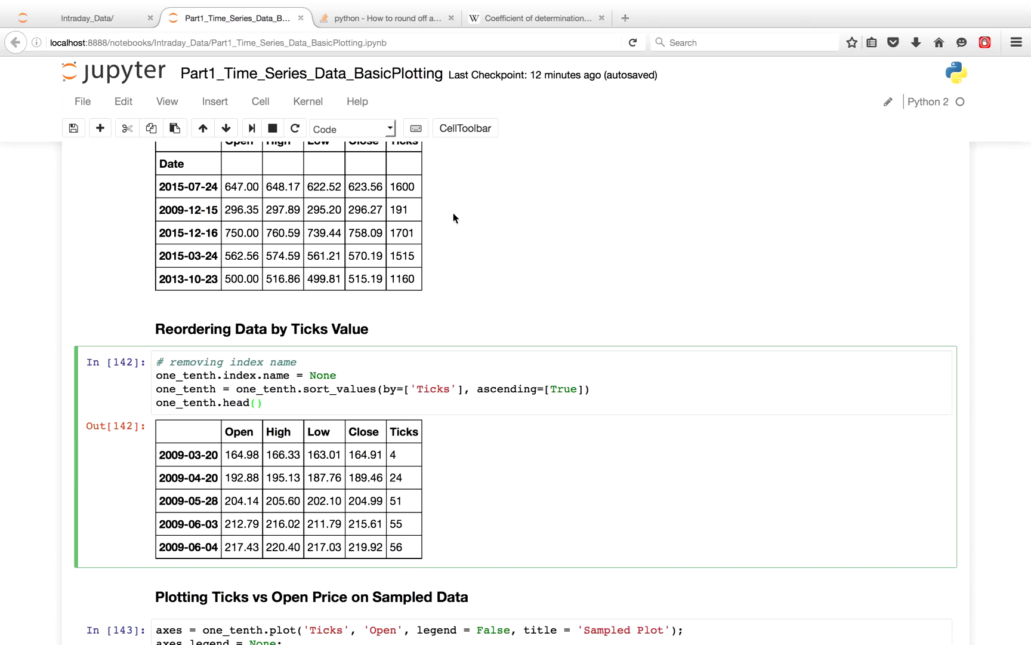
scroll(up, 3)
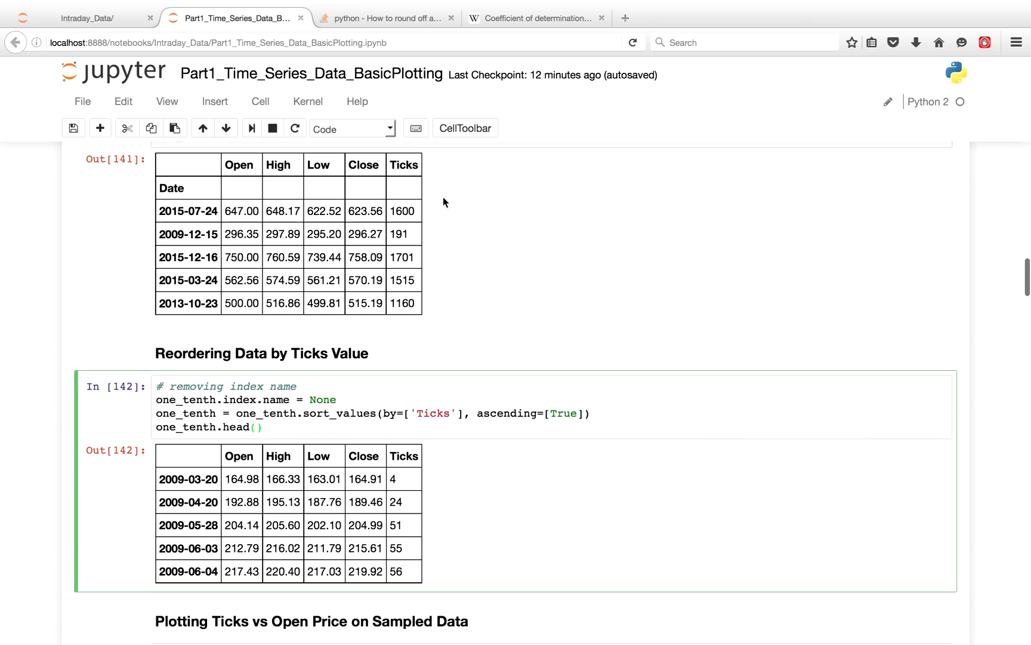
mouse_move(500, 307)
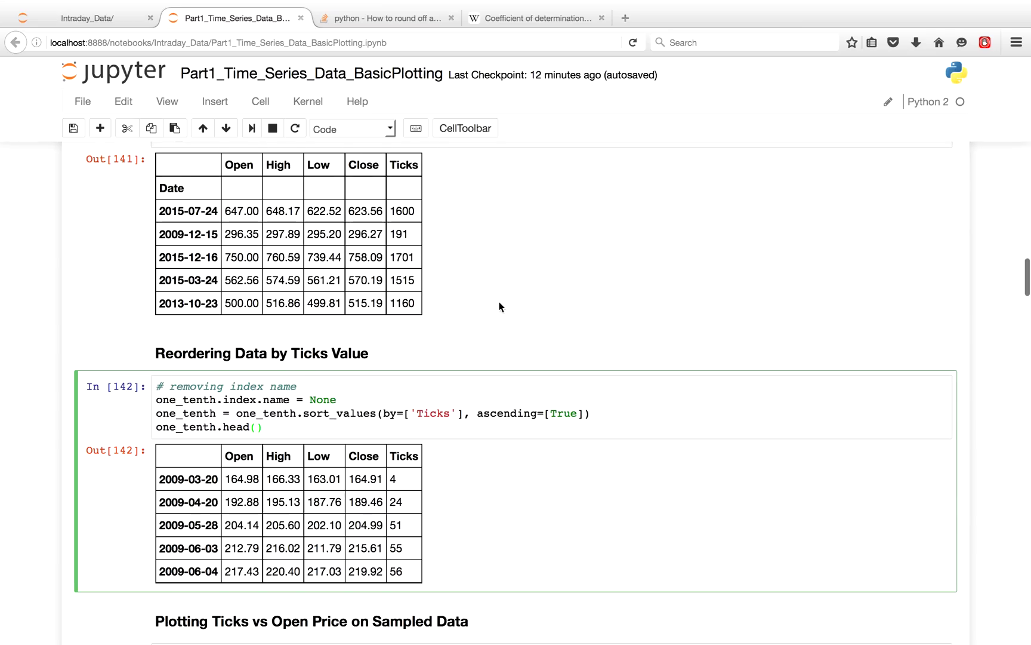
scroll(down, 3)
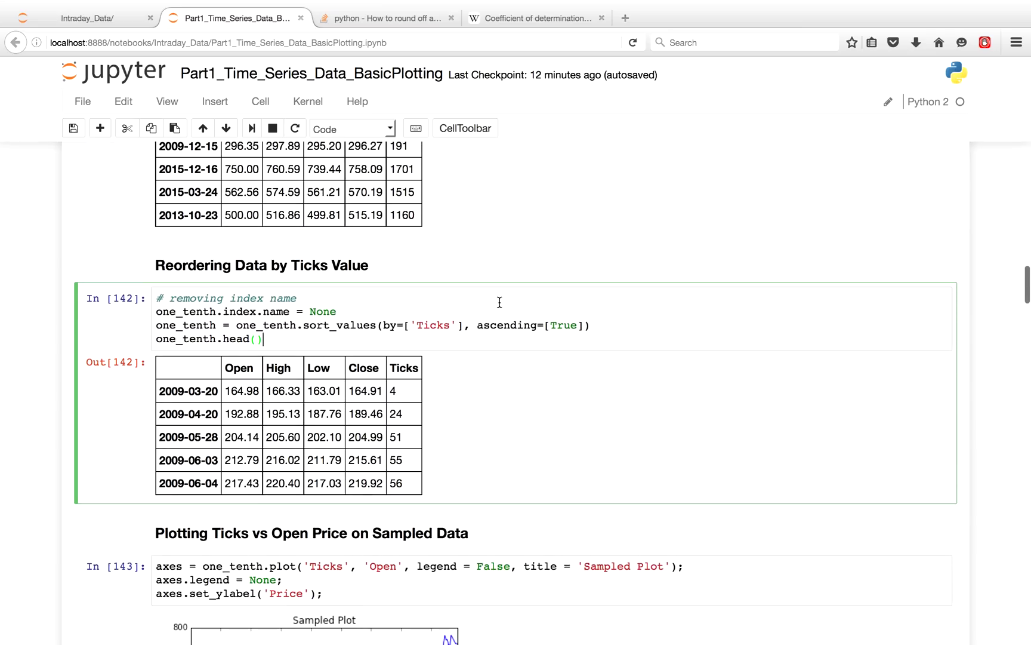
scroll(down, 3)
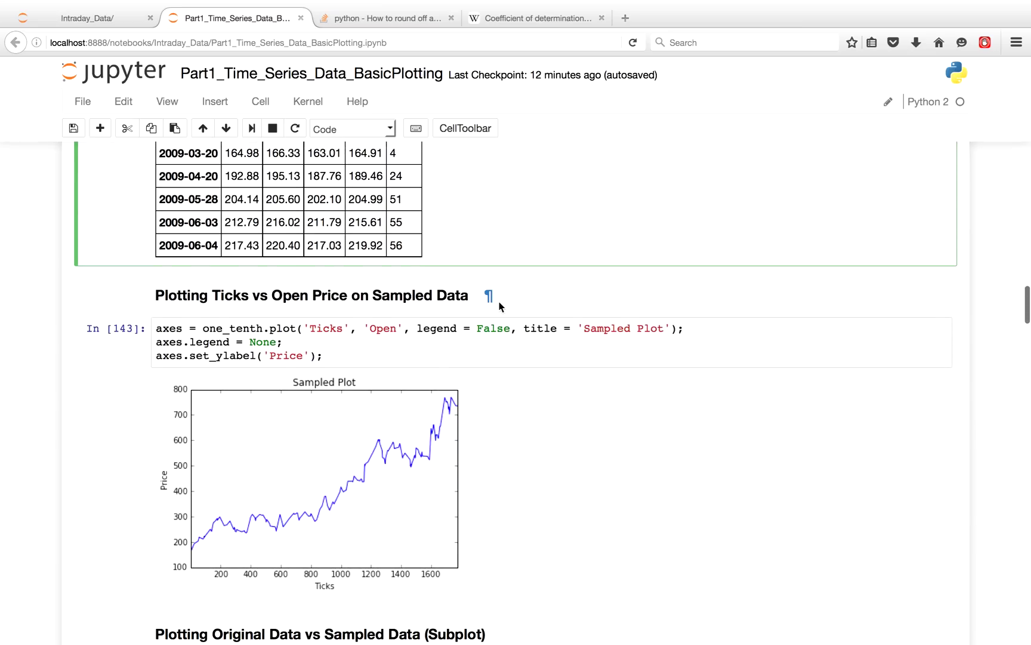
scroll(down, 3)
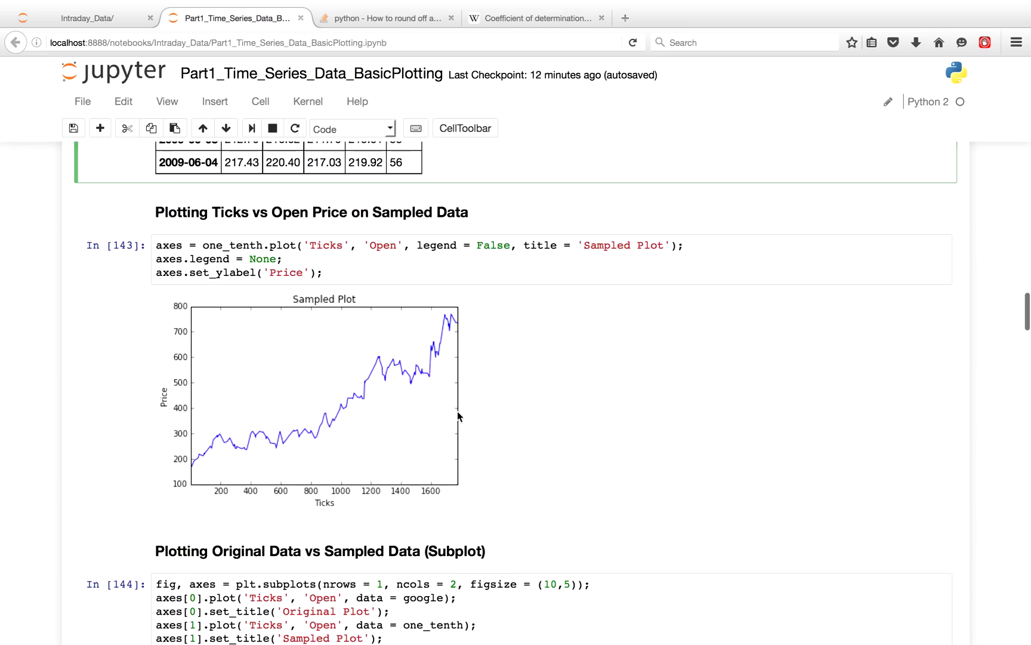
scroll(down, 3)
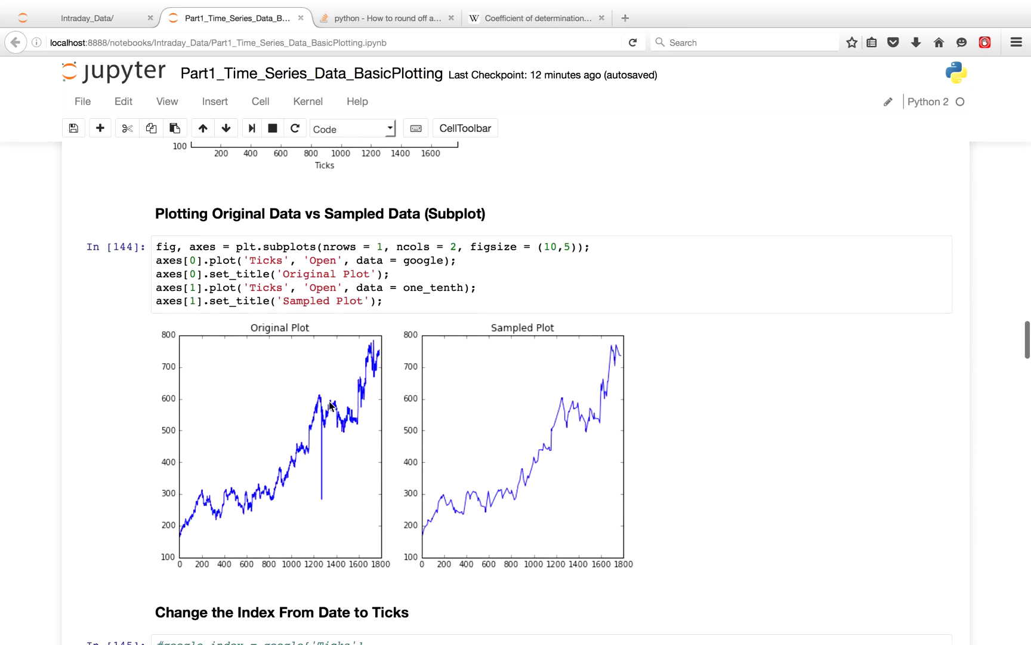
mouse_move(455, 324)
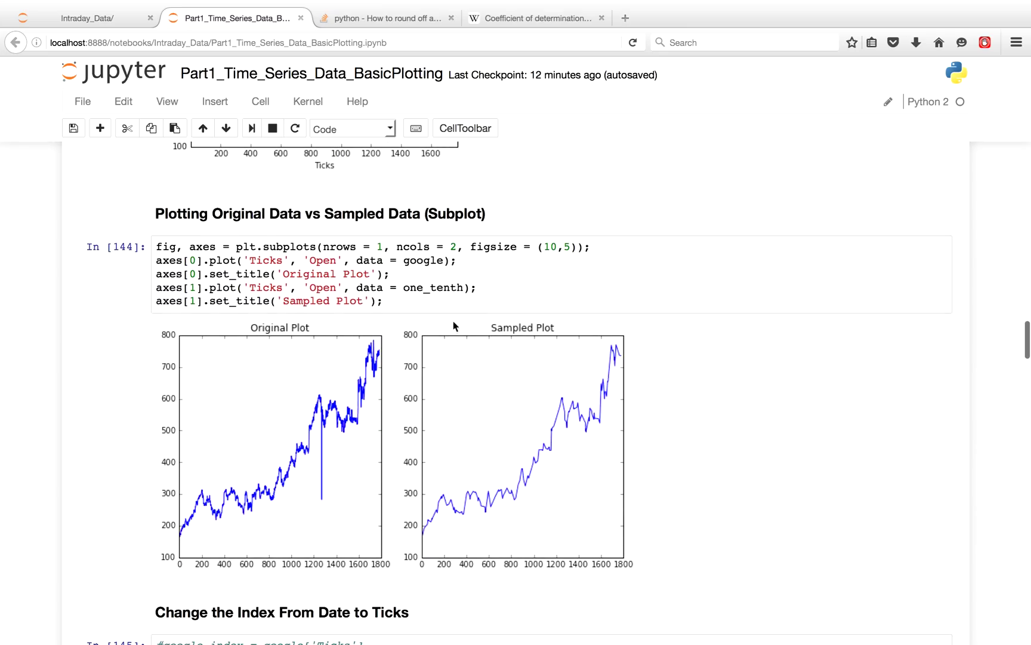
mouse_move(448, 550)
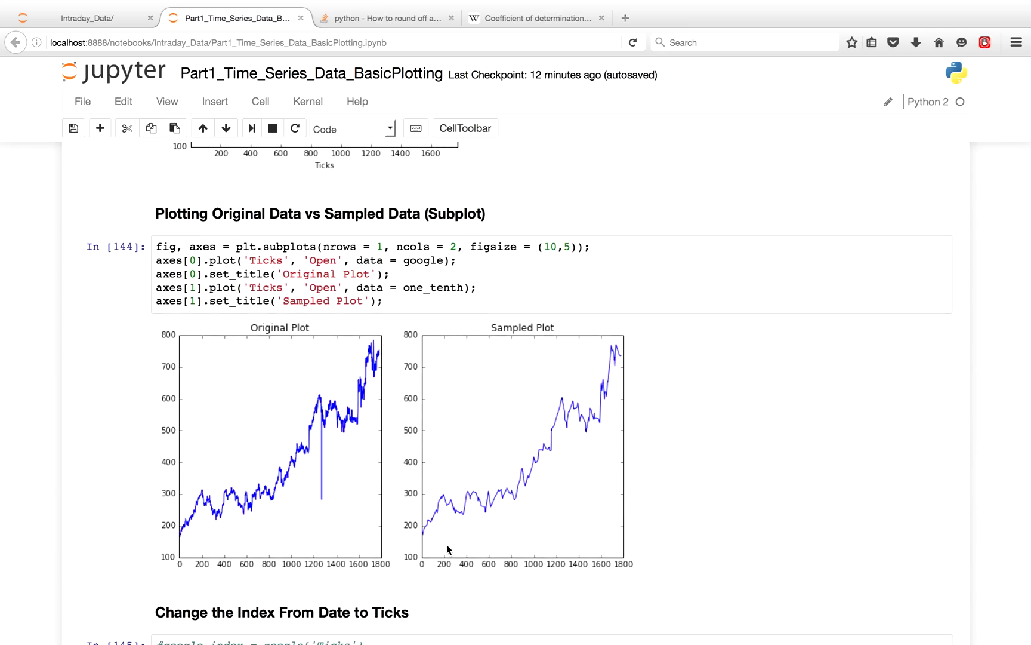
mouse_move(546, 457)
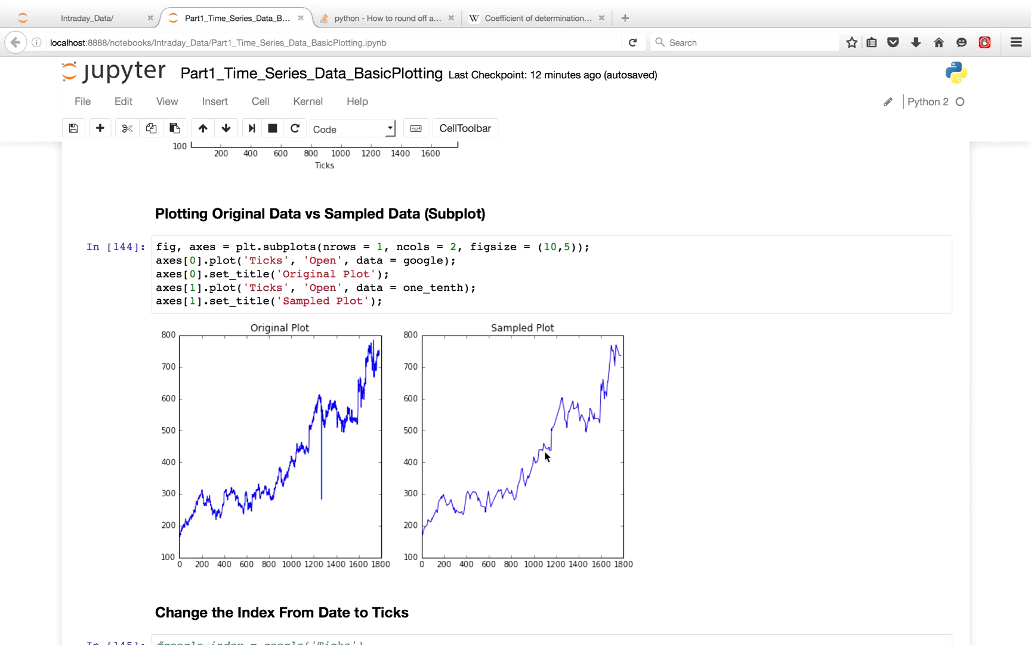
mouse_move(616, 586)
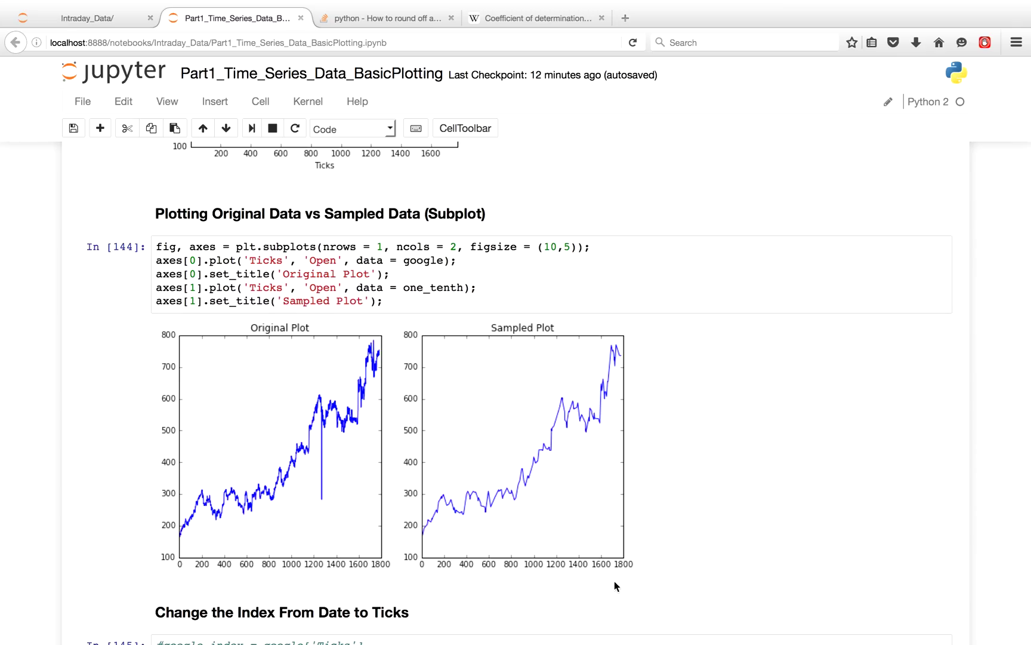
mouse_move(402, 318)
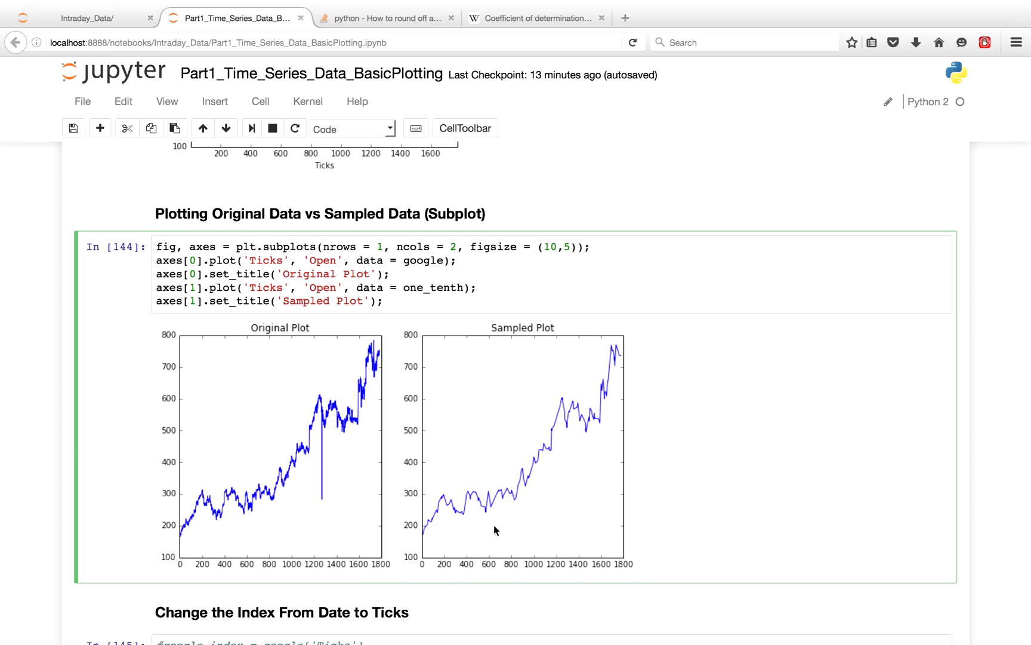
mouse_move(543, 376)
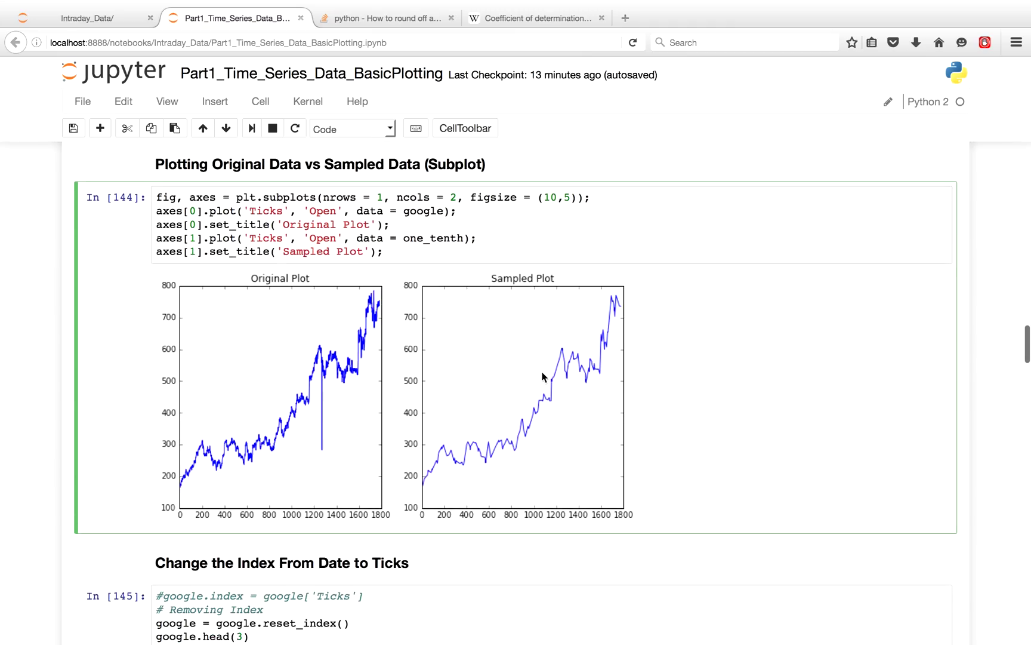
scroll(down, 3)
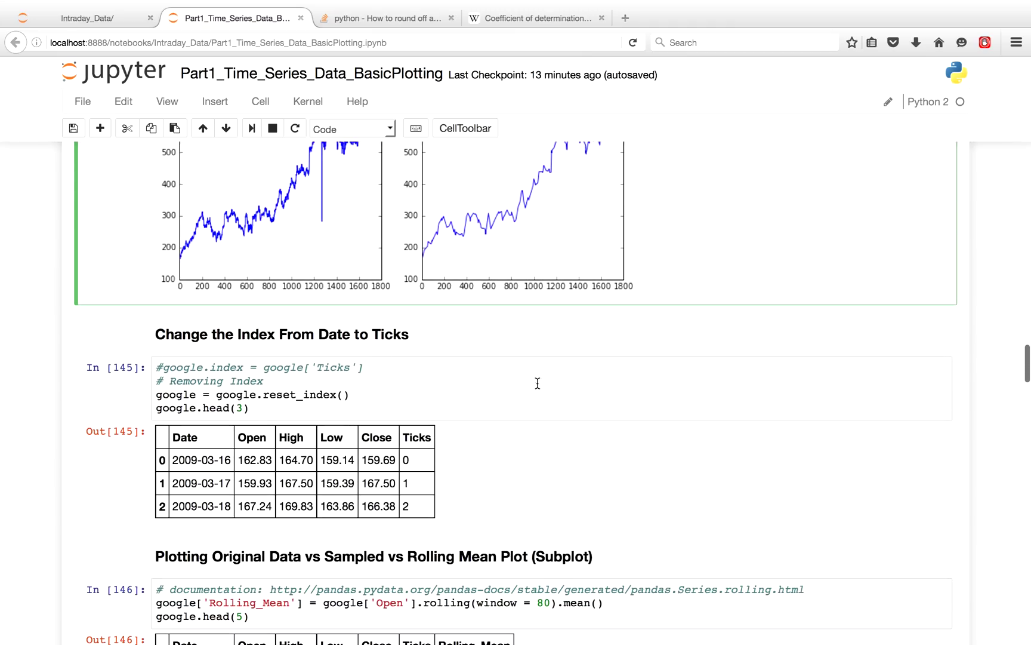
click(519, 396)
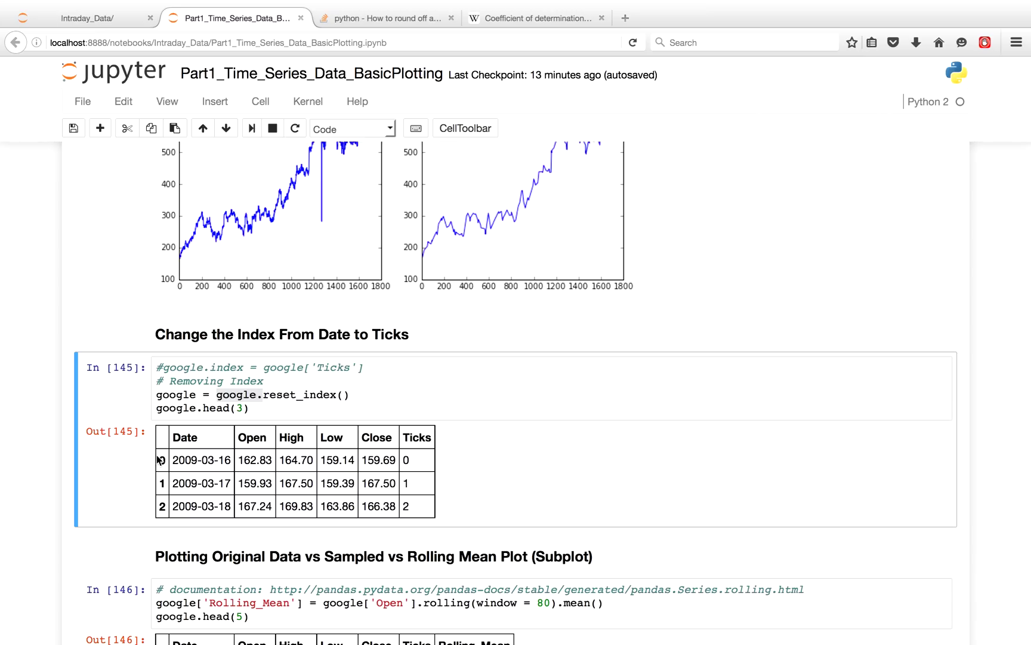
scroll(down, 3)
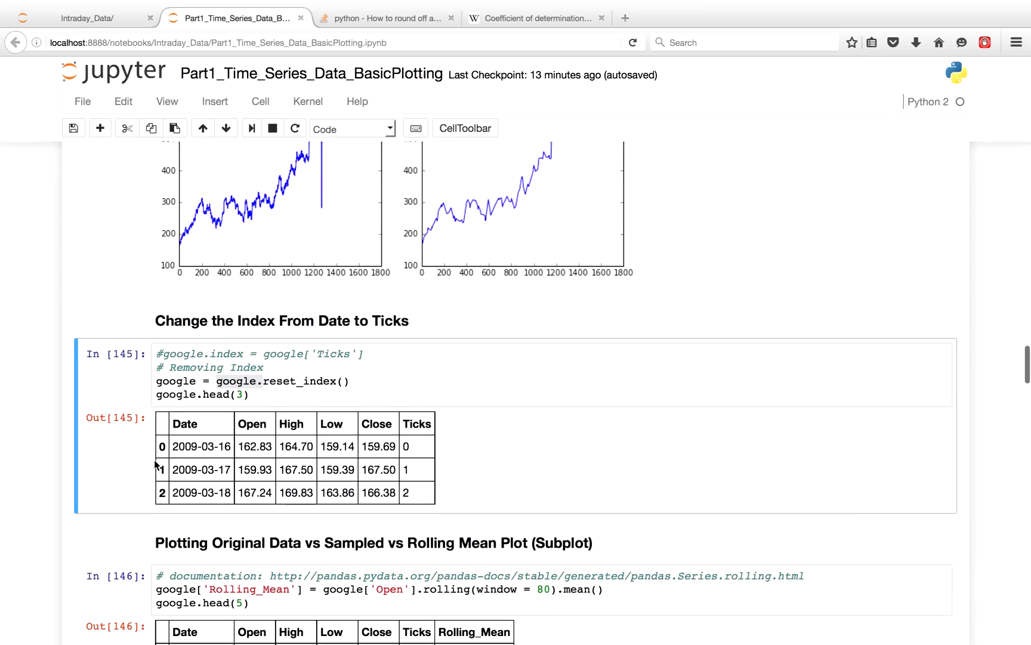
scroll(down, 3)
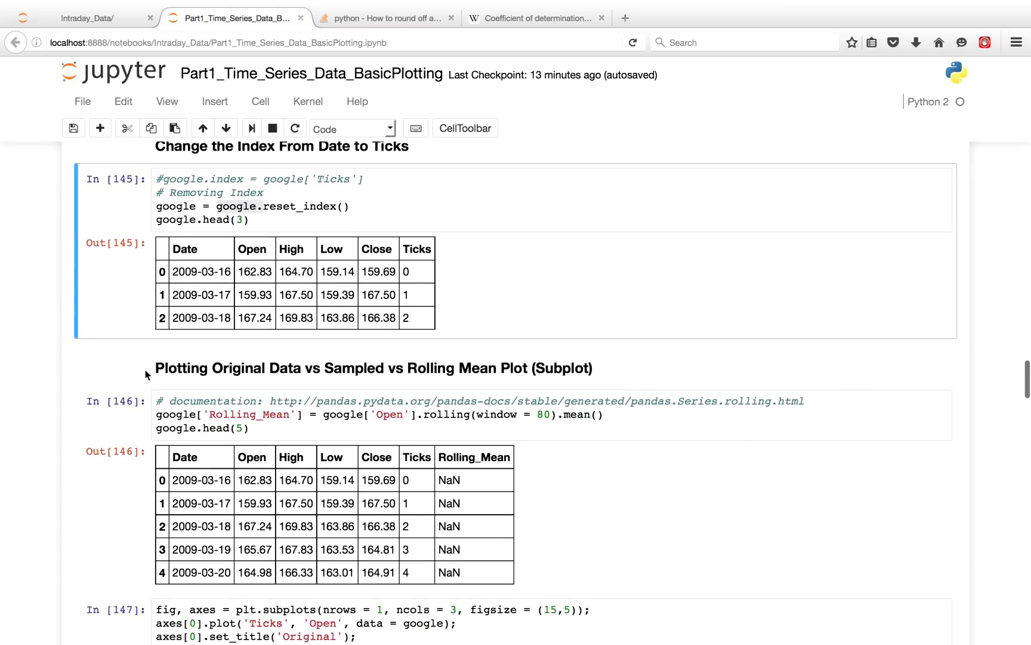
scroll(down, 3)
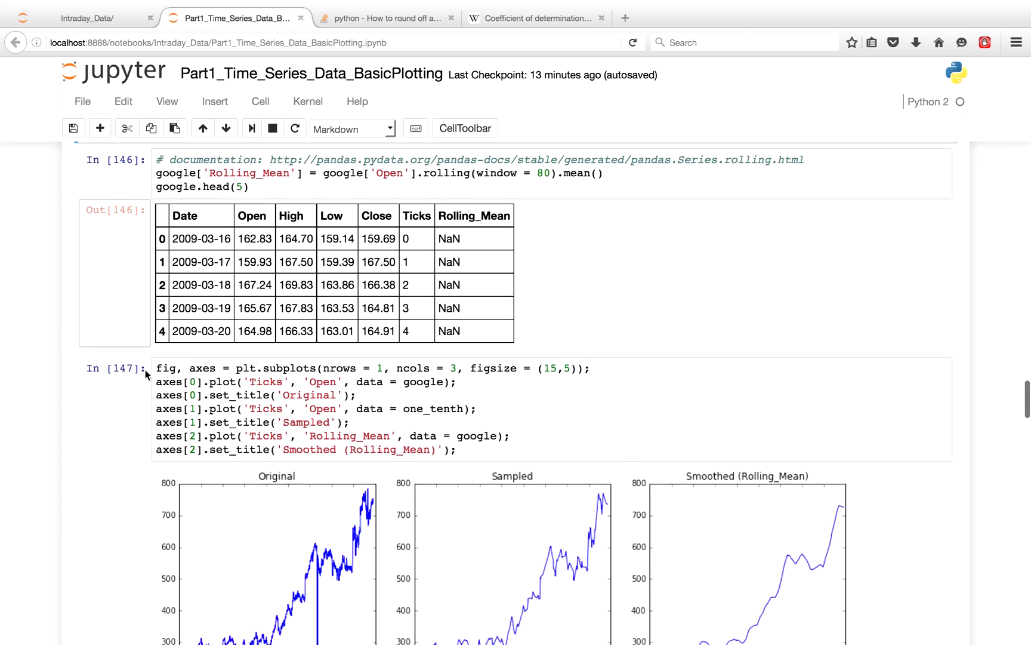
scroll(down, 3)
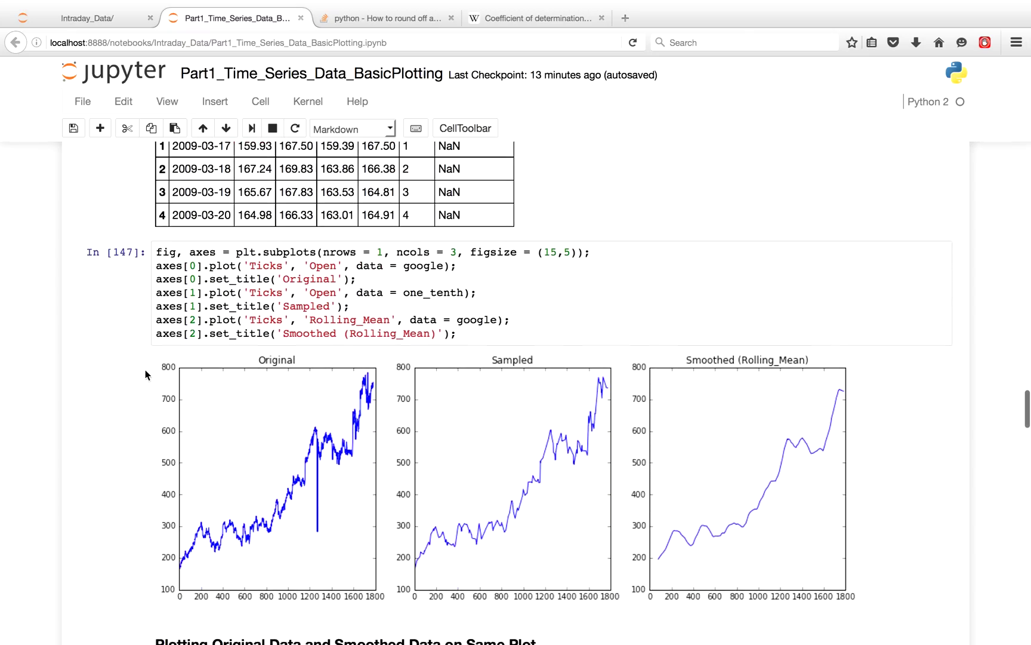
scroll(down, 3)
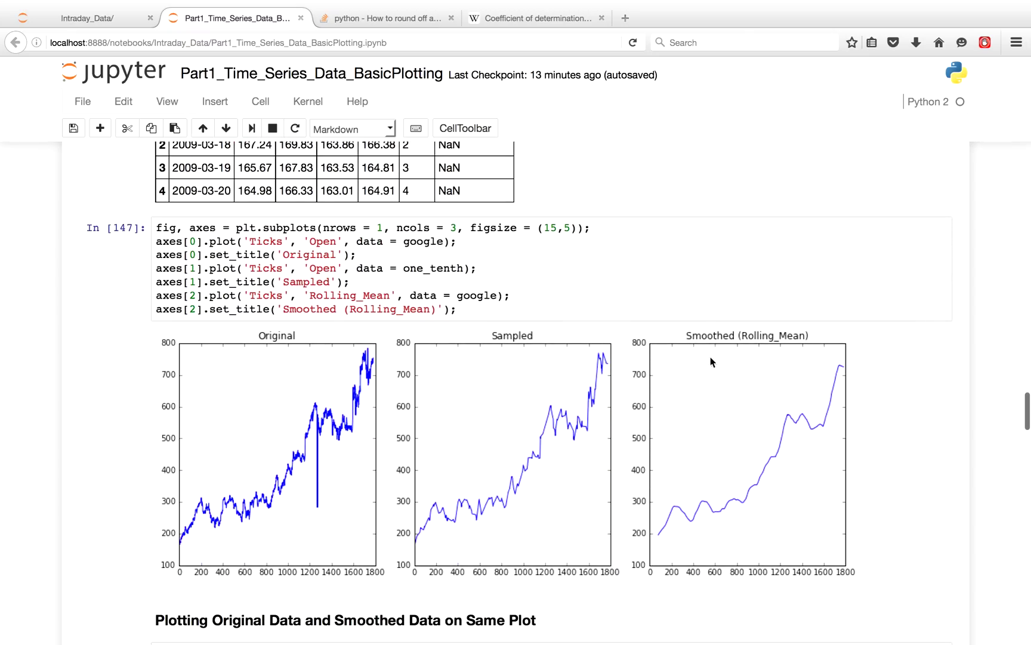
mouse_move(323, 473)
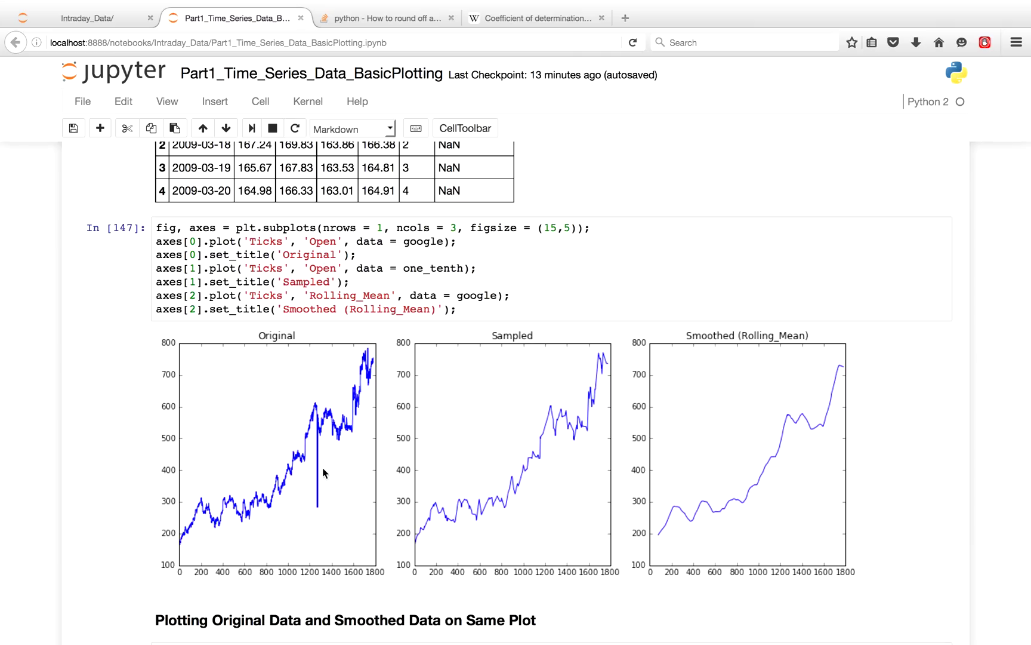
mouse_move(531, 541)
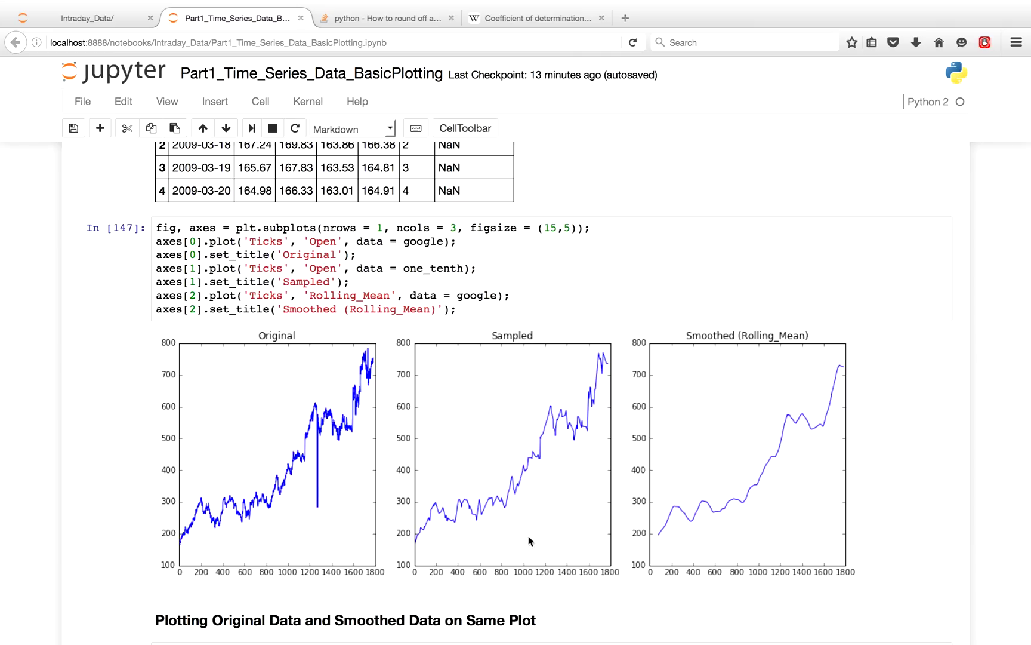
mouse_move(802, 546)
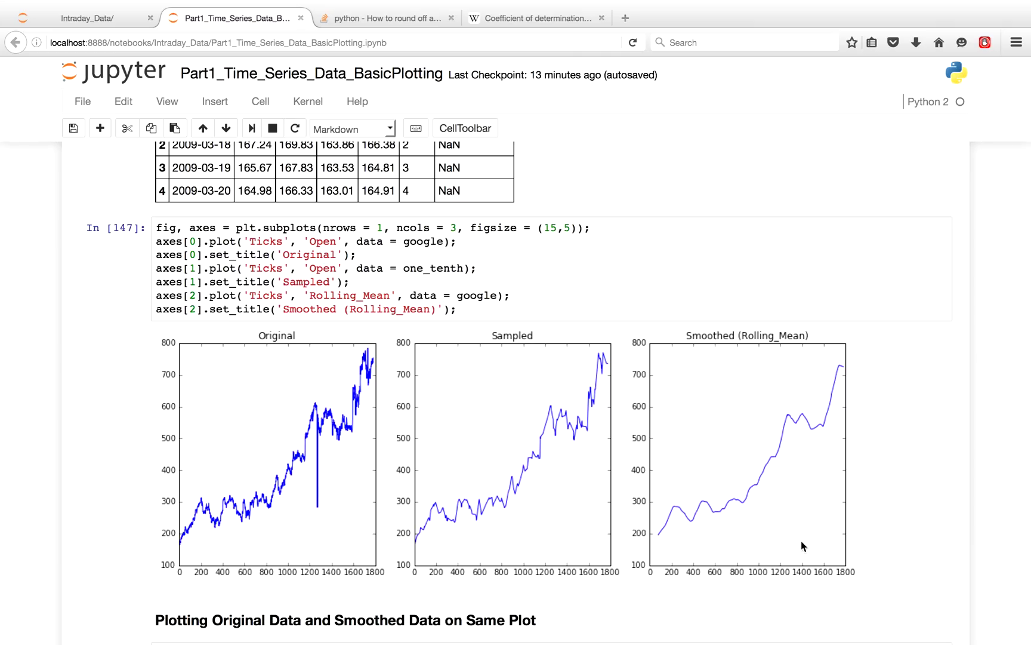
mouse_move(820, 511)
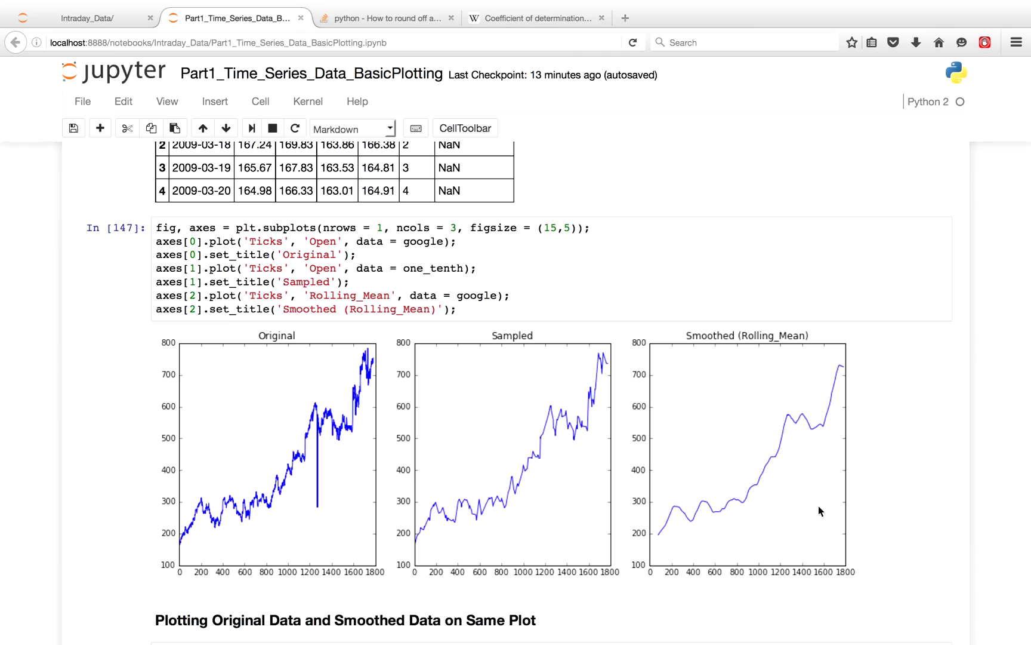
scroll(up, 3)
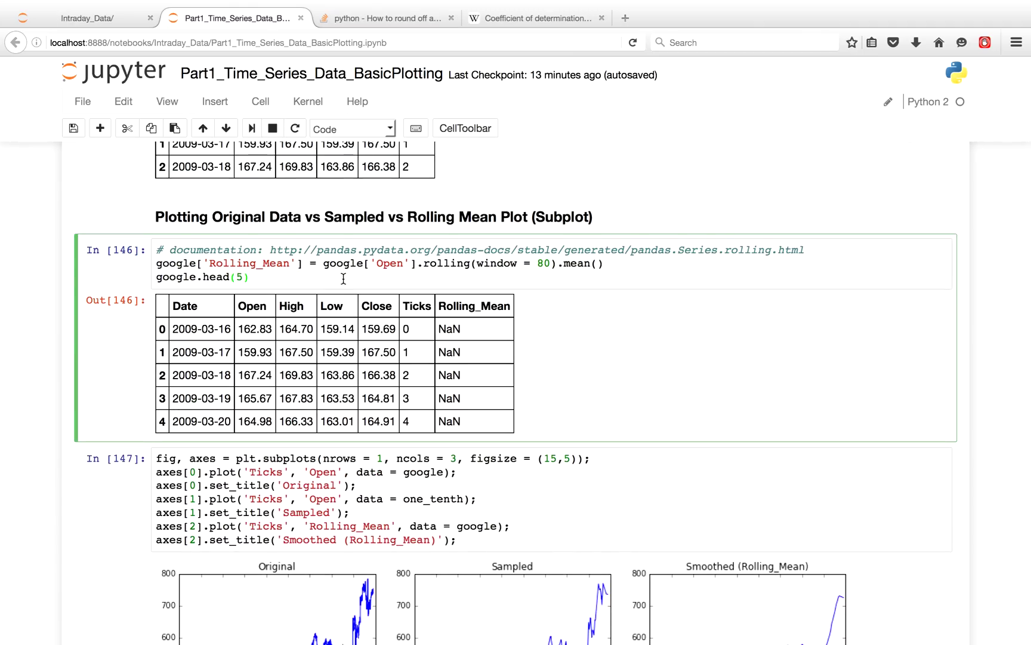
mouse_move(520, 270)
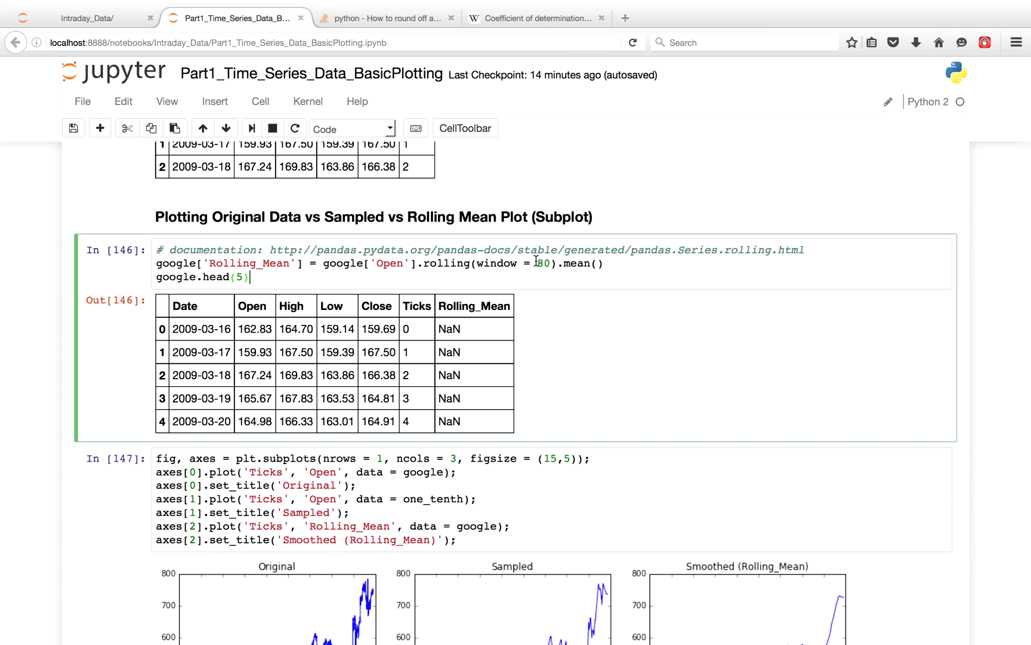
mouse_move(527, 279)
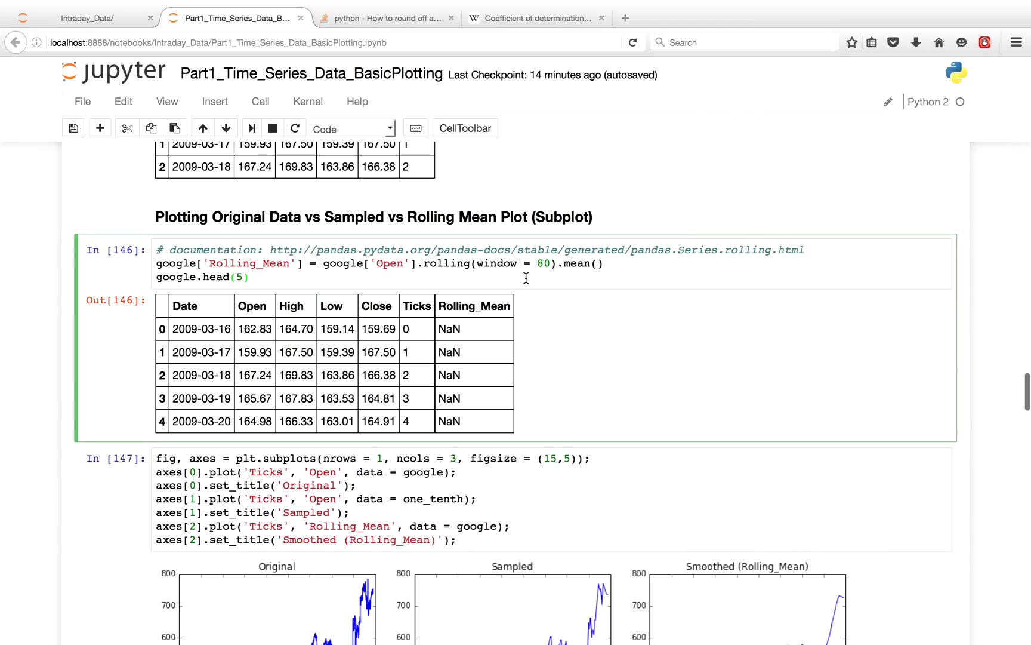
scroll(down, 3)
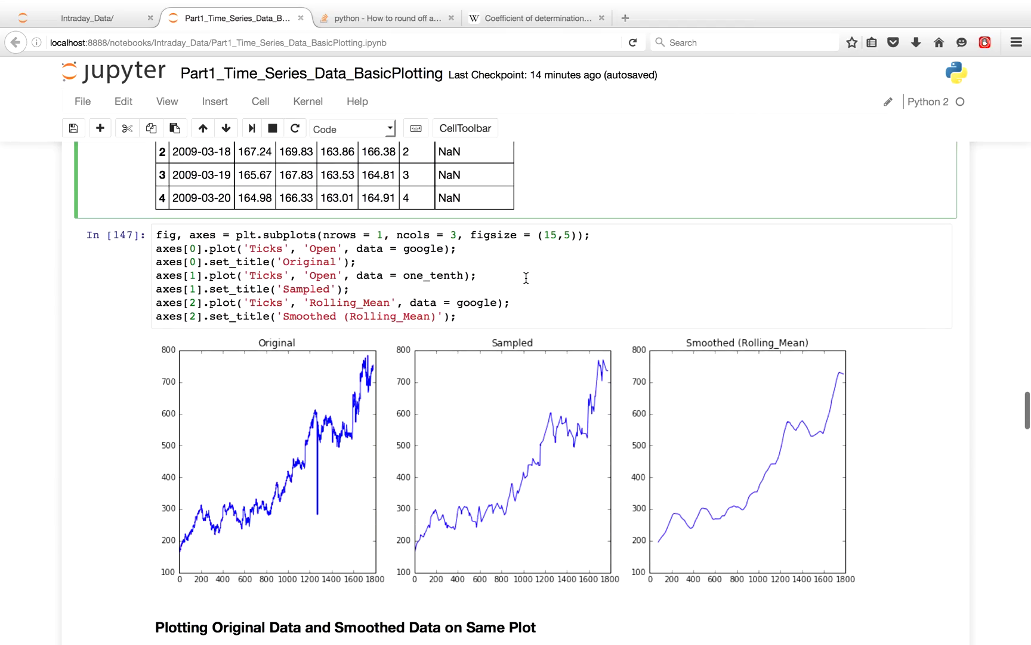
mouse_move(652, 552)
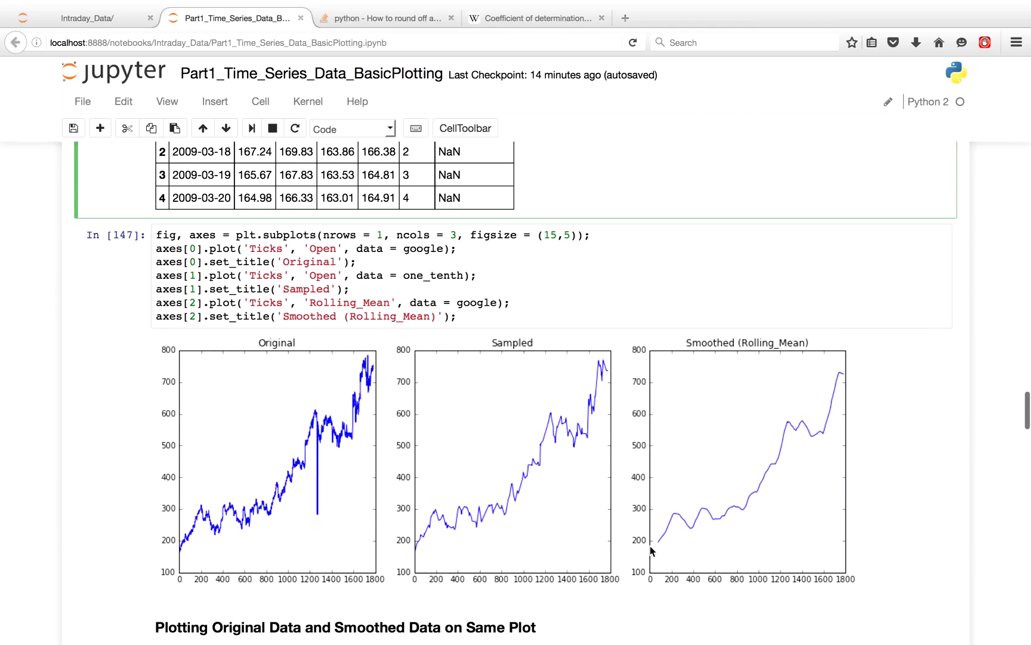
mouse_move(320, 358)
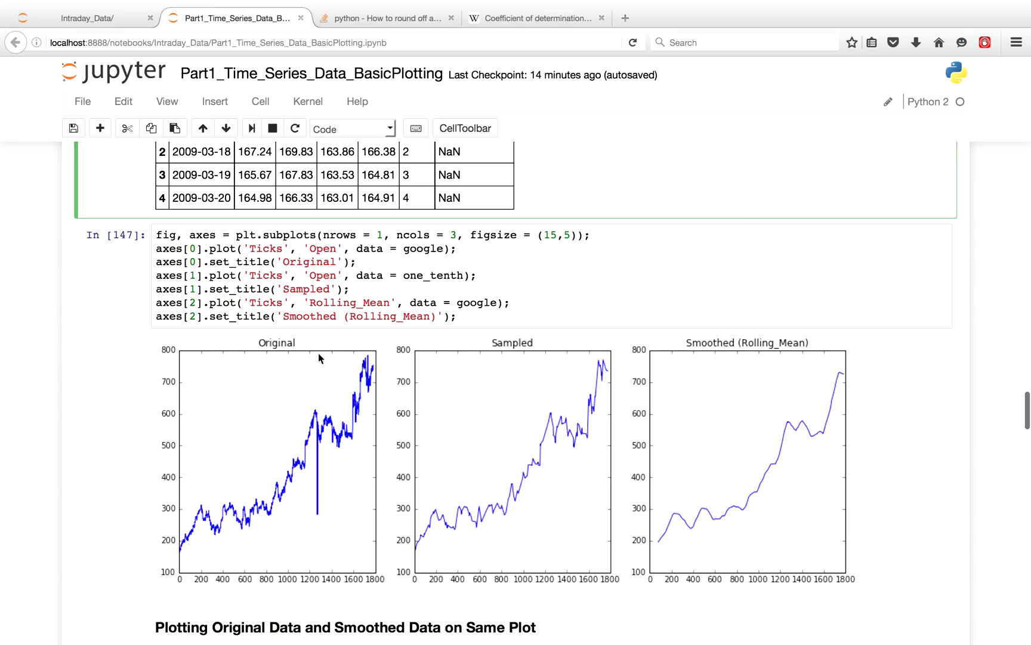
mouse_move(207, 552)
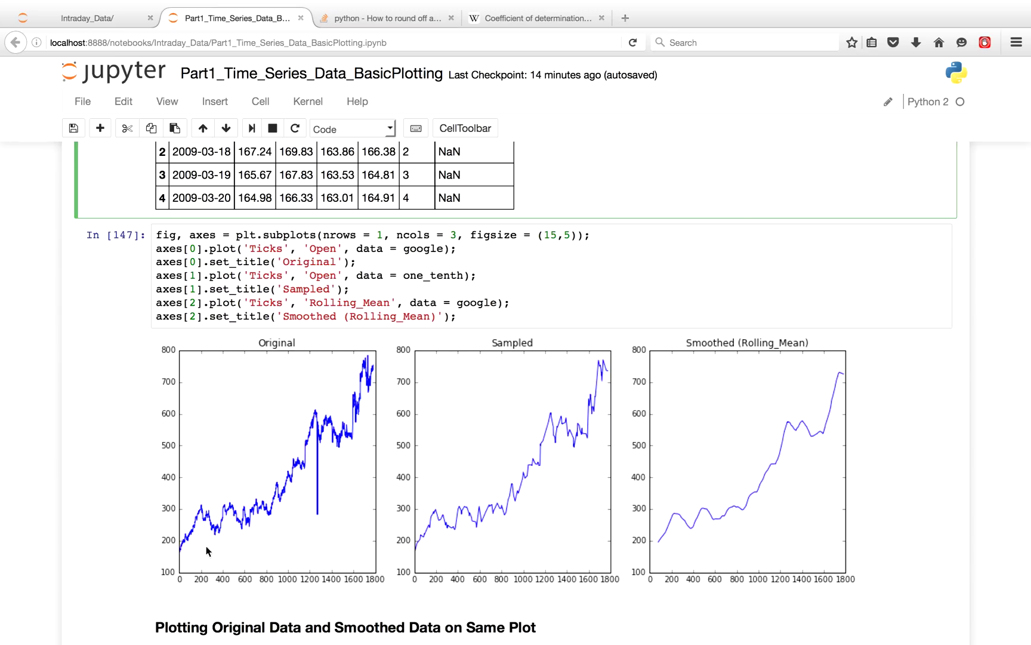
mouse_move(734, 512)
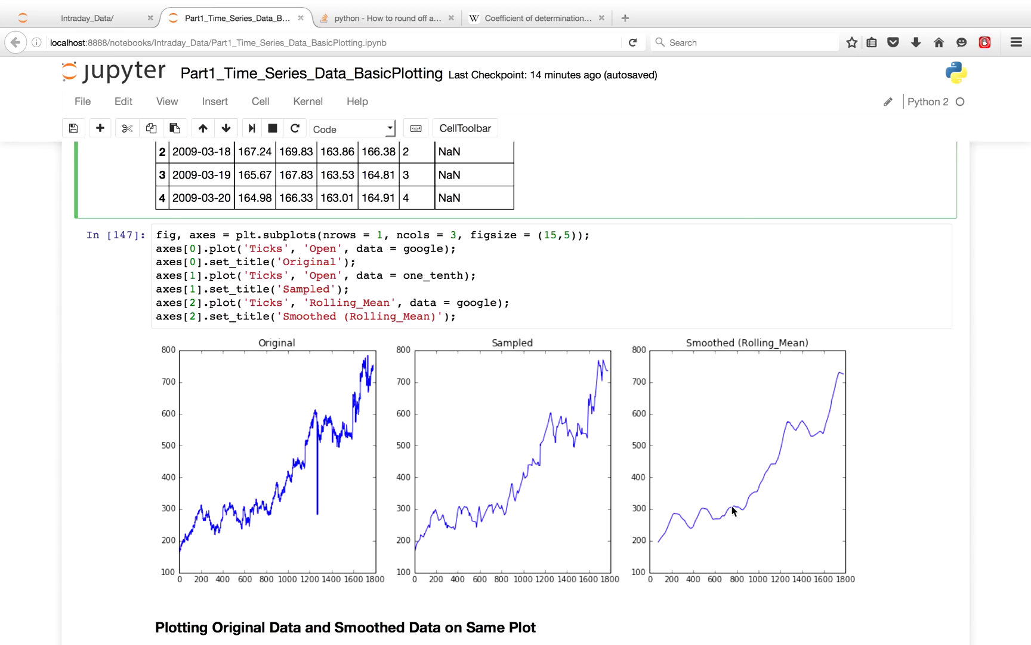
scroll(up, 3)
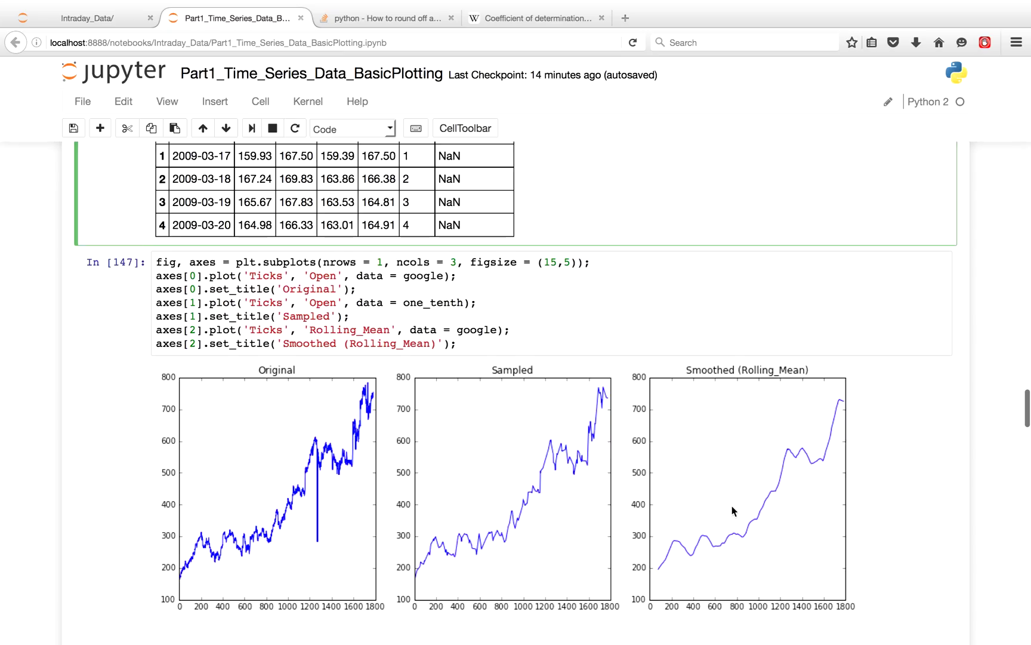
scroll(down, 3)
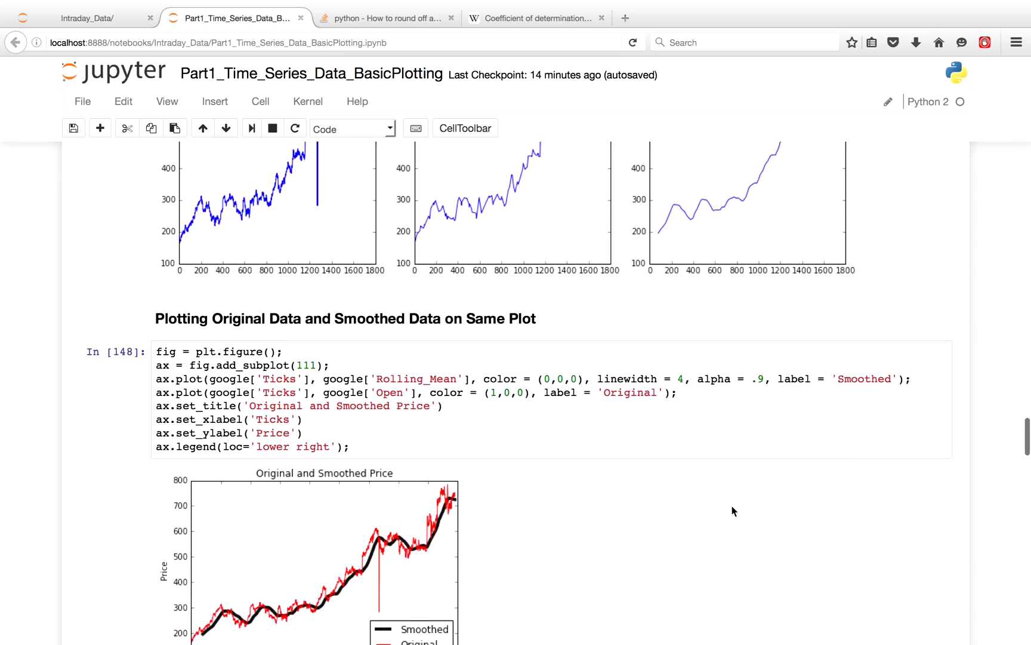
scroll(down, 3)
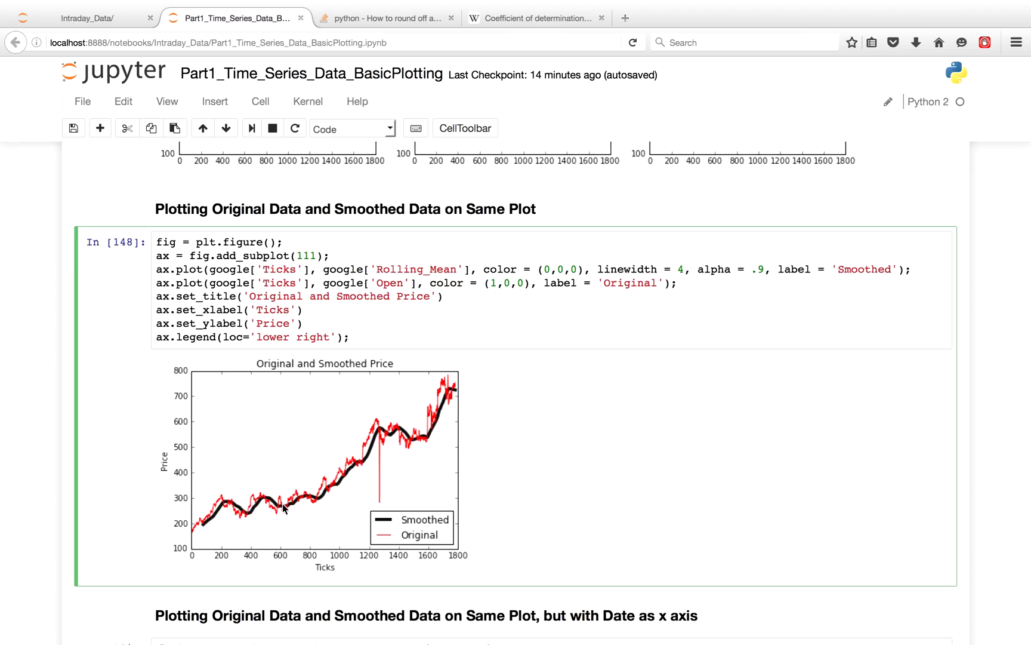
mouse_move(215, 518)
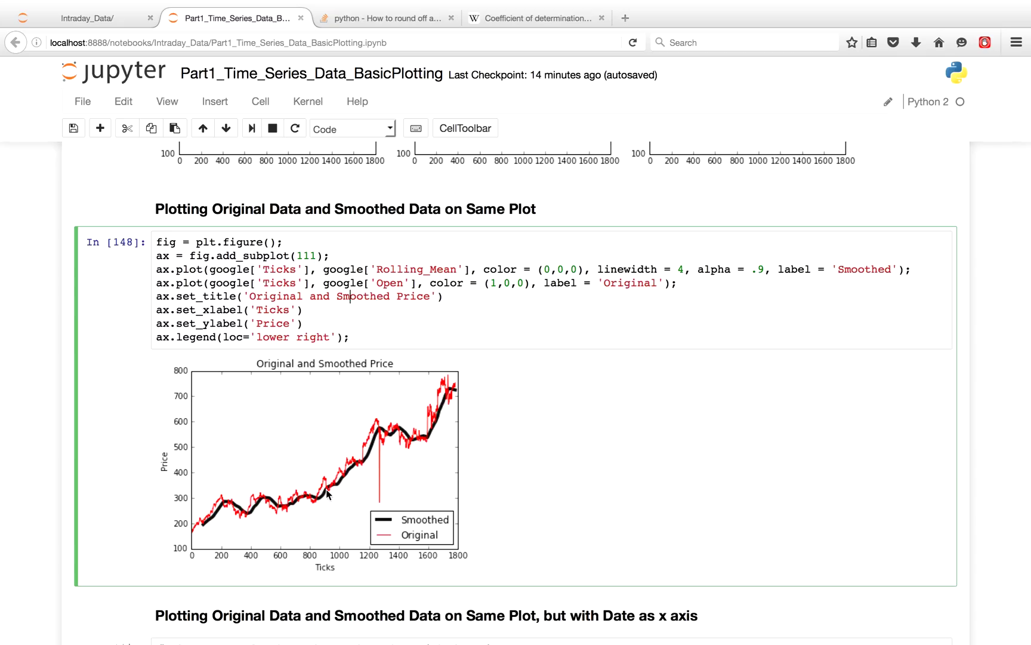
mouse_move(372, 433)
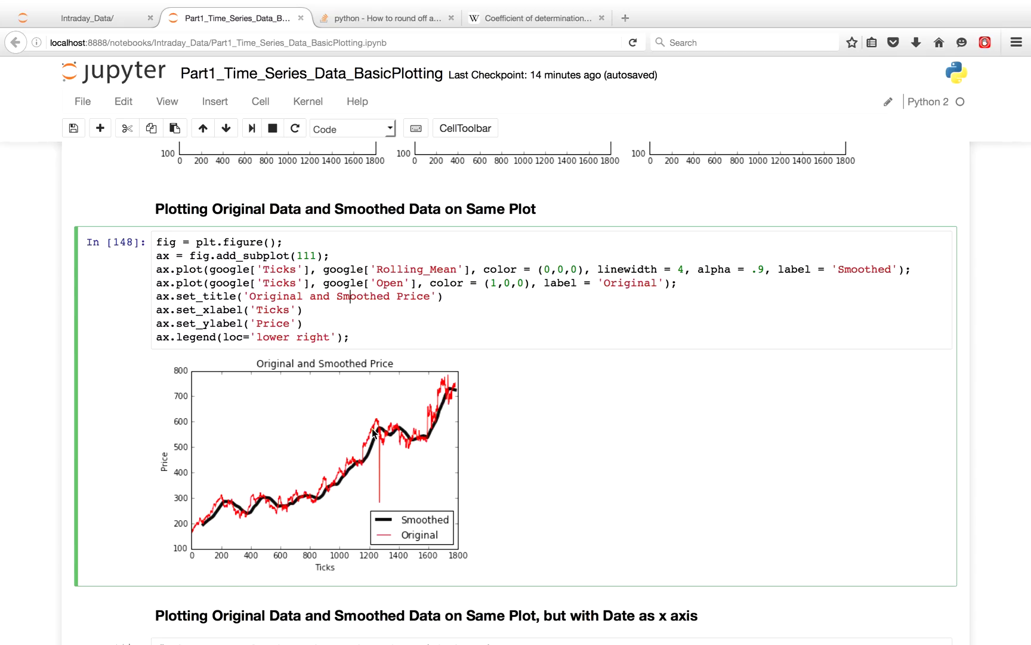
mouse_move(441, 420)
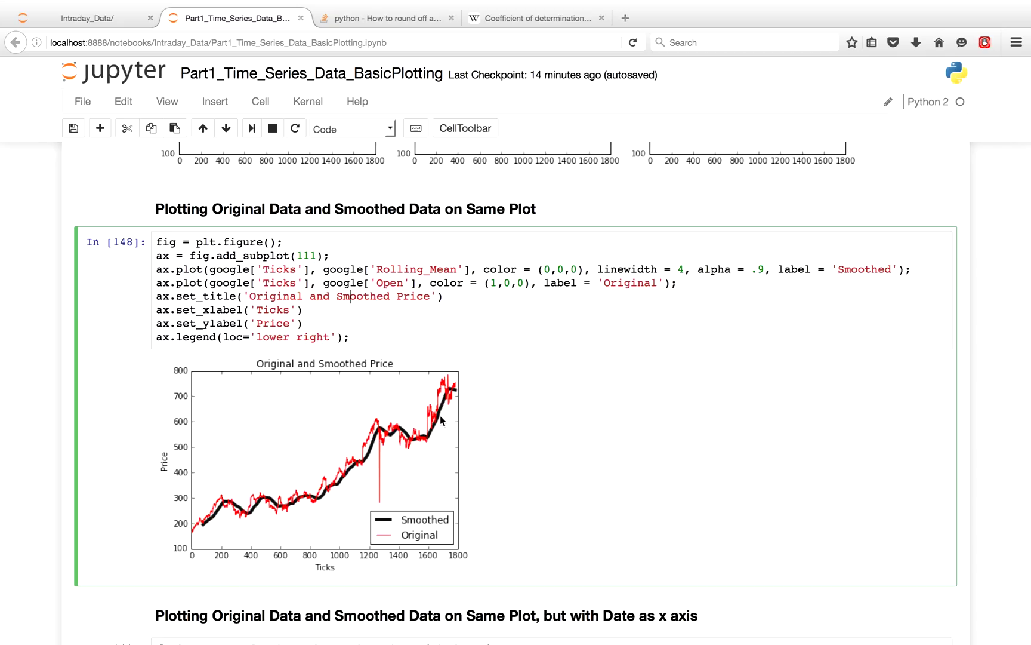
mouse_move(450, 398)
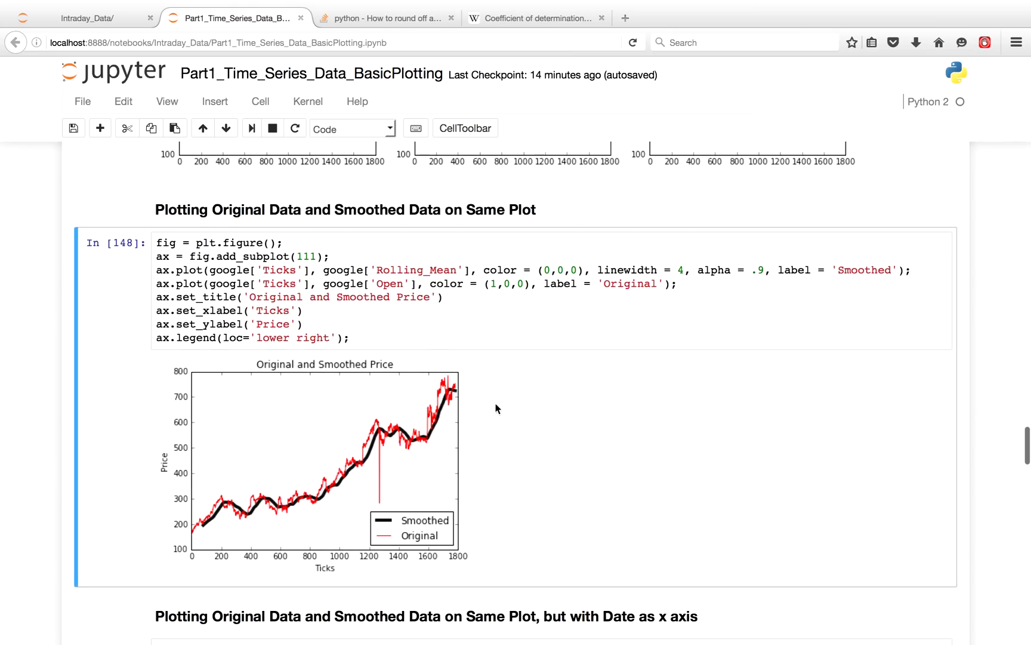
scroll(down, 3)
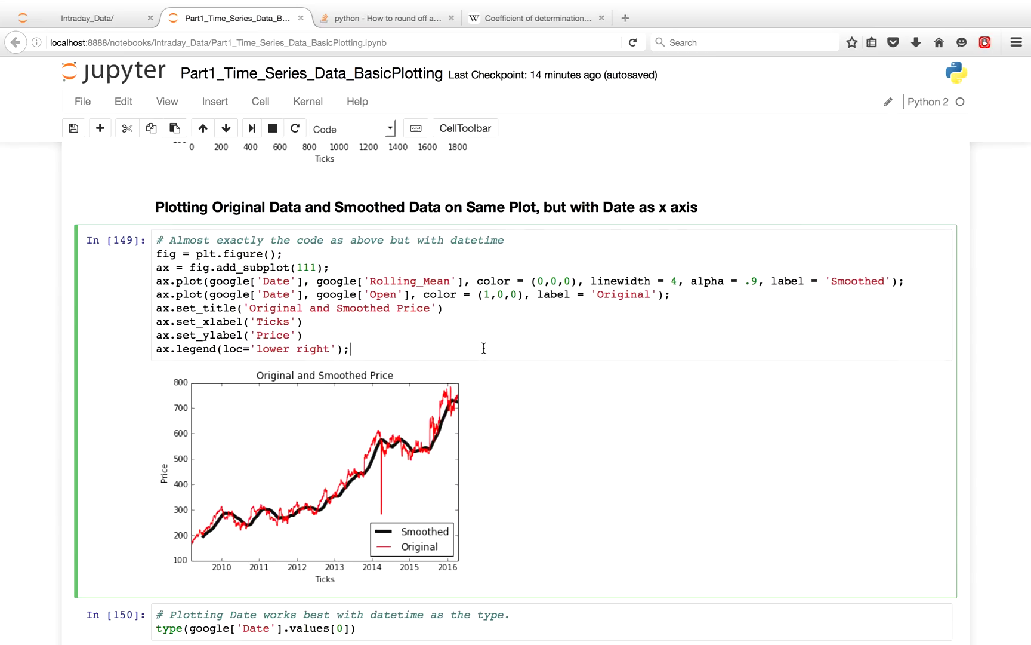
mouse_move(205, 573)
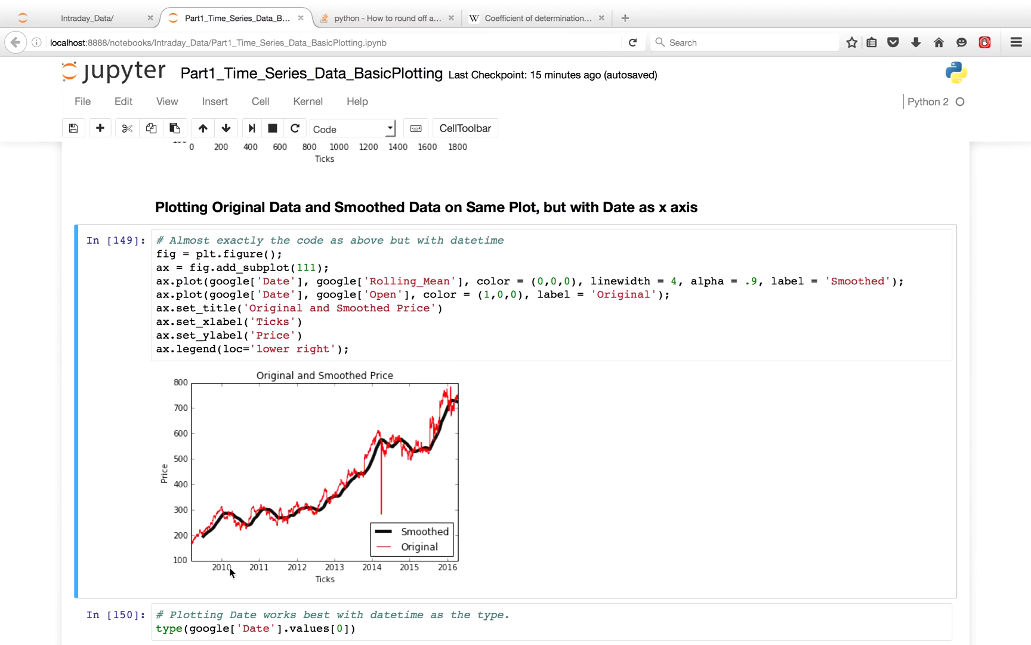
mouse_move(468, 581)
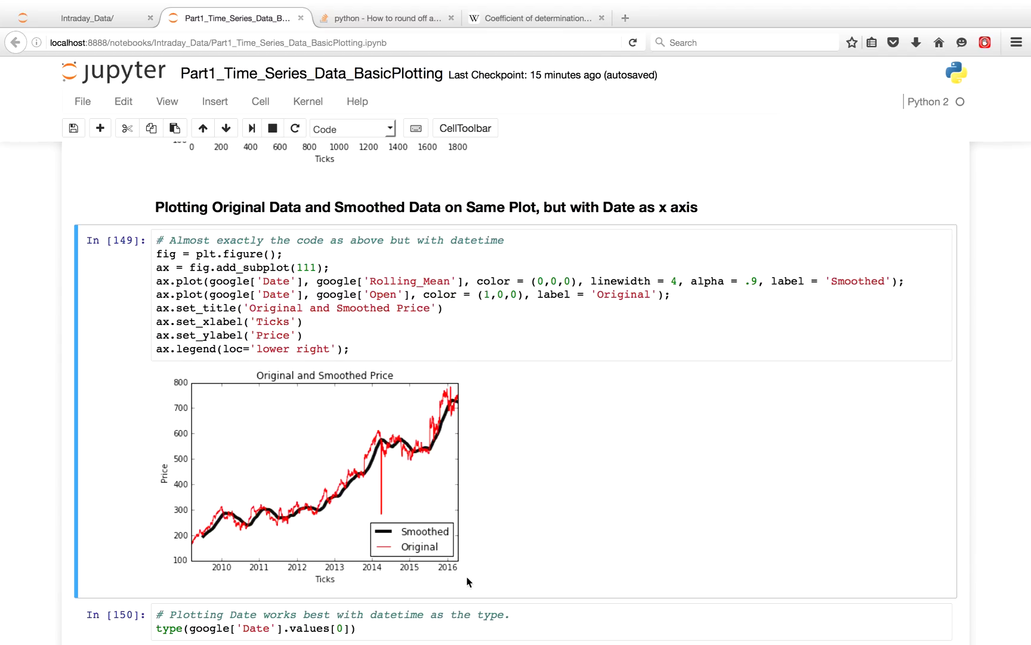
mouse_move(218, 577)
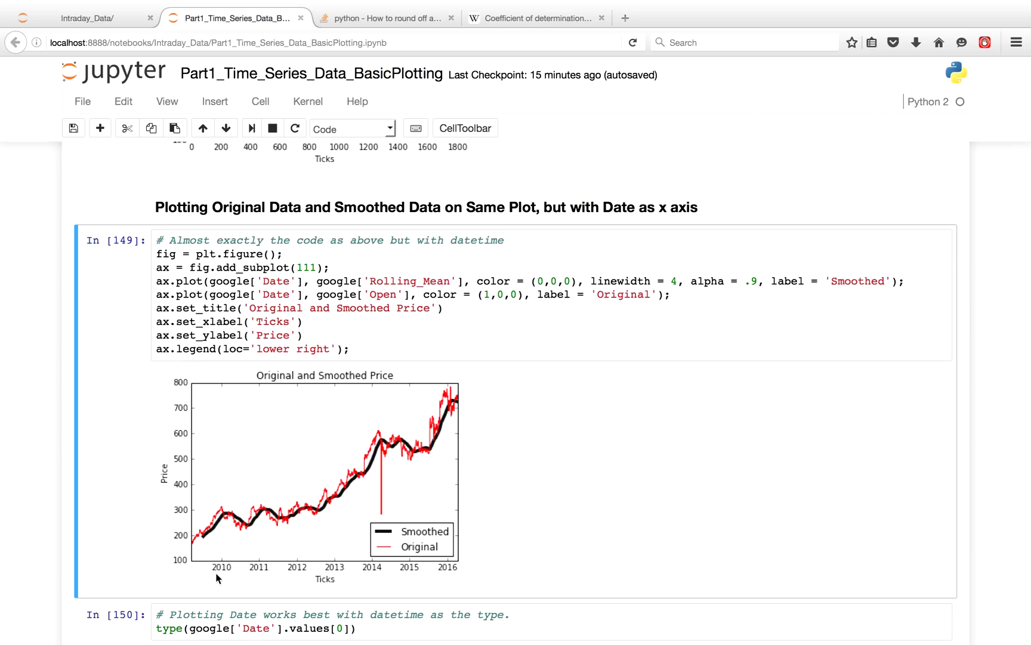
mouse_move(186, 573)
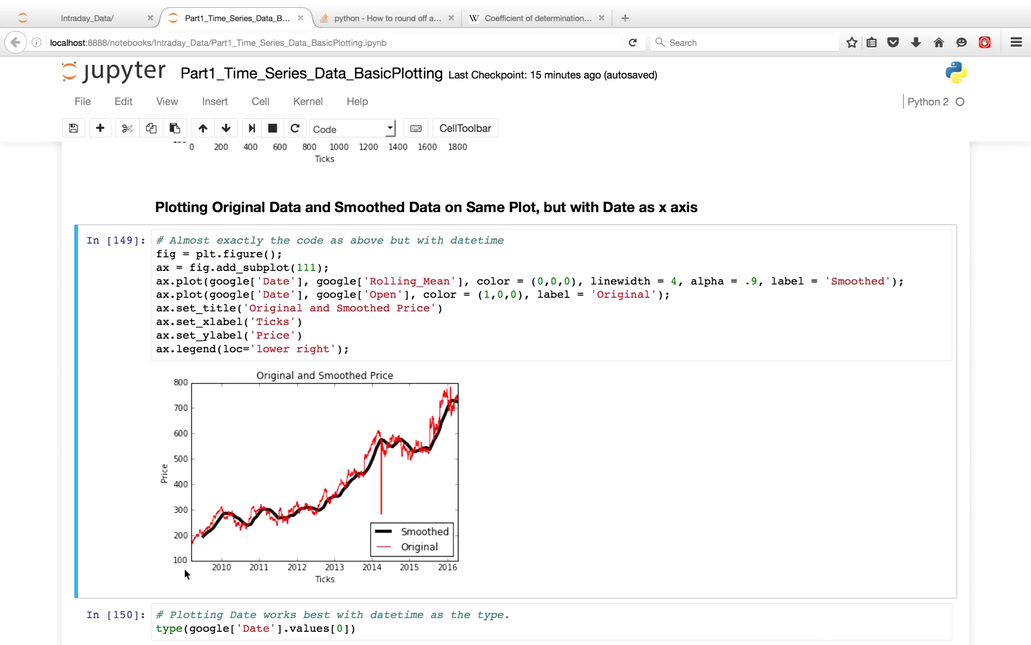
mouse_move(484, 572)
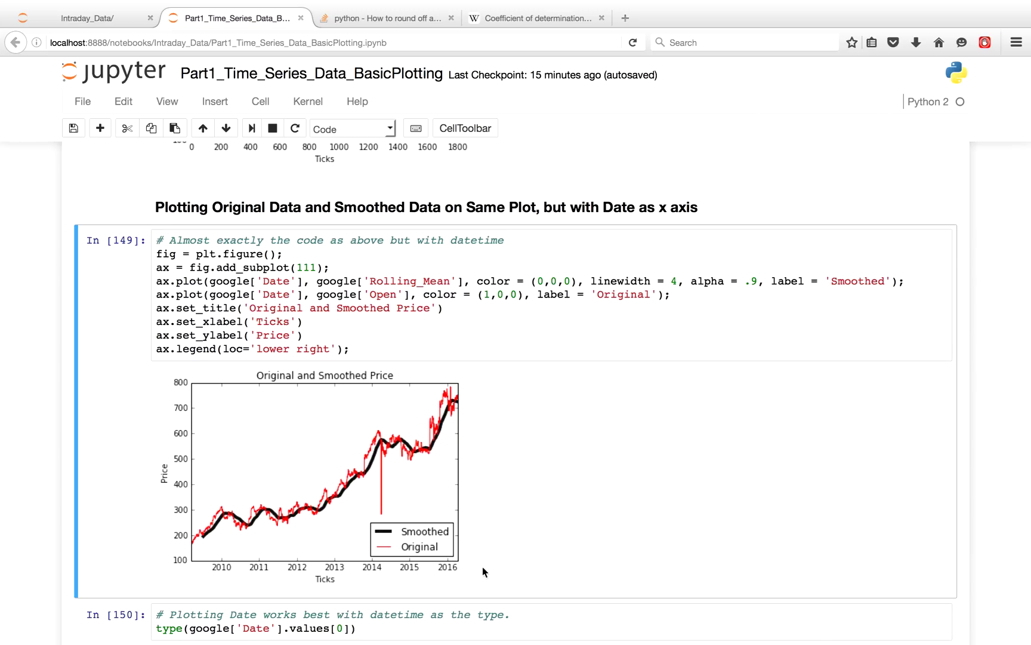
mouse_move(316, 583)
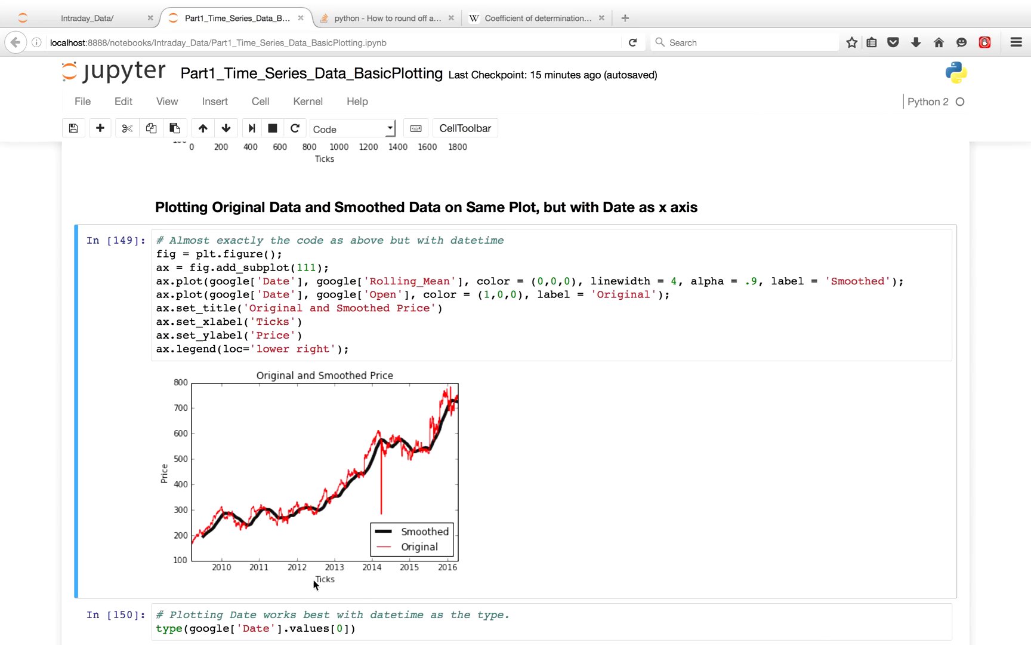
mouse_move(370, 573)
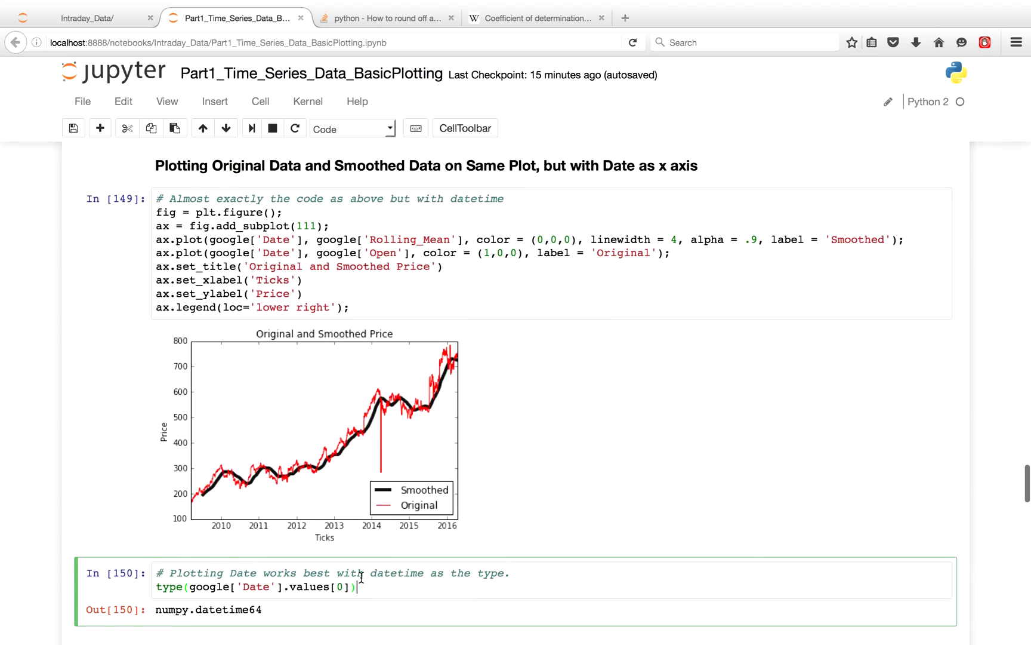
- Scroll down to the numpy.datetime64 output and the Tick 800–1200 filtered data preview
scroll(down, 3)
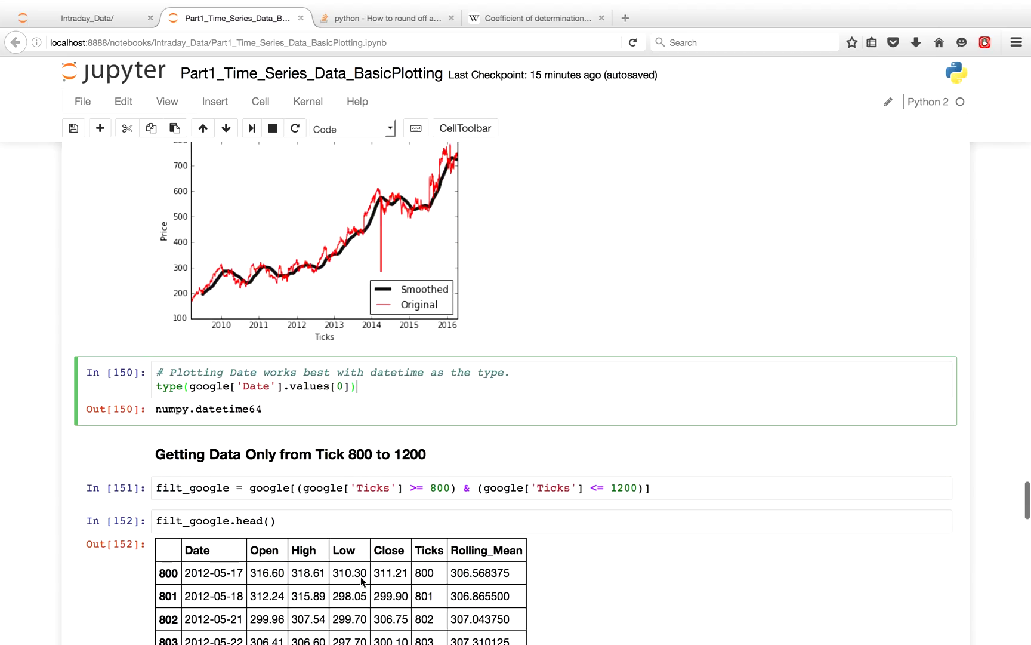
scroll(up, 3)
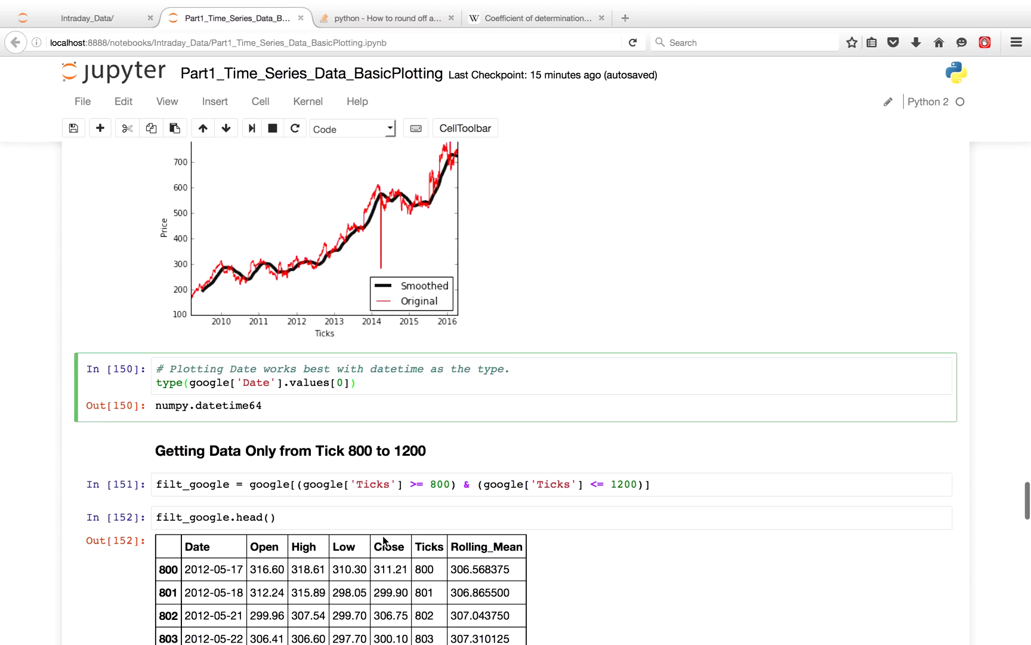
scroll(down, 3)
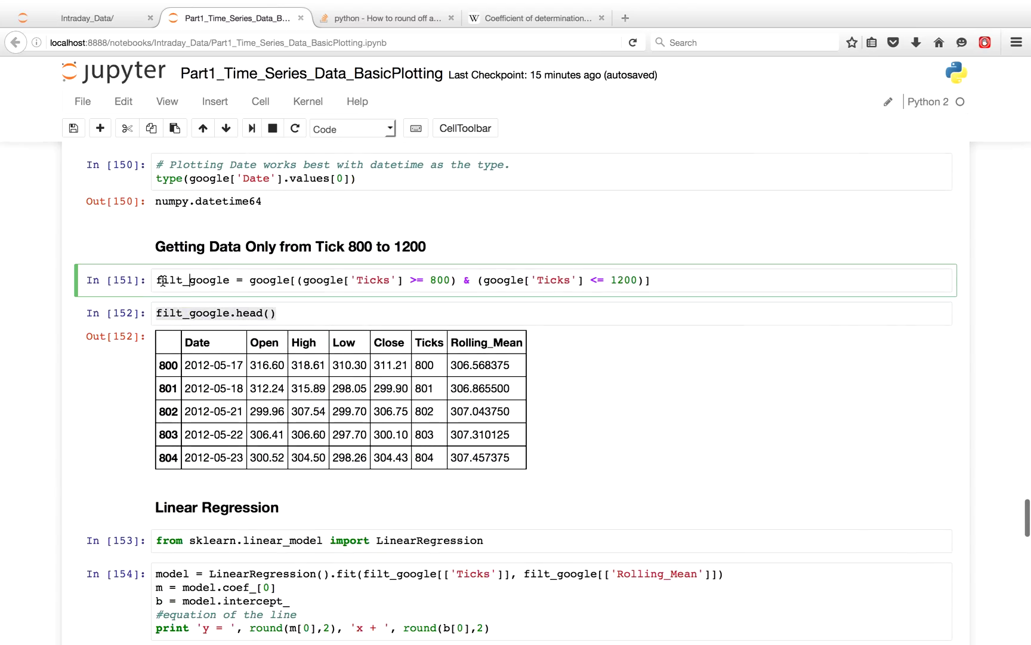
mouse_move(309, 306)
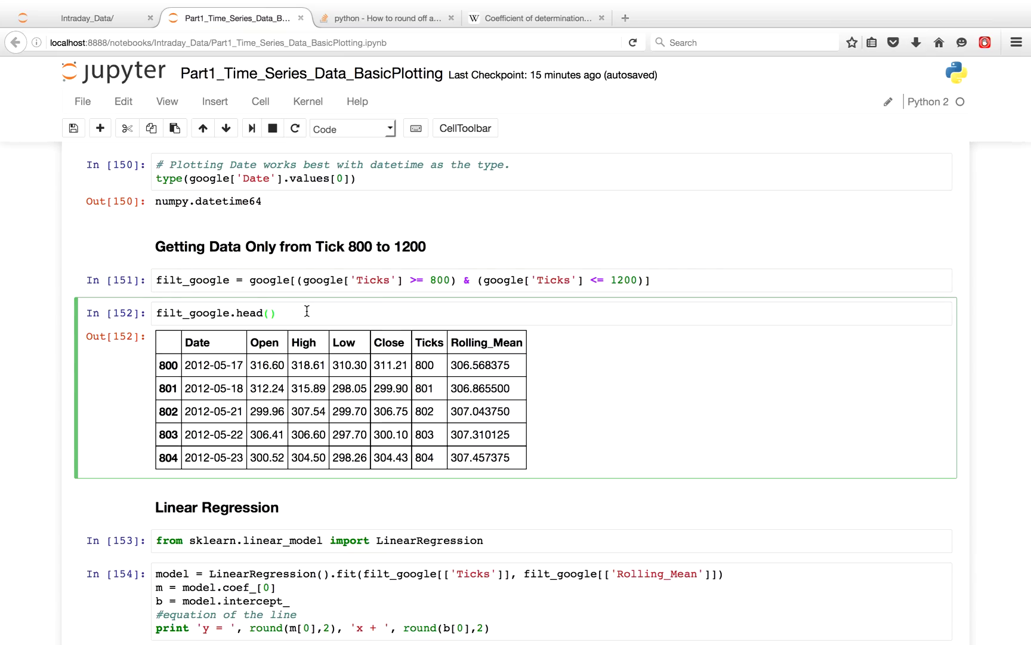
click(314, 280)
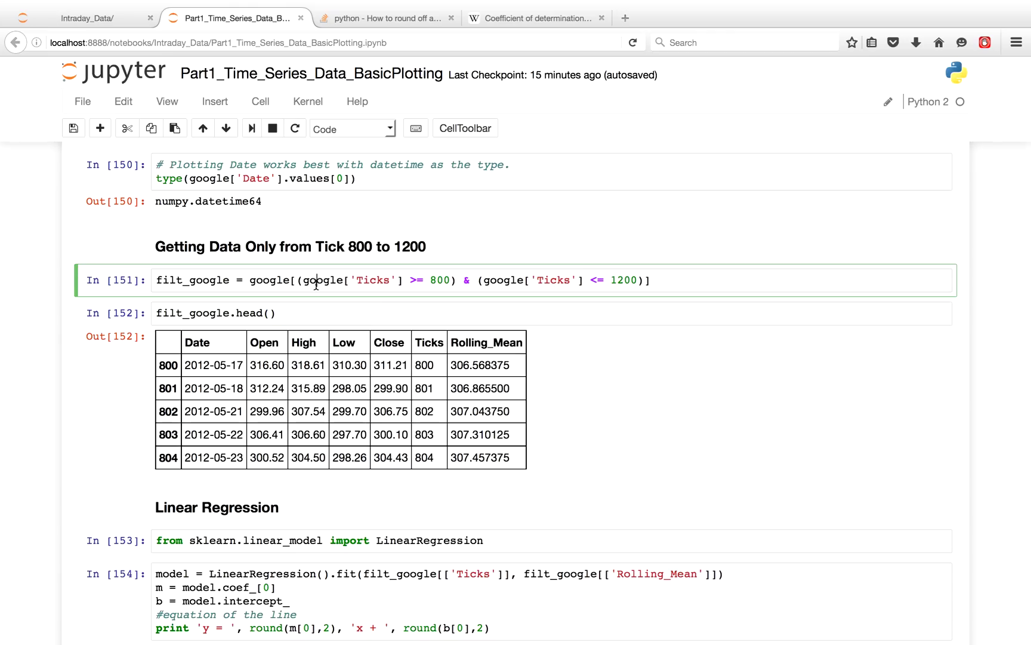
scroll(down, 3)
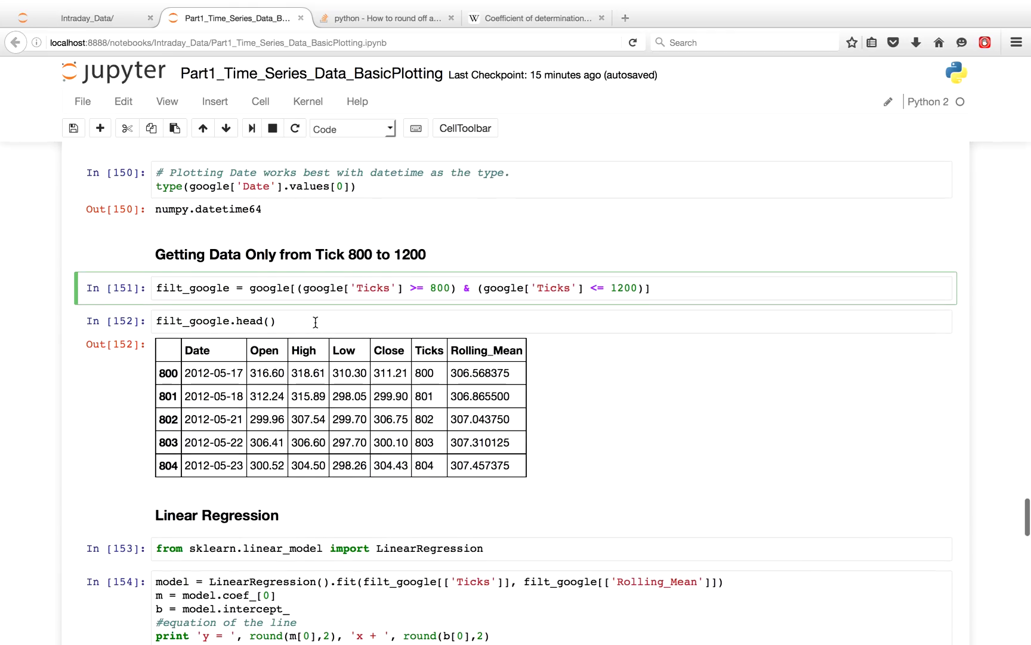
scroll(down, 3)
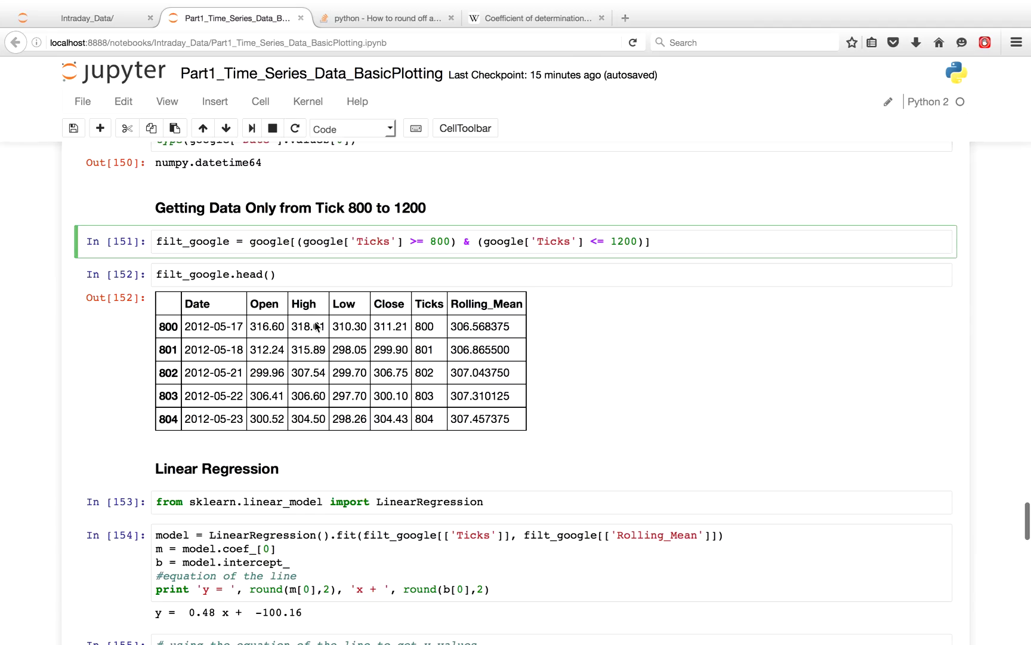
scroll(down, 3)
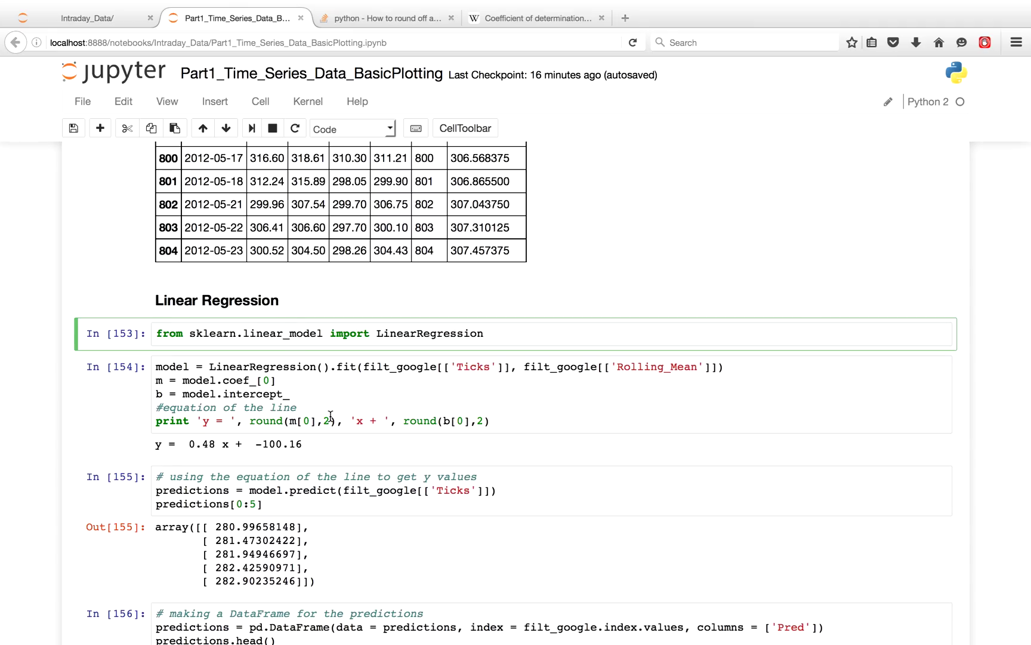
click(330, 407)
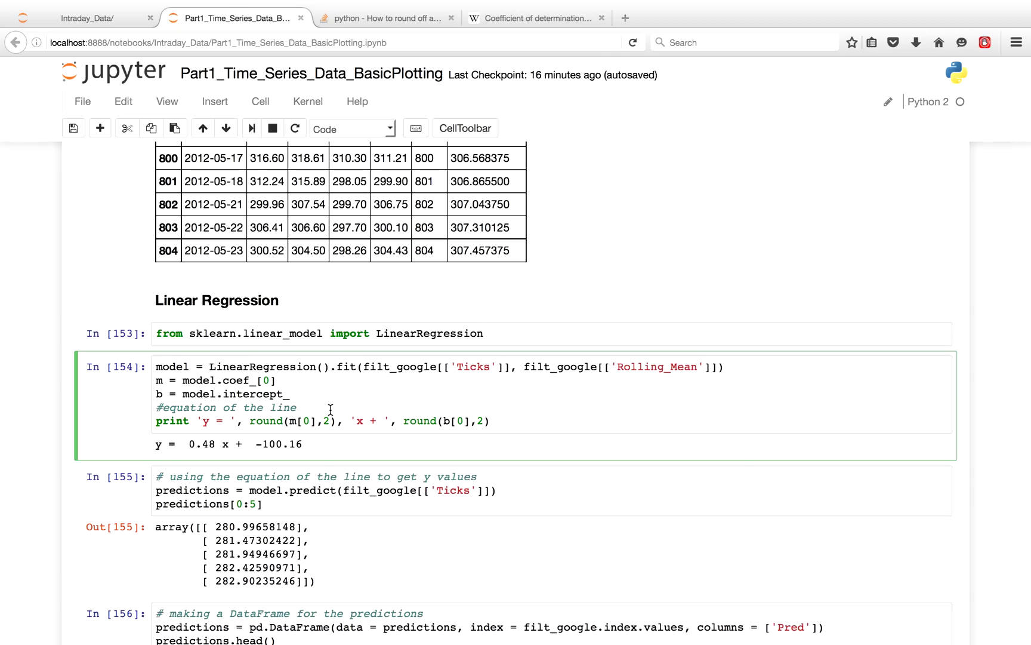
mouse_move(316, 380)
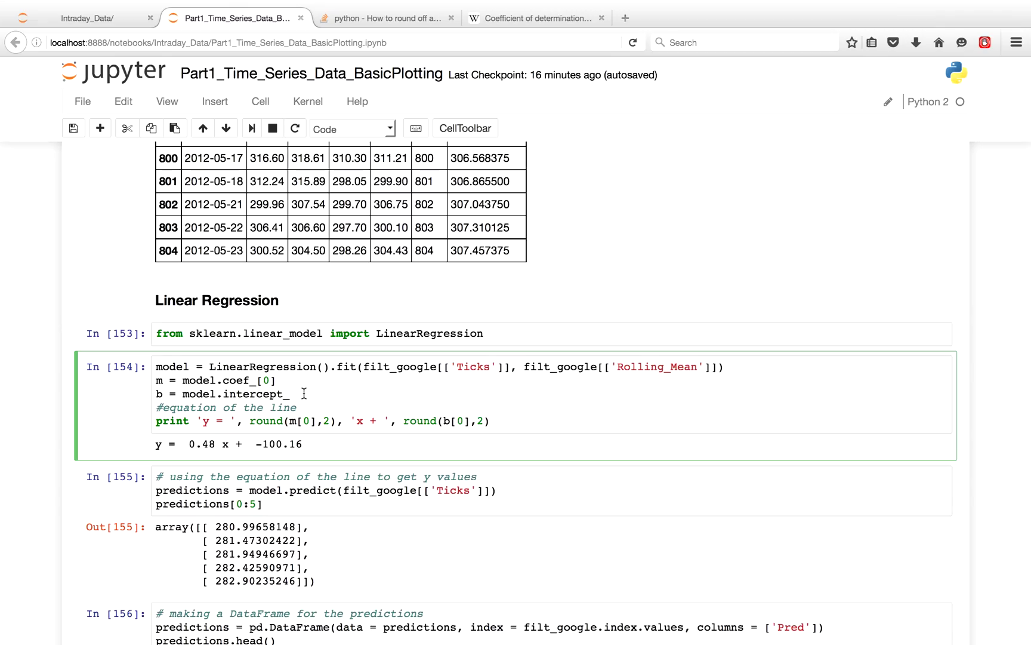
mouse_move(284, 493)
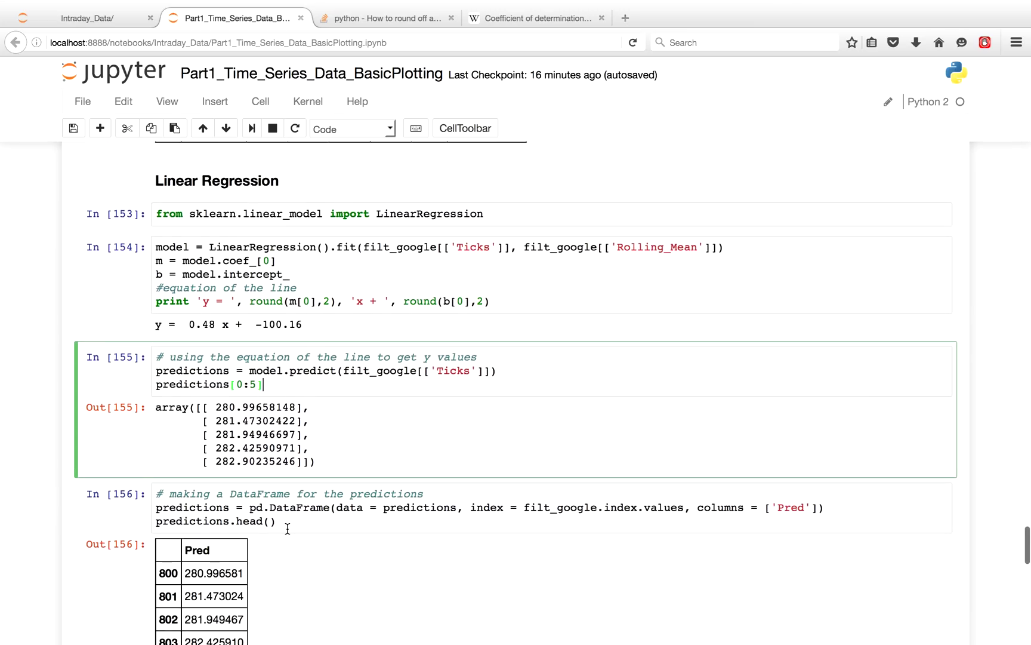
scroll(down, 3)
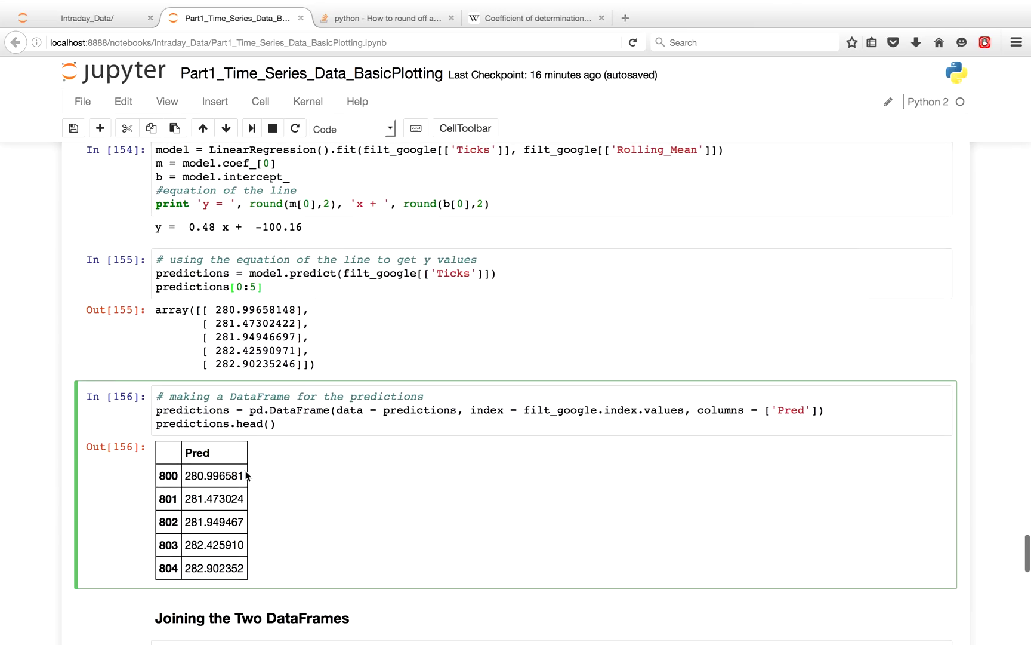
mouse_move(239, 460)
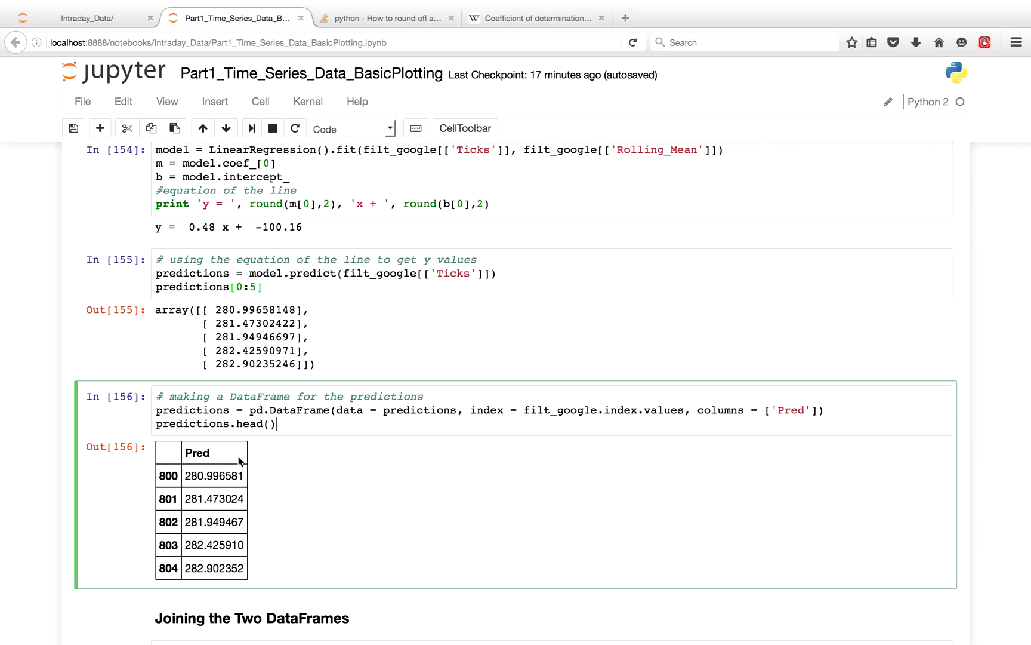
scroll(down, 3)
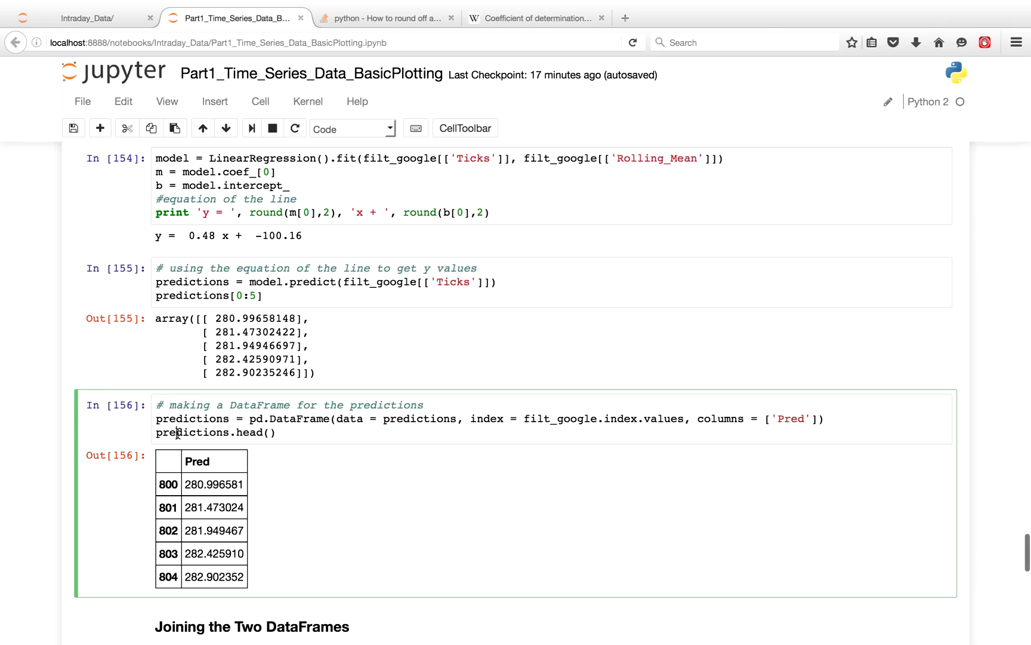
scroll(down, 3)
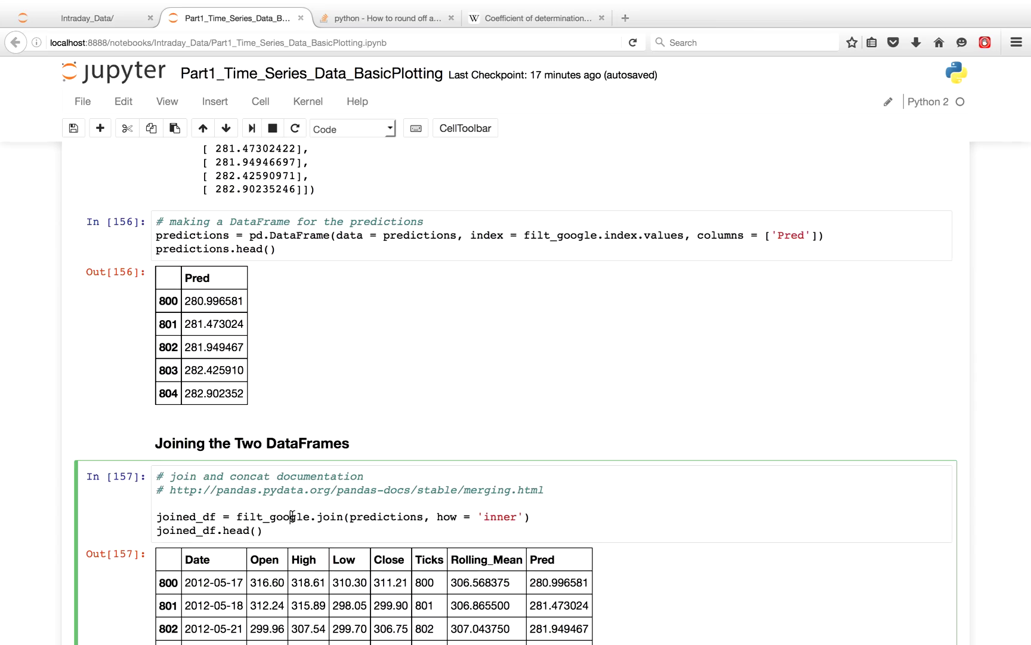
mouse_move(300, 411)
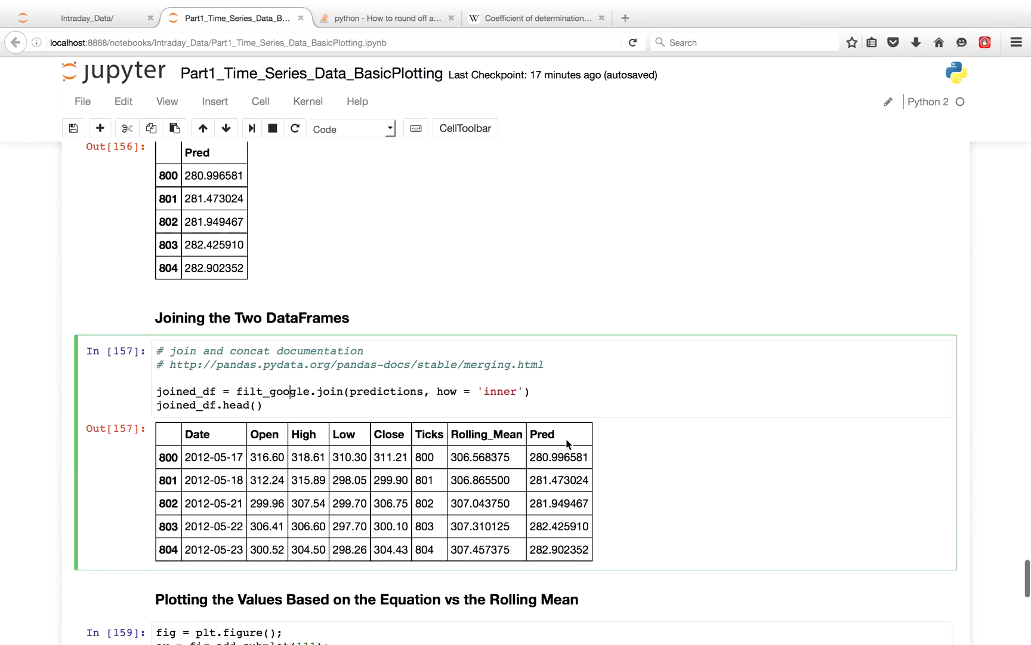
mouse_move(619, 505)
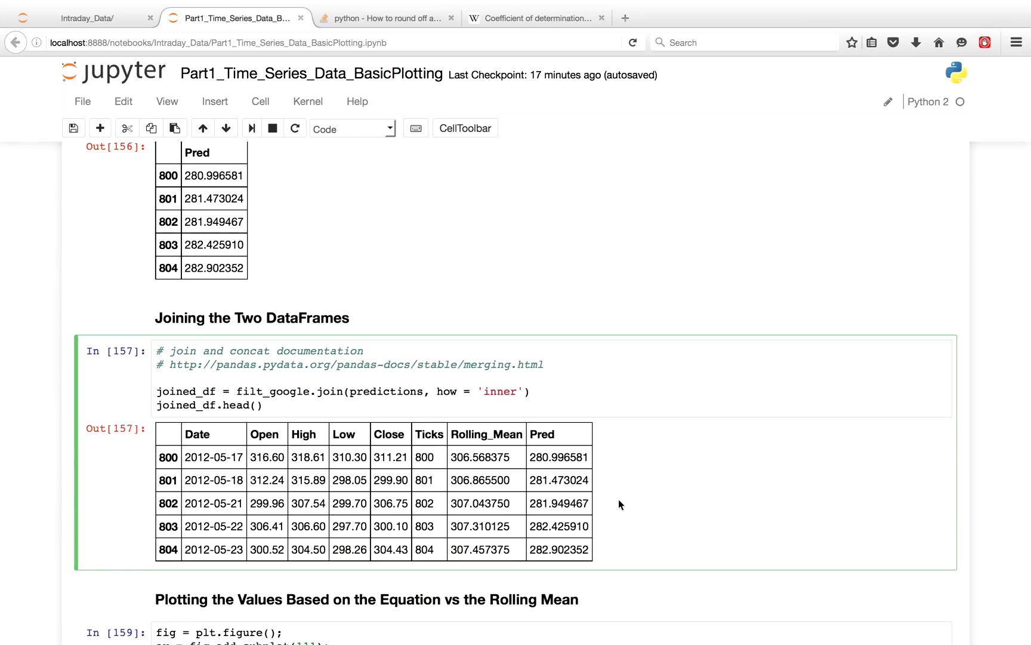
scroll(down, 3)
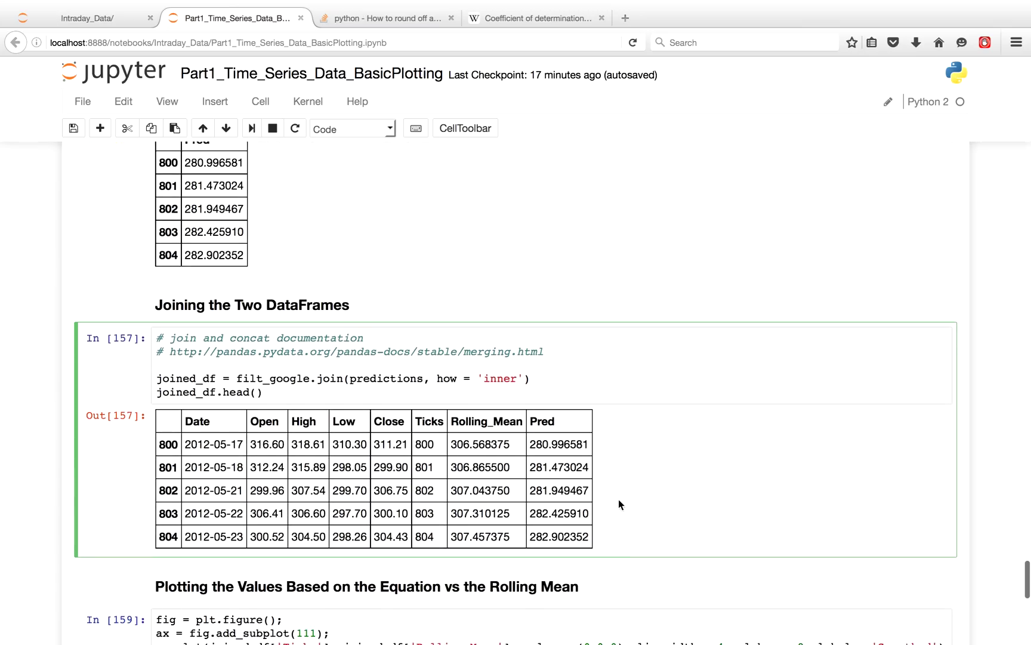
scroll(down, 3)
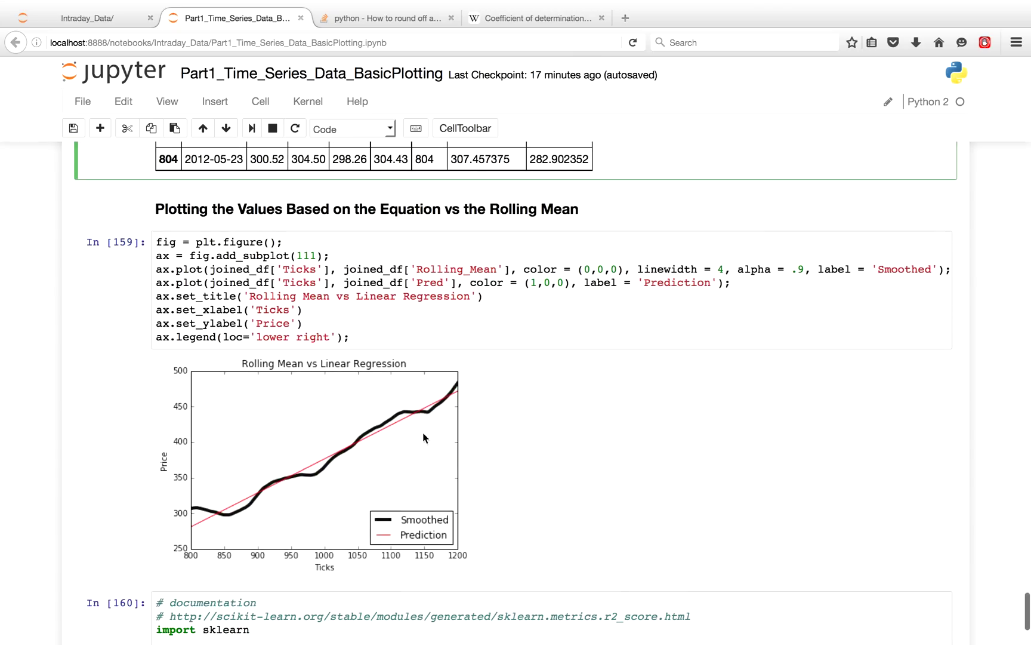
mouse_move(193, 510)
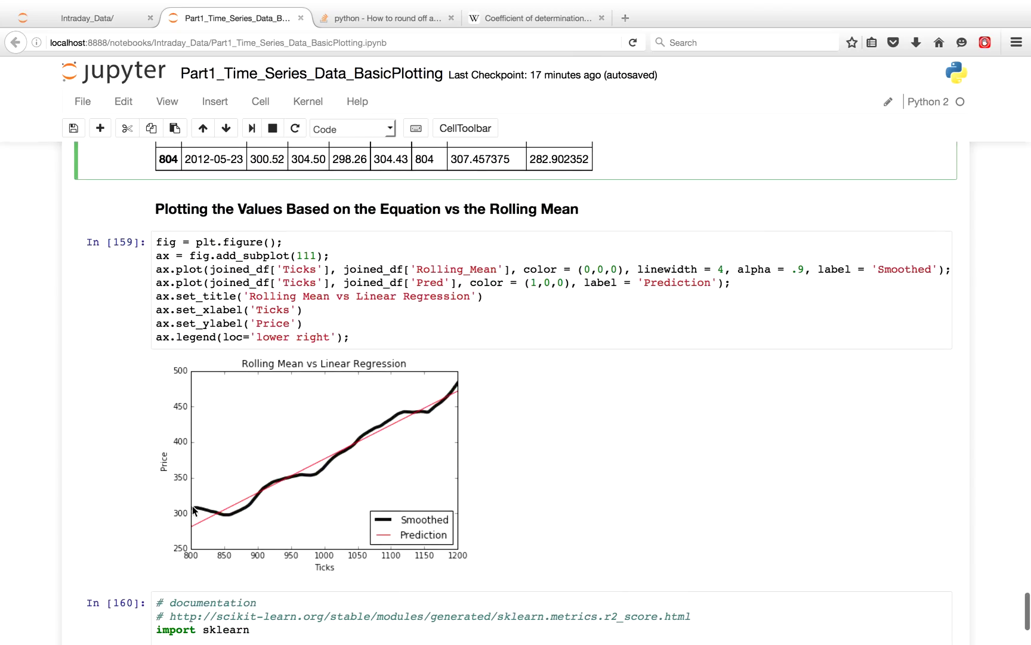
mouse_move(248, 521)
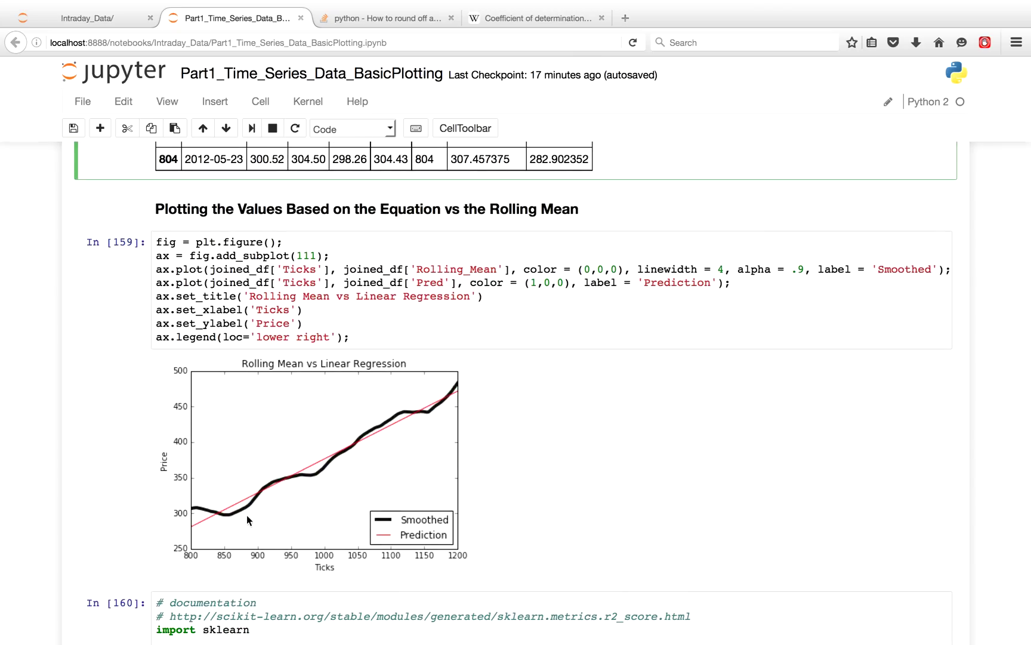
mouse_move(196, 535)
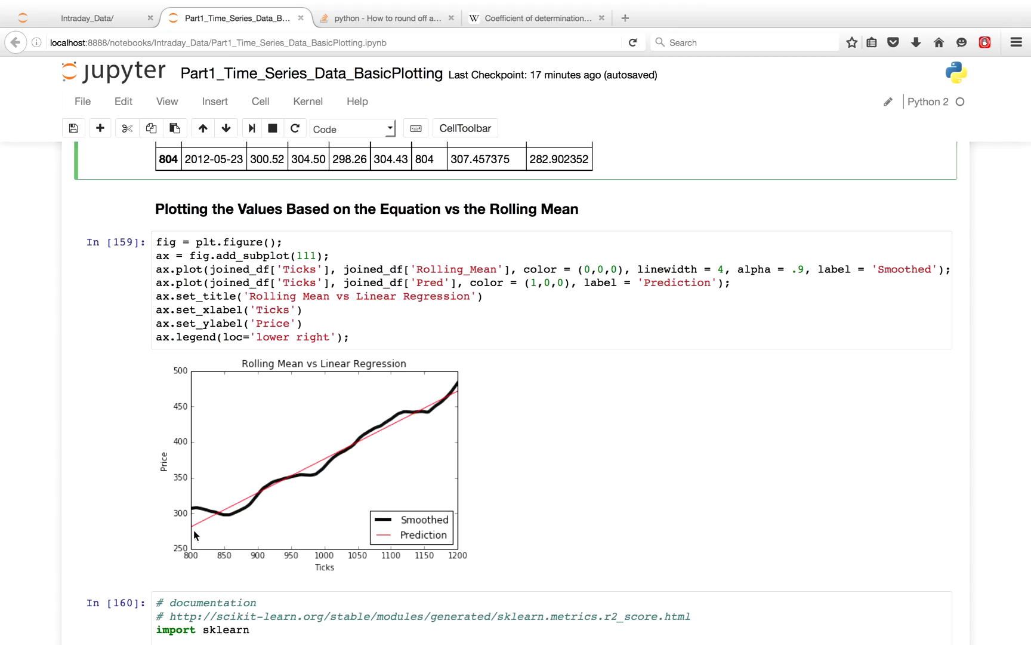
mouse_move(411, 422)
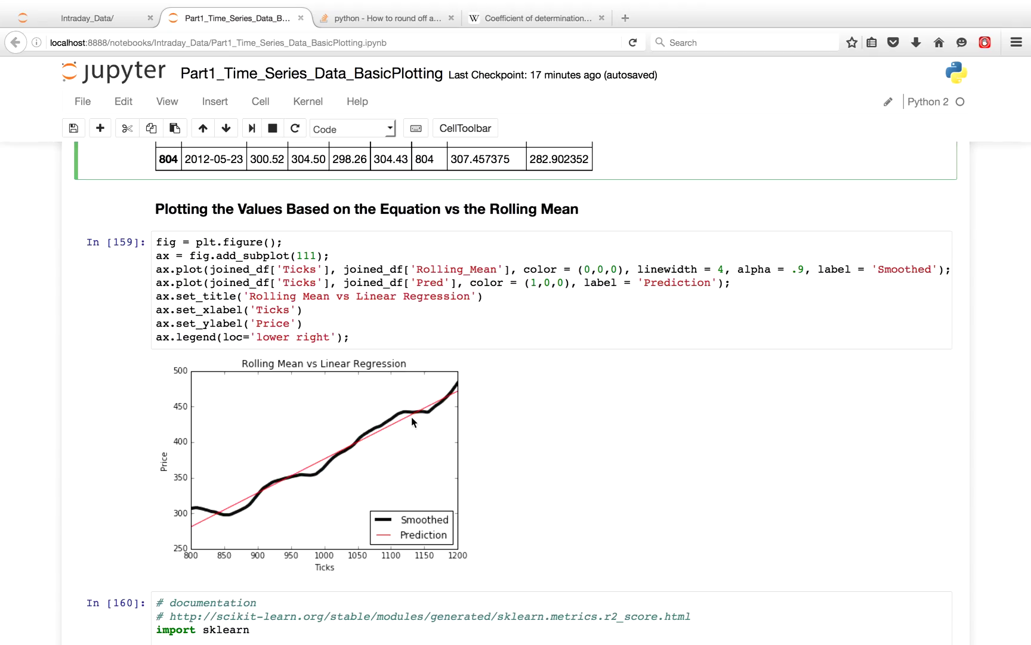
scroll(down, 3)
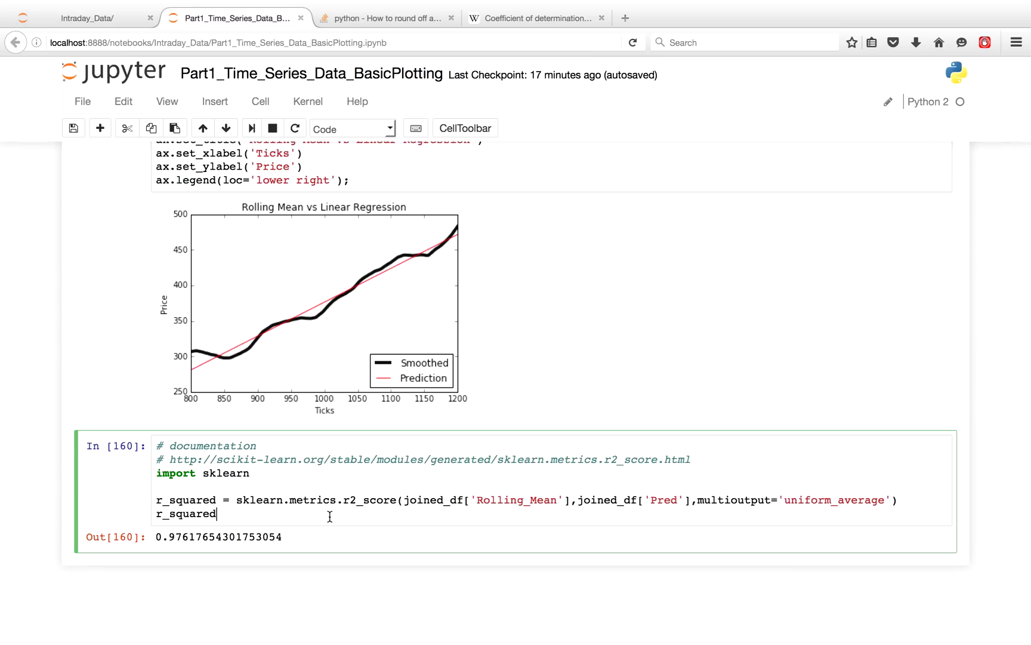
mouse_move(265, 507)
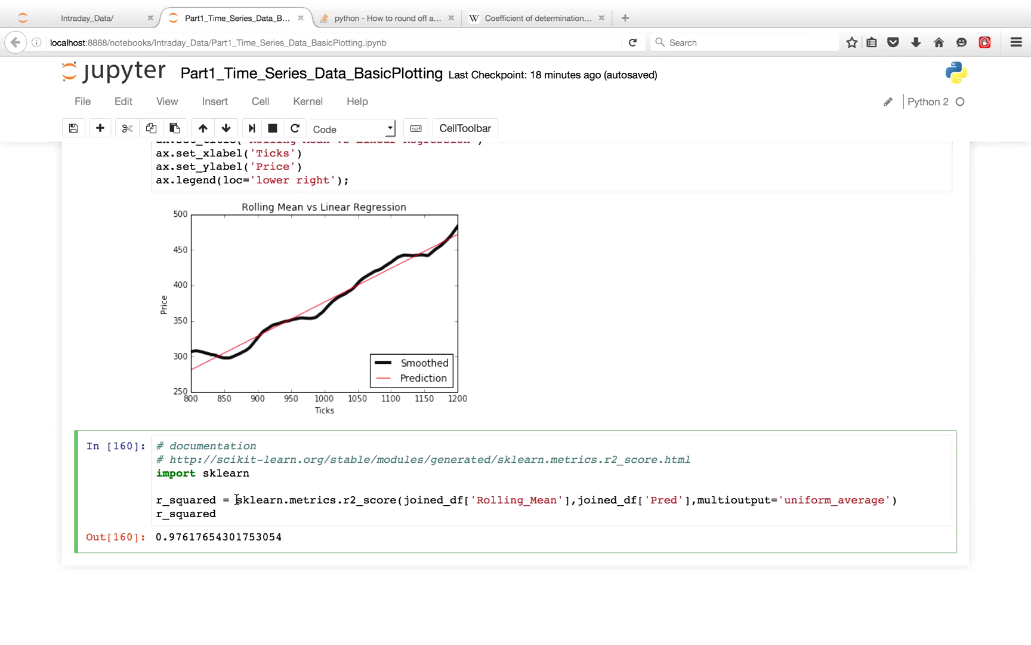
mouse_move(343, 500)
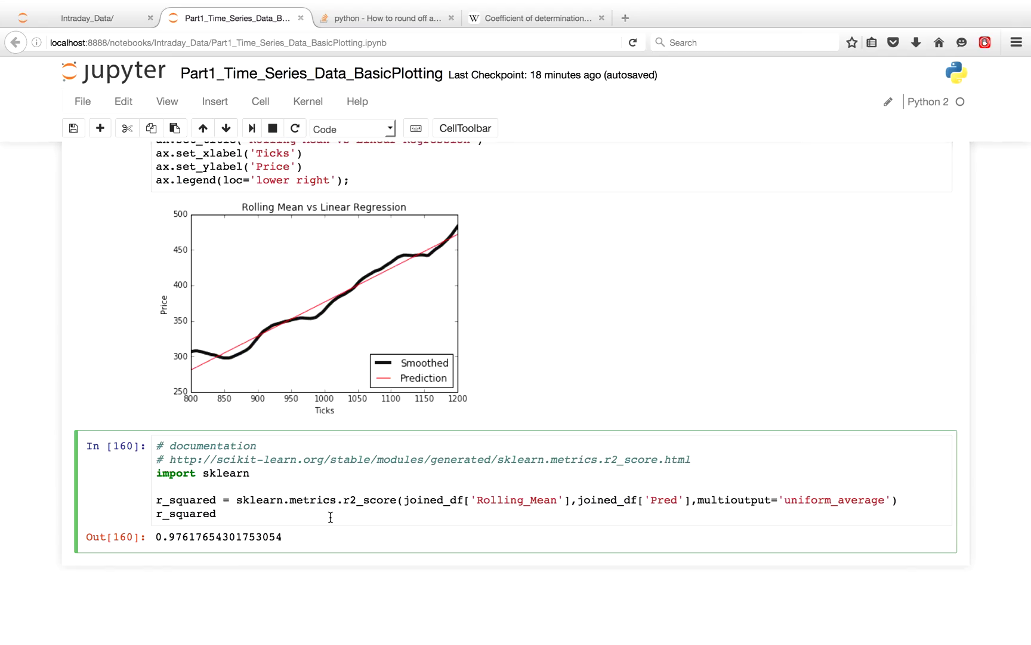
mouse_move(412, 508)
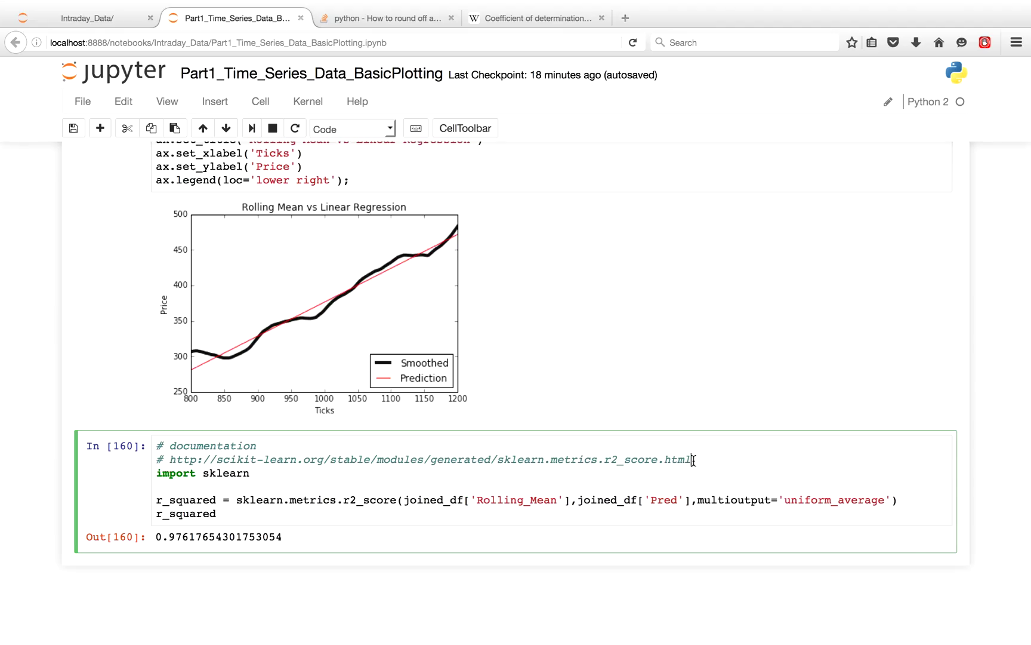
mouse_move(555, 482)
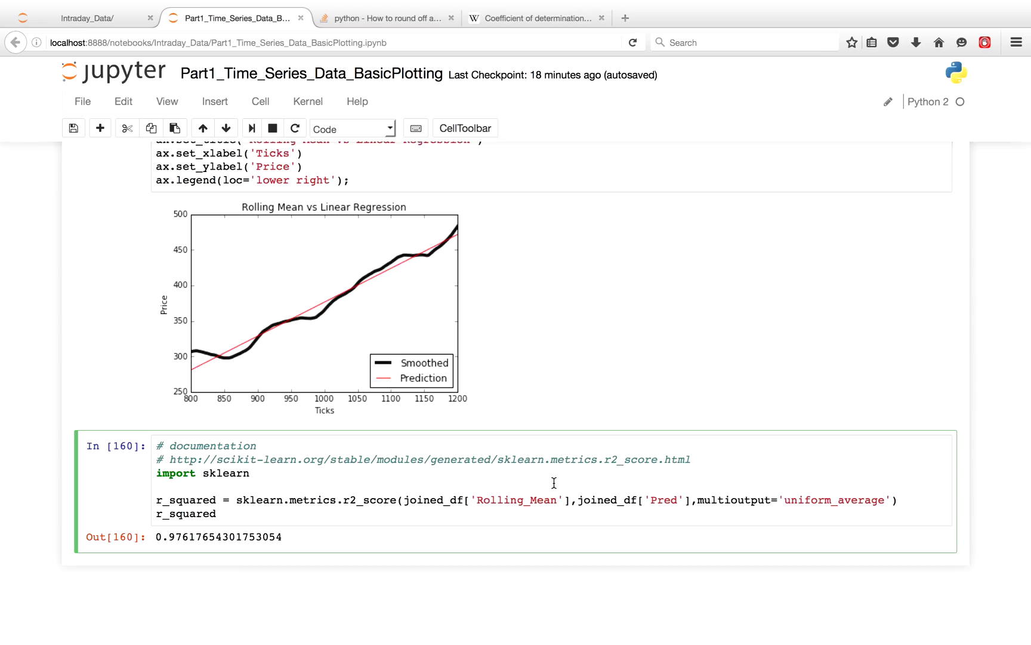